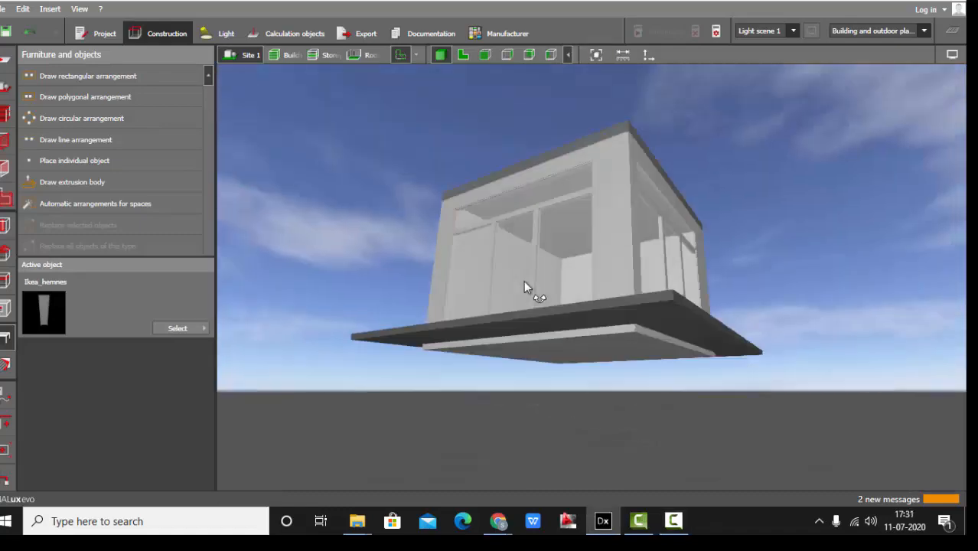
Orbit from outside the glazed building into the room, facing the blank back wall.
{"action": "left_click_drag", "start_coordinate": [528, 287], "coordinate": [520, 332]}
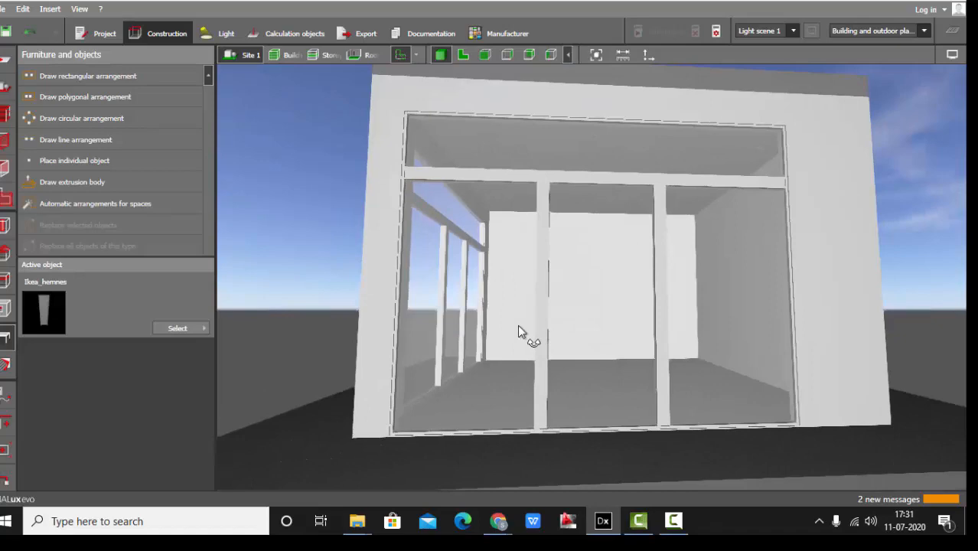
{"action": "left_click_drag", "start_coordinate": [520, 333], "coordinate": [589, 216]}
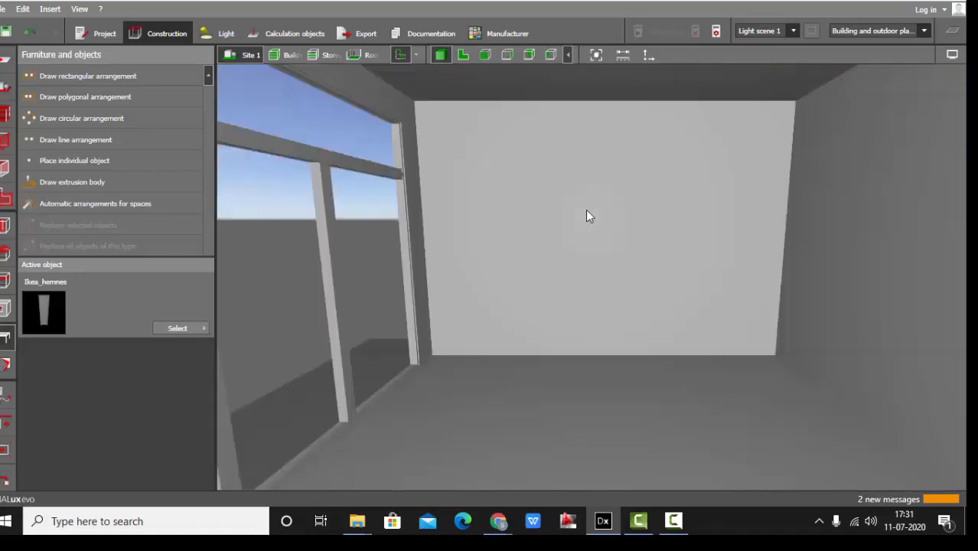
{"action": "left_click_drag", "start_coordinate": [589, 216], "coordinate": [512, 312]}
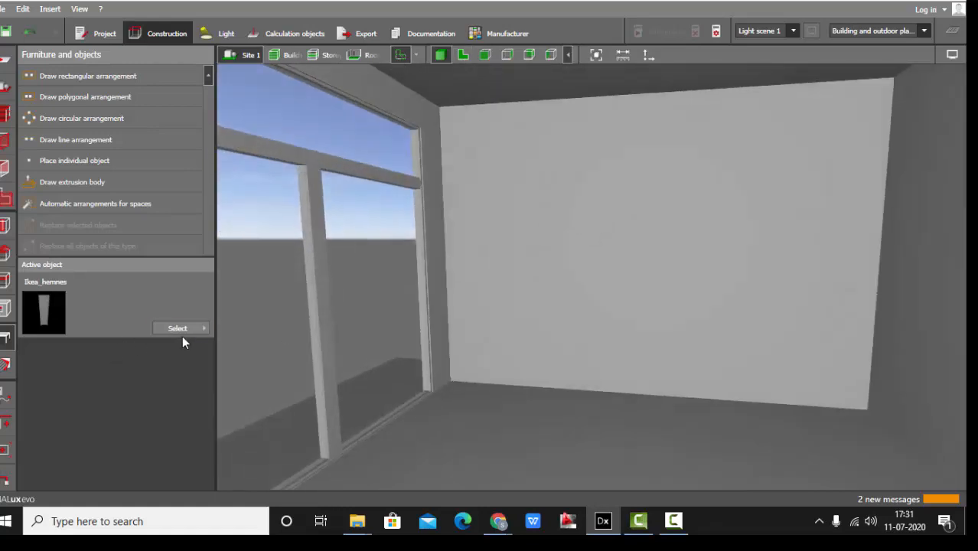
{"action": "left_click", "coordinate": [176, 327]}
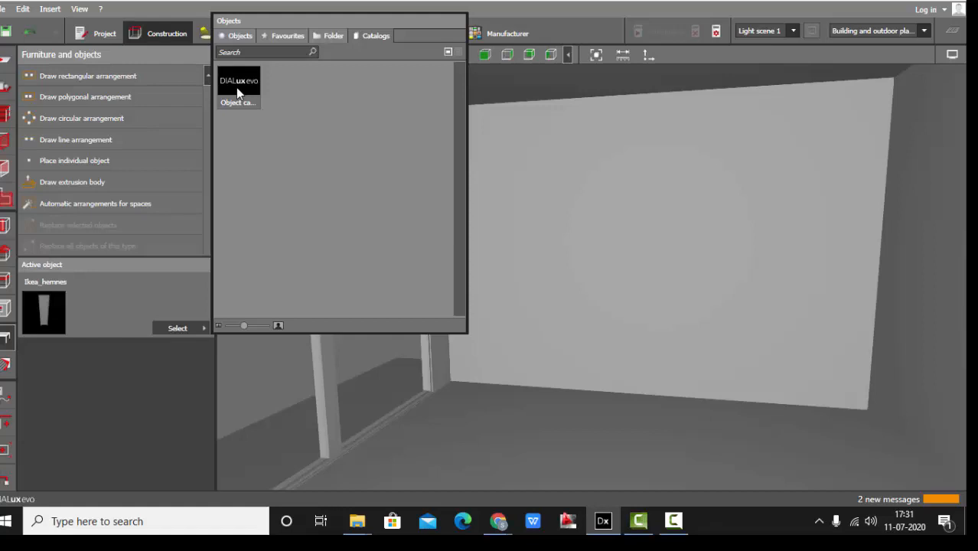
{"action": "mouse_move", "coordinate": [604, 244]}
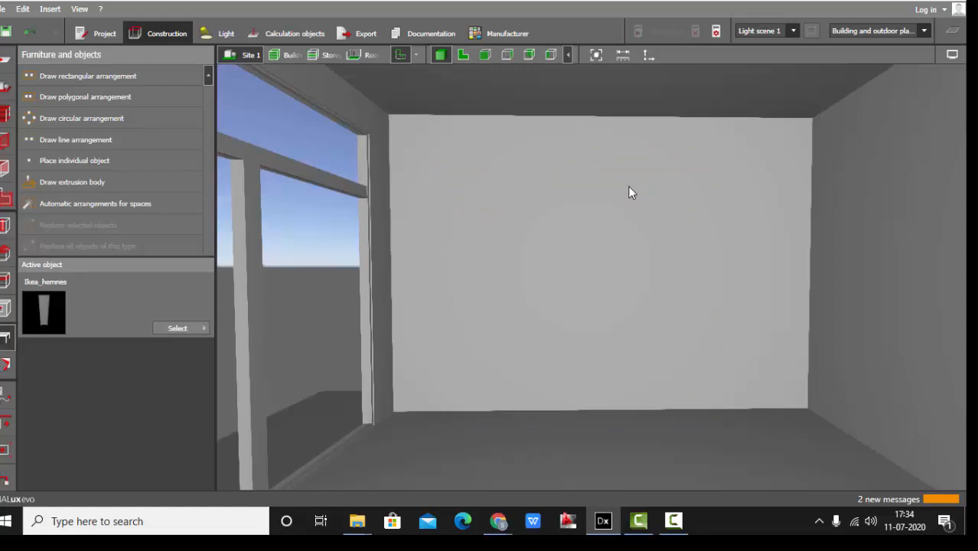
{"action": "mouse_move", "coordinate": [626, 192]}
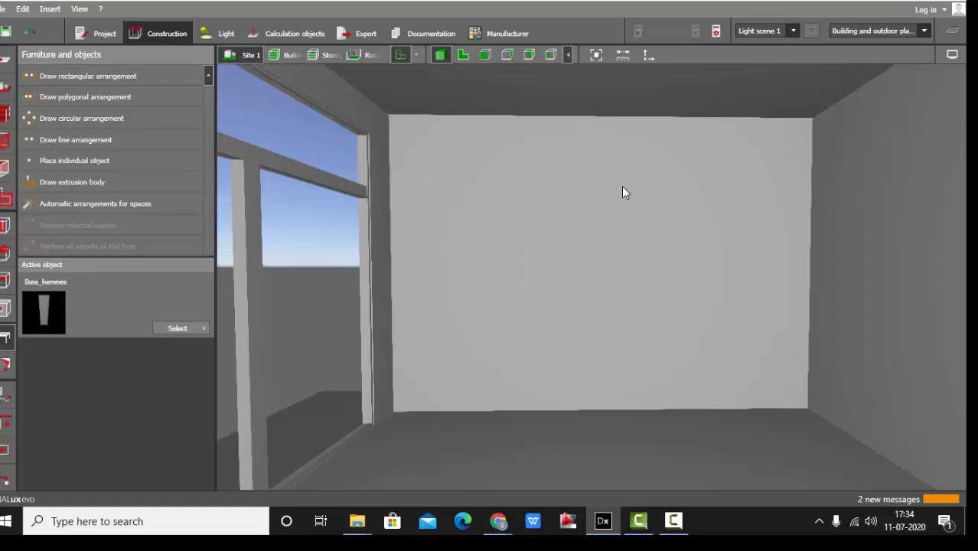
{"action": "mouse_move", "coordinate": [554, 503]}
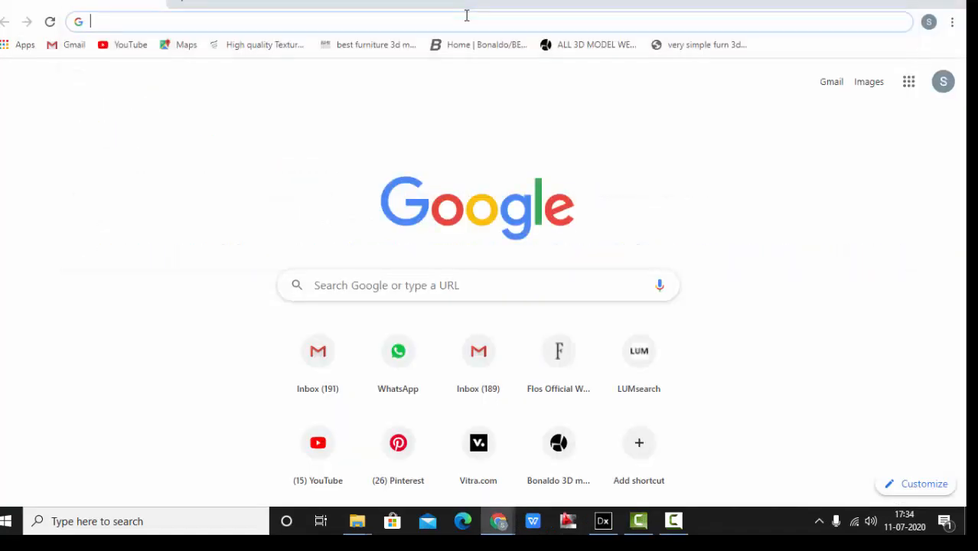
Load the Dialux Workshop website and go to its free furniture models page.
{"action": "type", "text": "davidegroppi.com"}
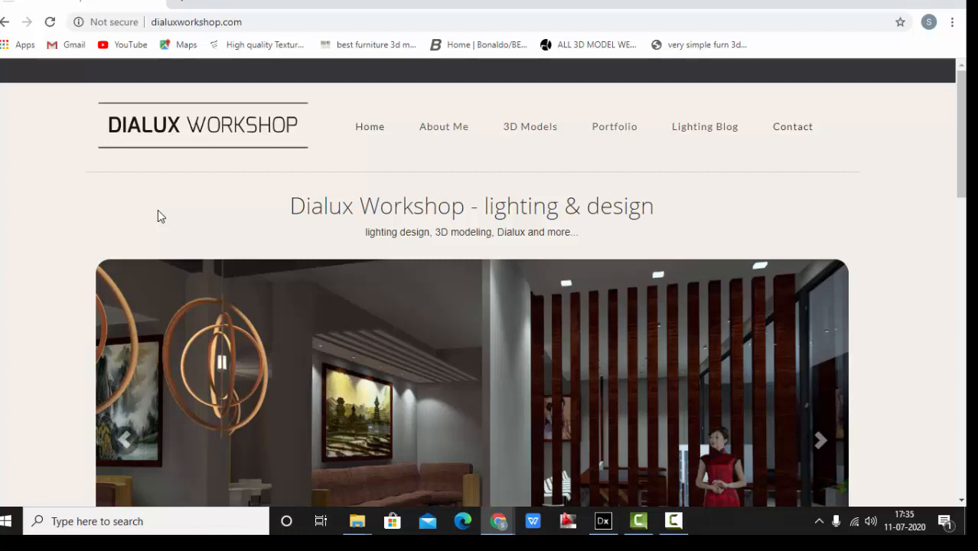
{"action": "left_click", "coordinate": [819, 439]}
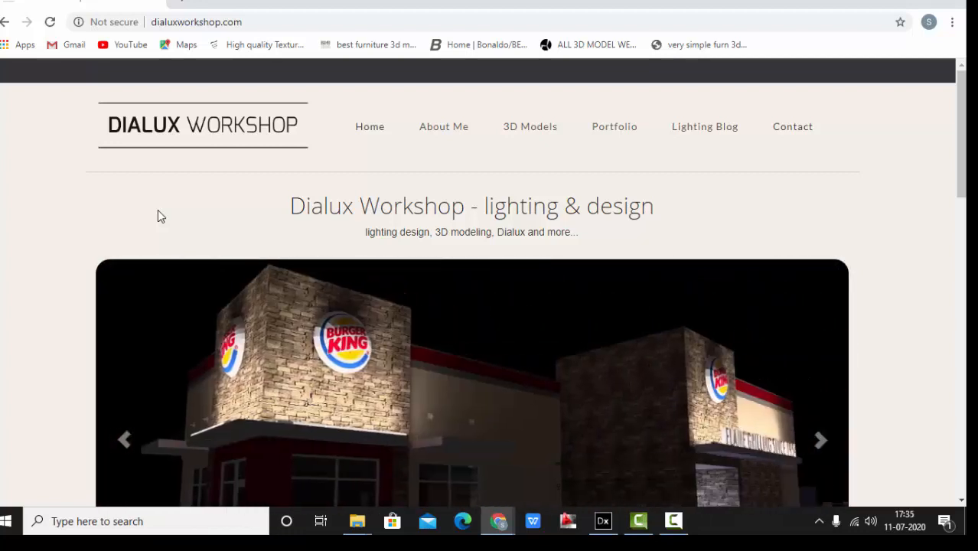
{"action": "mouse_move", "coordinate": [472, 159]}
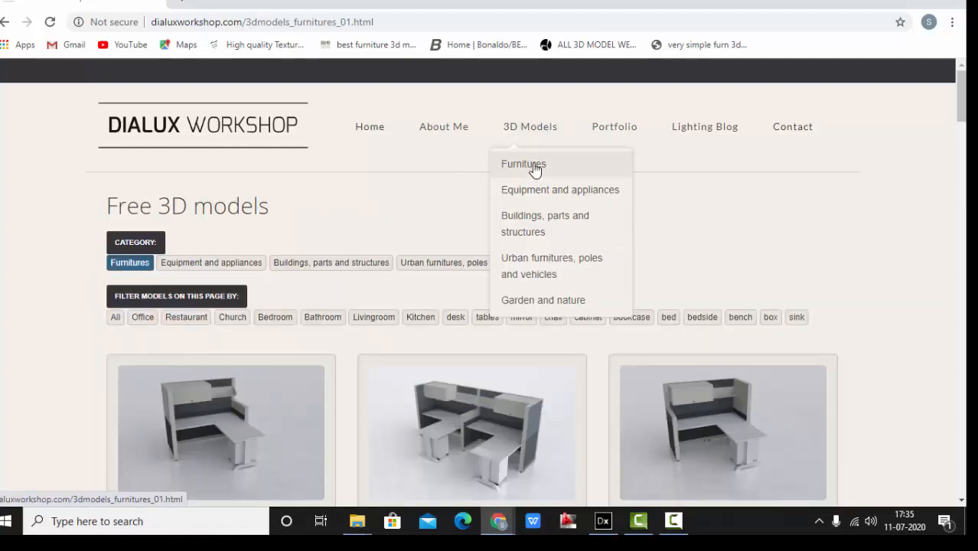
{"action": "mouse_move", "coordinate": [559, 189]}
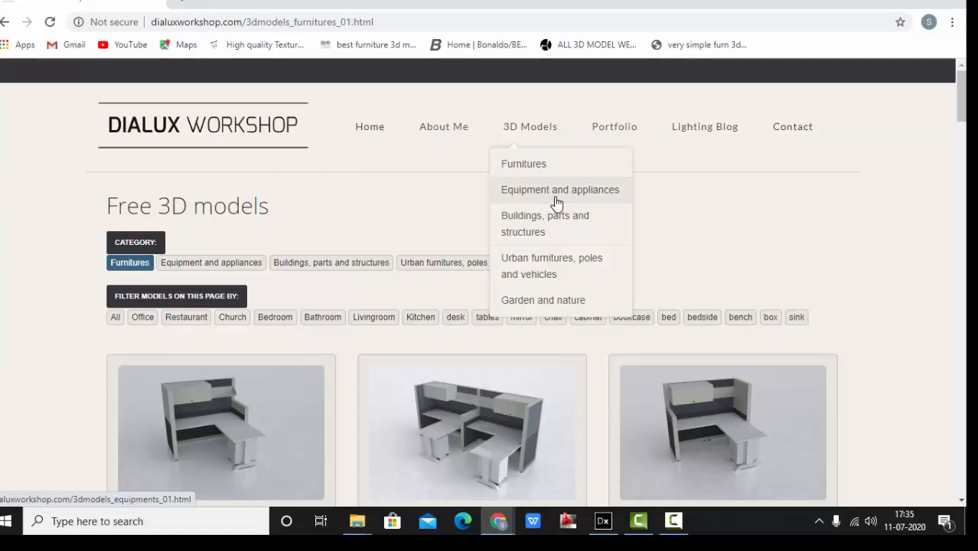
{"action": "mouse_move", "coordinate": [550, 223]}
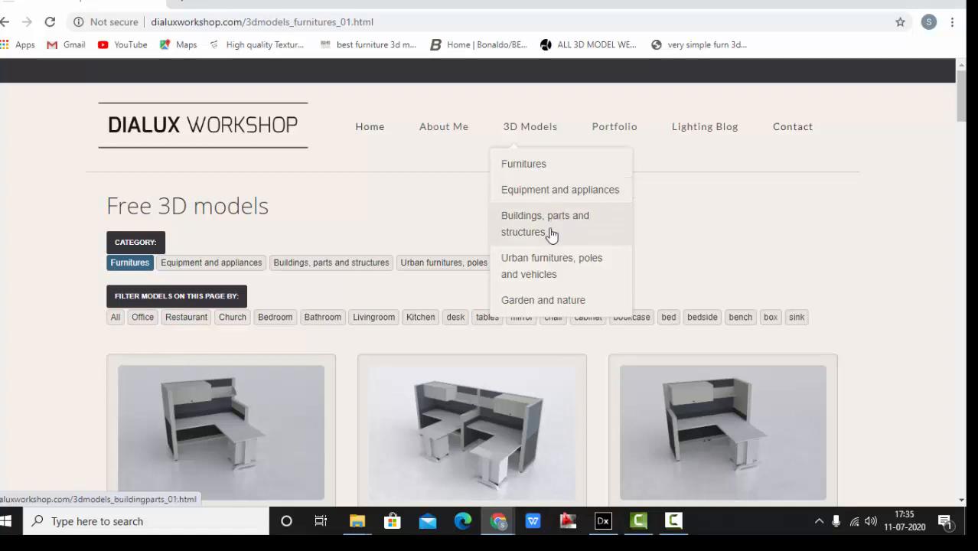
{"action": "mouse_move", "coordinate": [606, 295]}
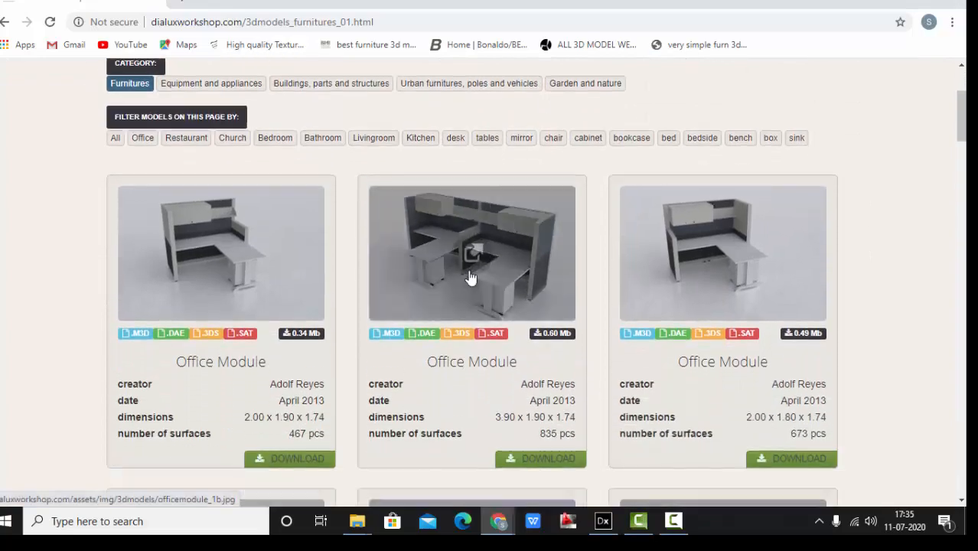
{"action": "scroll", "scroll_direction": "down", "scroll_amount": 3}
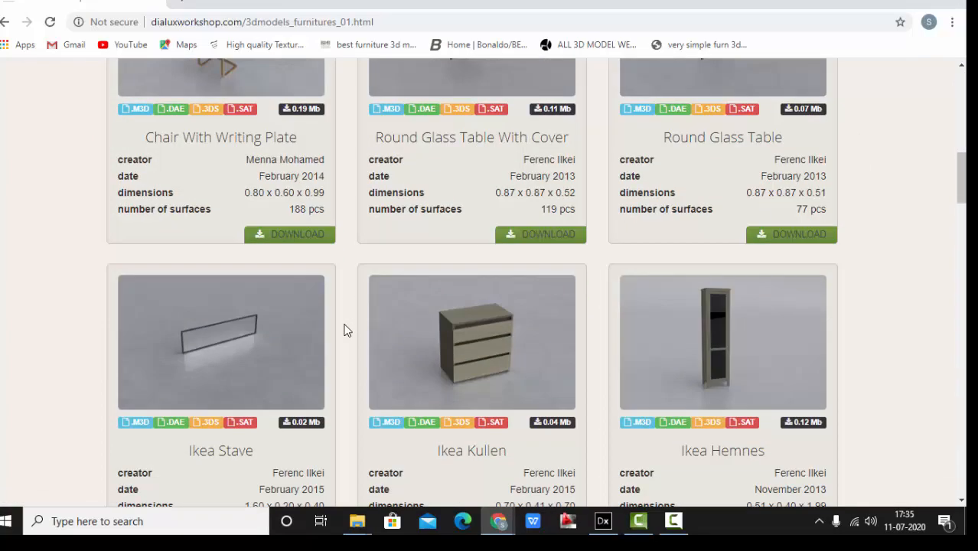
{"action": "scroll", "scroll_direction": "down", "scroll_amount": 3}
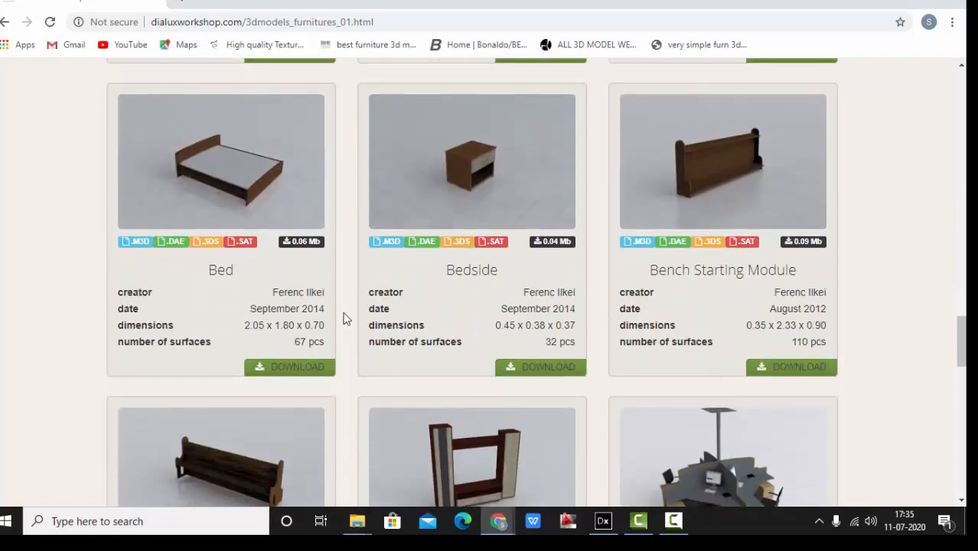
{"action": "scroll", "scroll_direction": "down", "scroll_amount": 3}
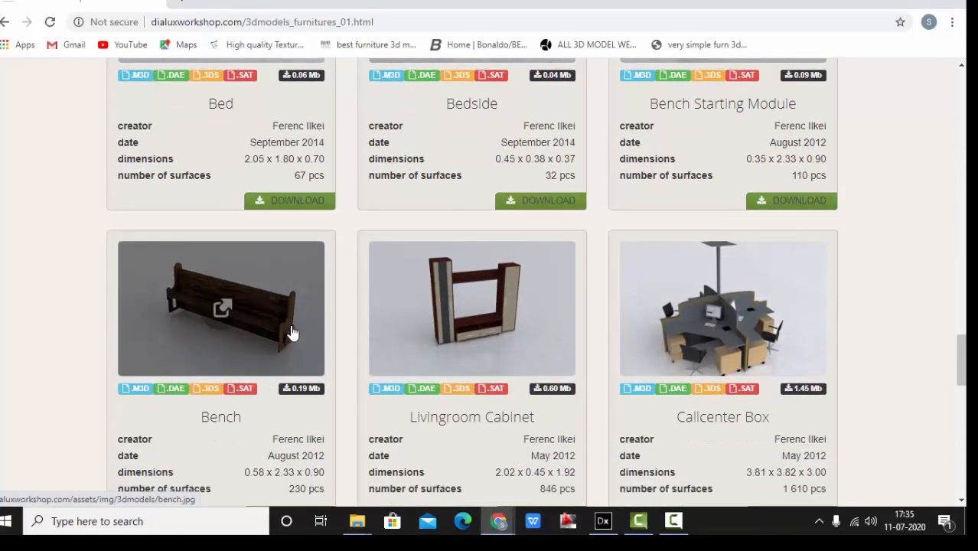
{"action": "scroll", "scroll_direction": "up", "scroll_amount": 3}
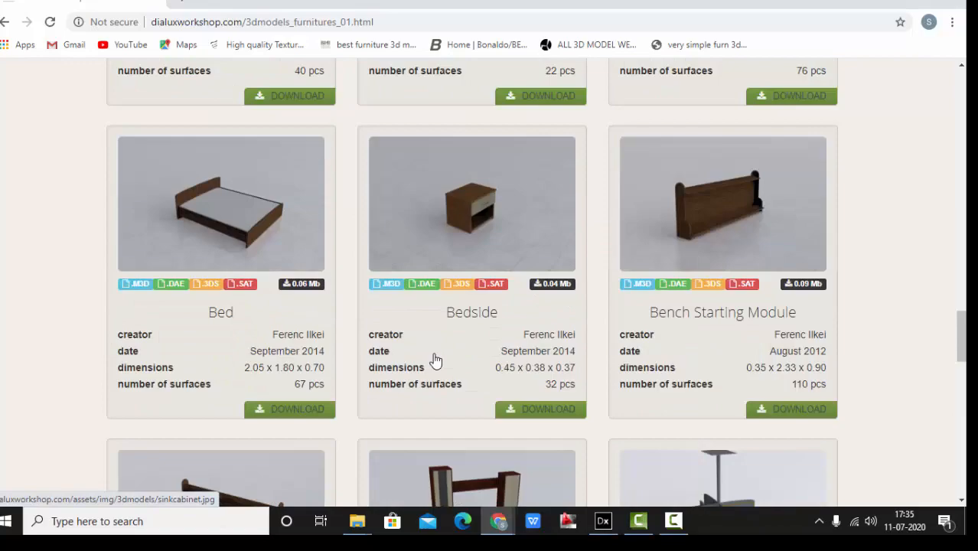
{"action": "scroll", "scroll_direction": "down", "scroll_amount": 3}
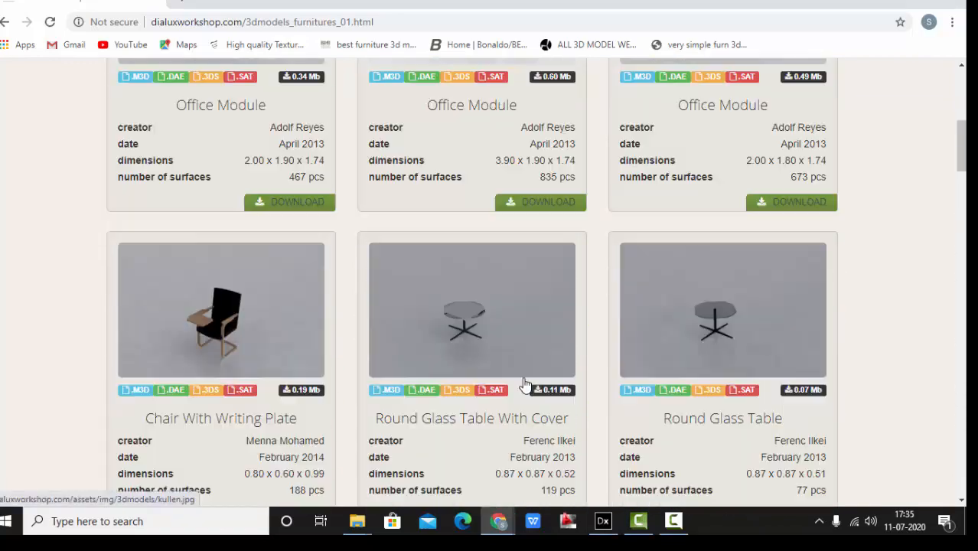
{"action": "scroll", "scroll_direction": "up", "scroll_amount": 3}
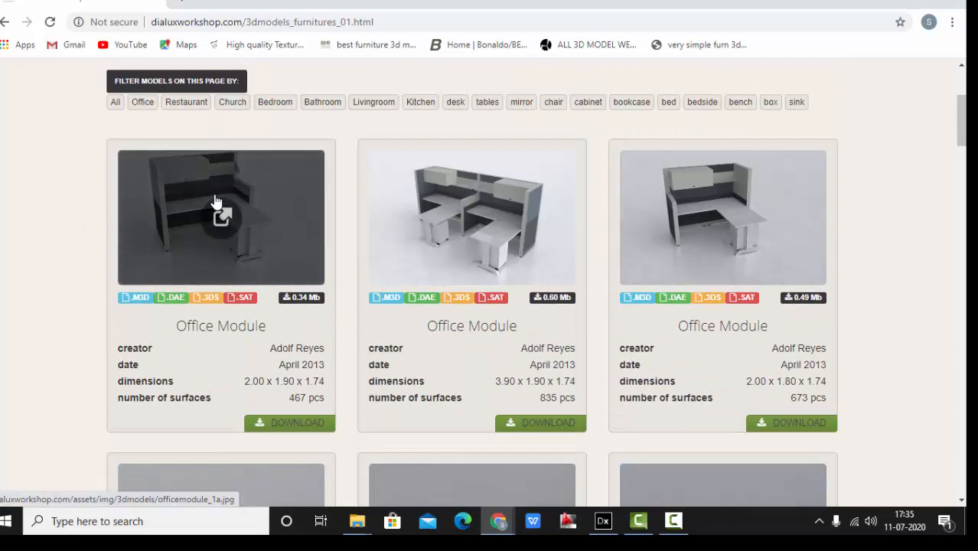
{"action": "mouse_move", "coordinate": [188, 196]}
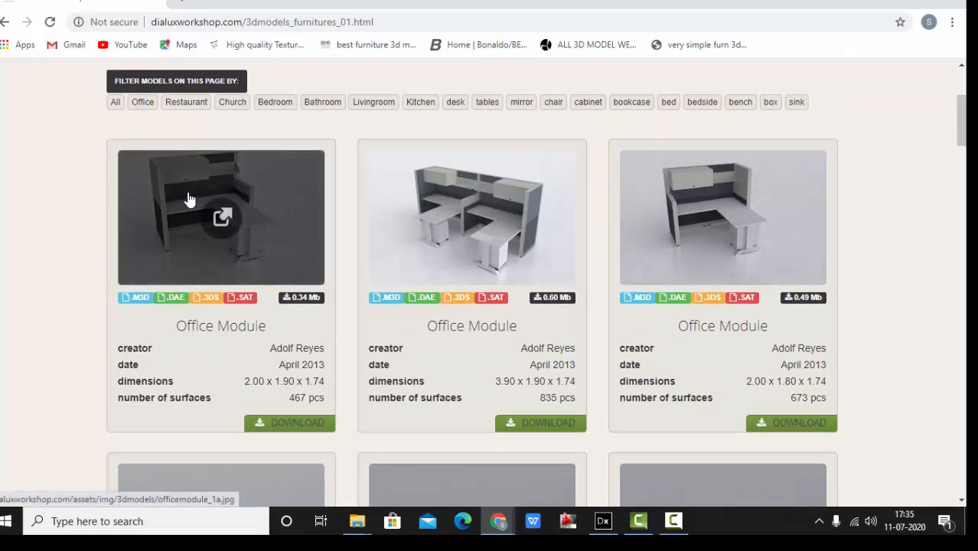
{"action": "left_click", "coordinate": [220, 218]}
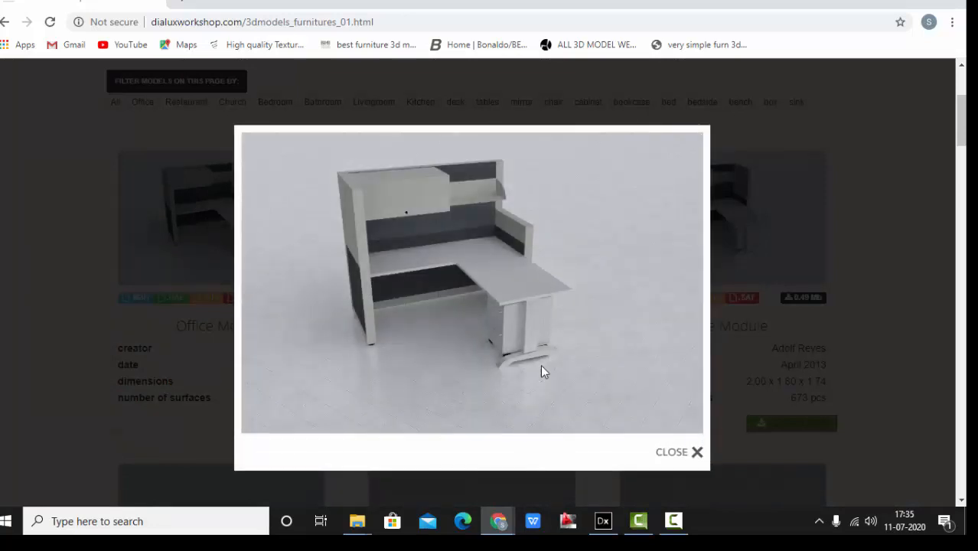
{"action": "mouse_move", "coordinate": [635, 427]}
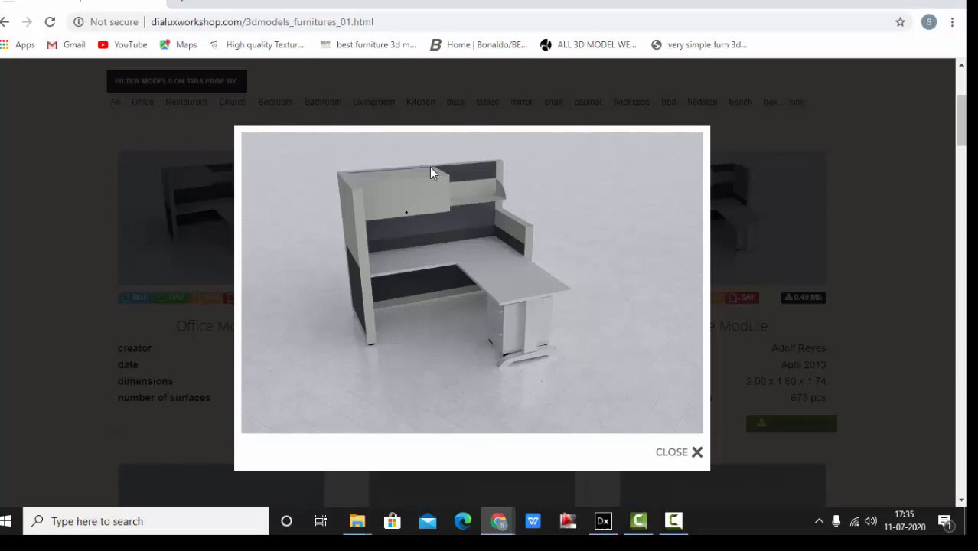
{"action": "left_click", "coordinate": [678, 452]}
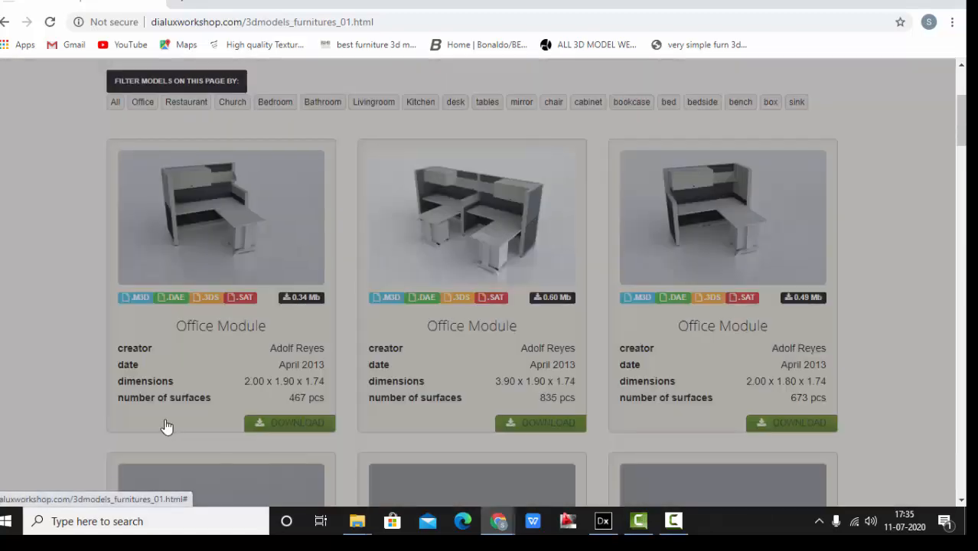
Download officemodule1.zip, open it in WinRAR and select office_module_1.3ds.
{"action": "left_click", "coordinate": [289, 422]}
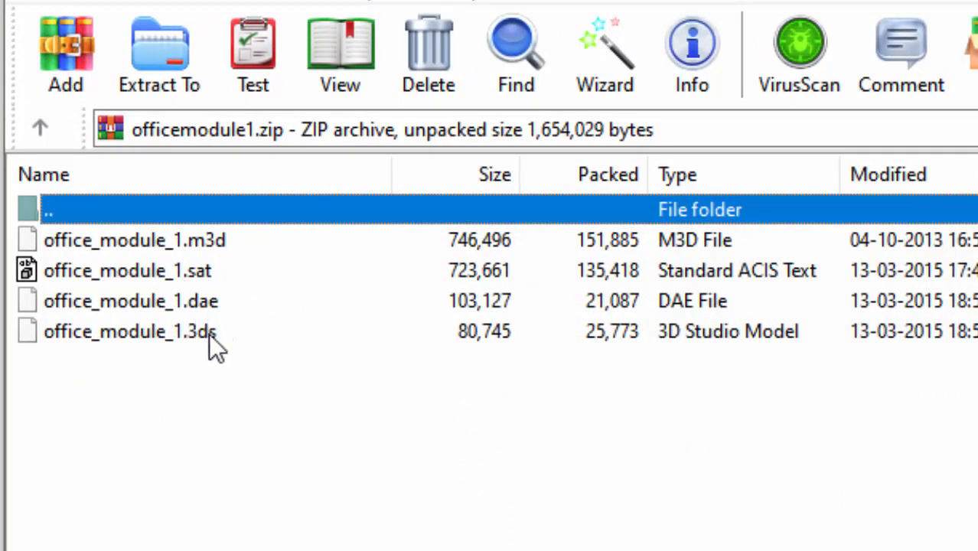
{"action": "mouse_move", "coordinate": [503, 260]}
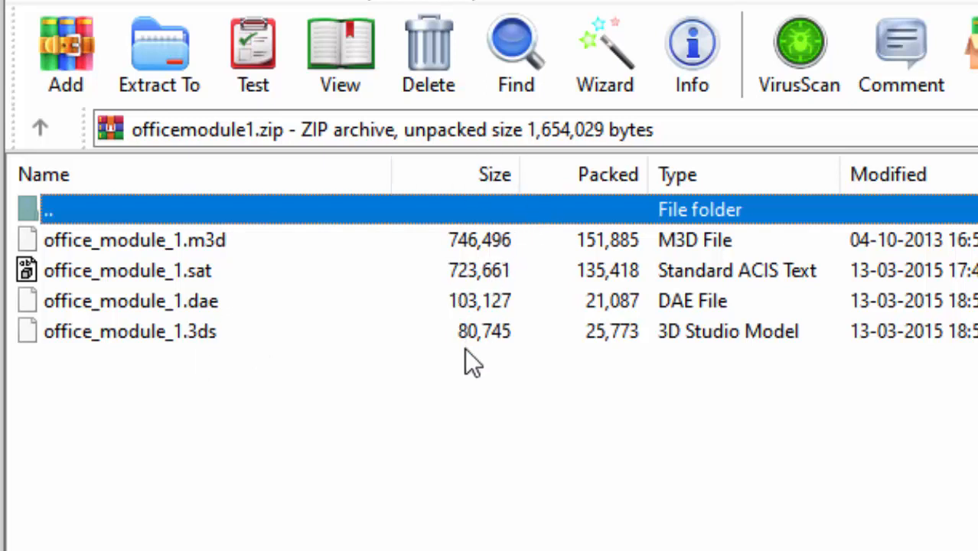
{"action": "mouse_move", "coordinate": [544, 251]}
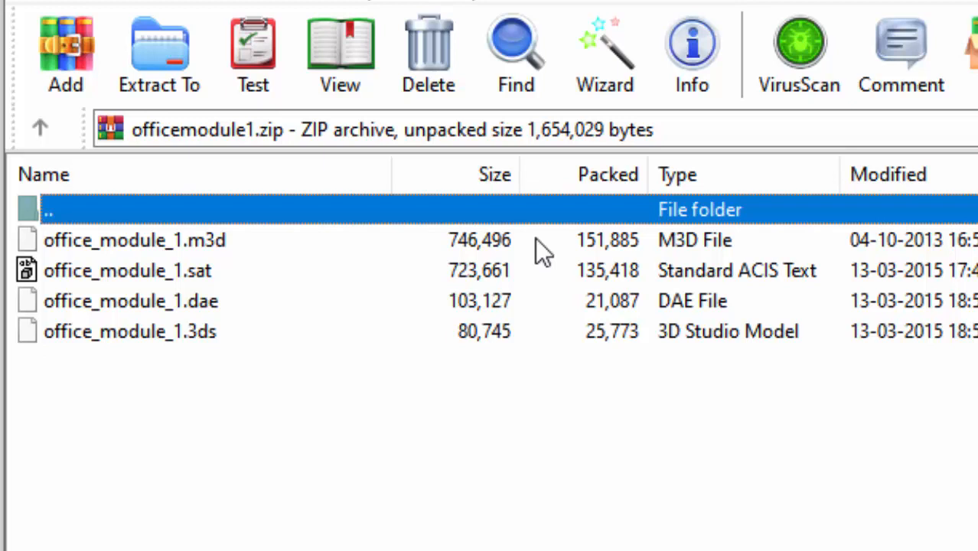
{"action": "mouse_move", "coordinate": [285, 313]}
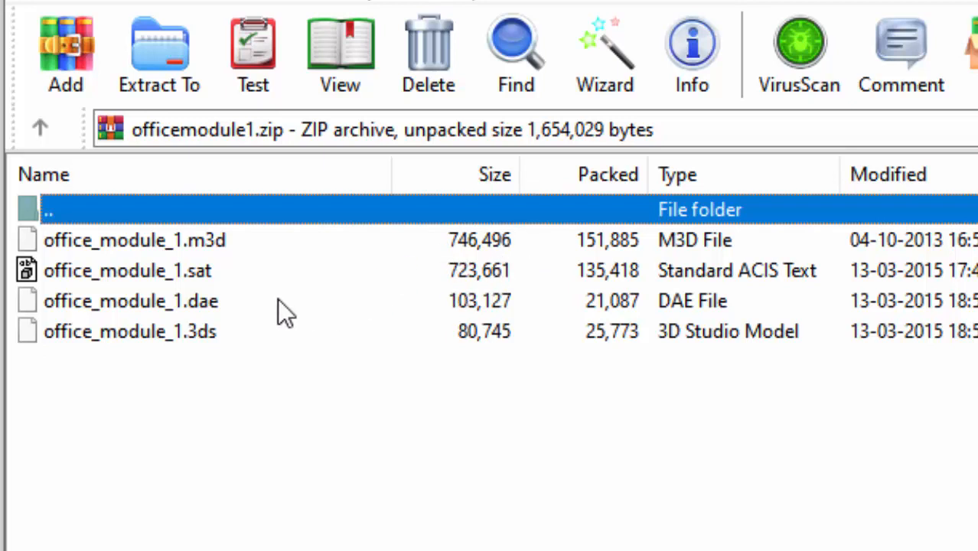
{"action": "mouse_move", "coordinate": [571, 374]}
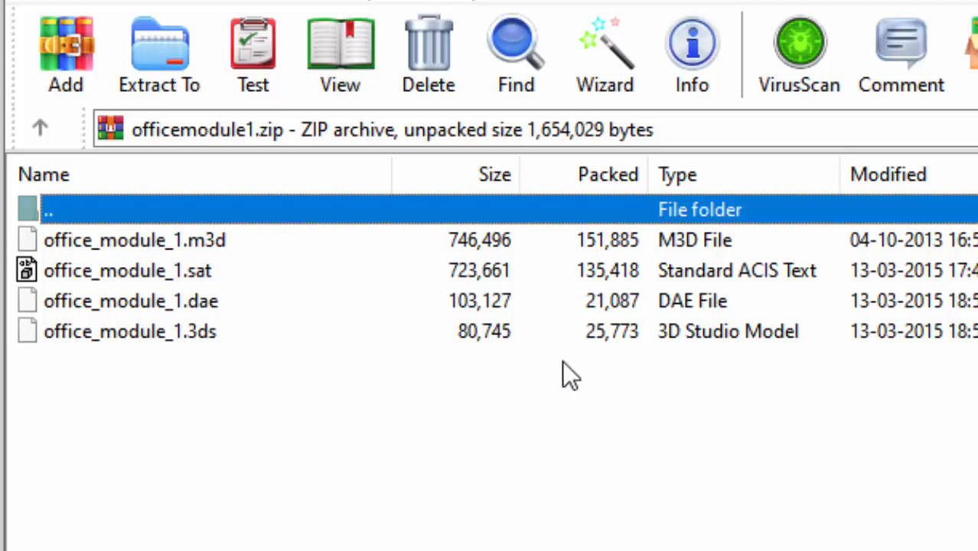
{"action": "left_click", "coordinate": [130, 331]}
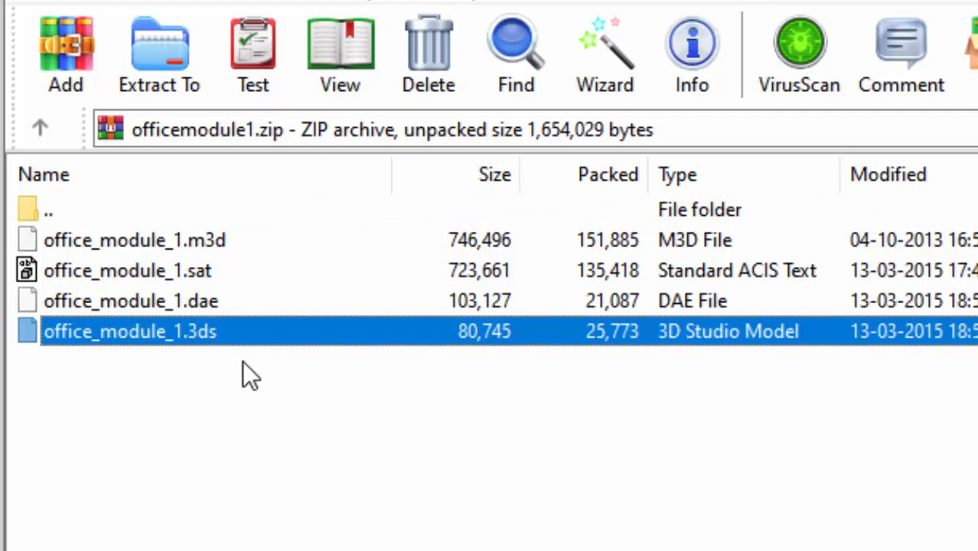
{"action": "mouse_move", "coordinate": [285, 289]}
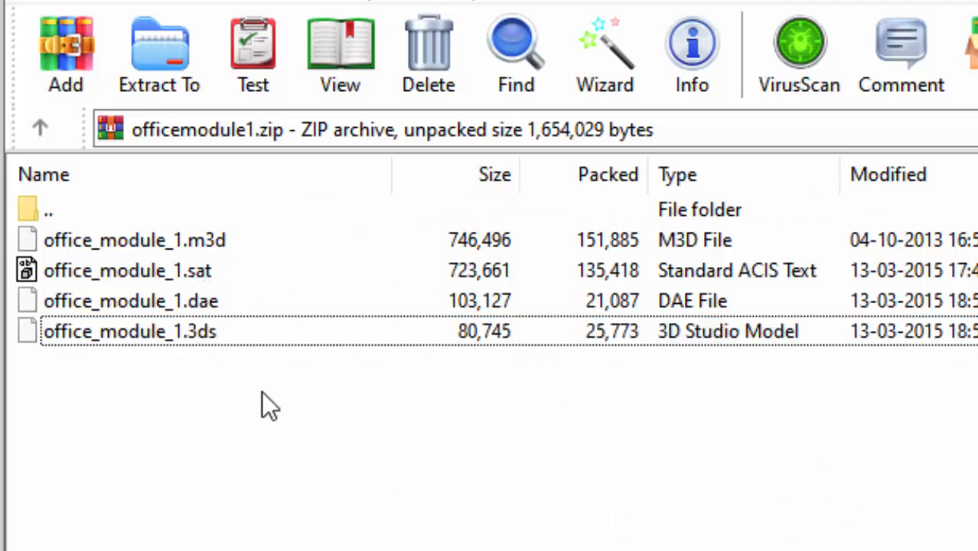
{"action": "left_click", "coordinate": [130, 330]}
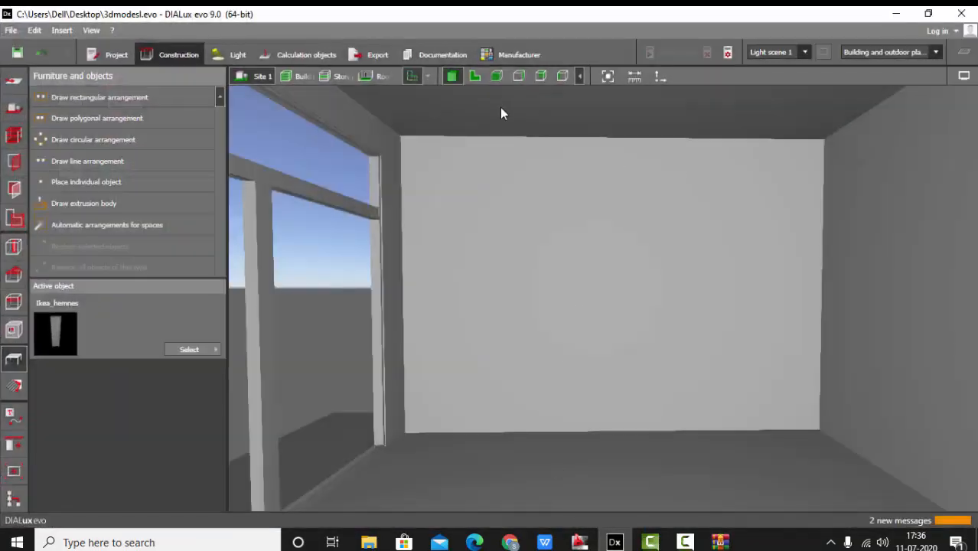
In plan view, import office_module_1 from the Desktop as a furniture file.
{"action": "left_click", "coordinate": [475, 76]}
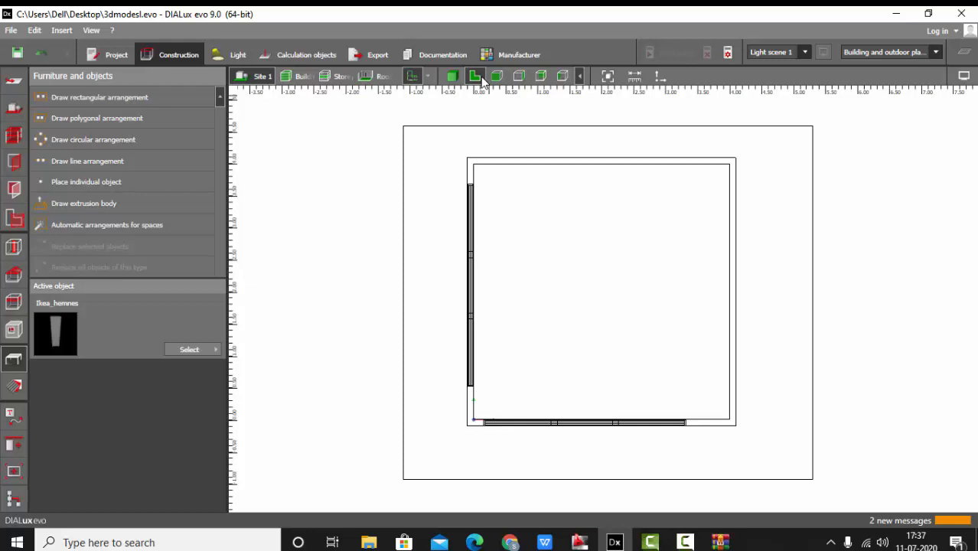
{"action": "mouse_move", "coordinate": [11, 30]}
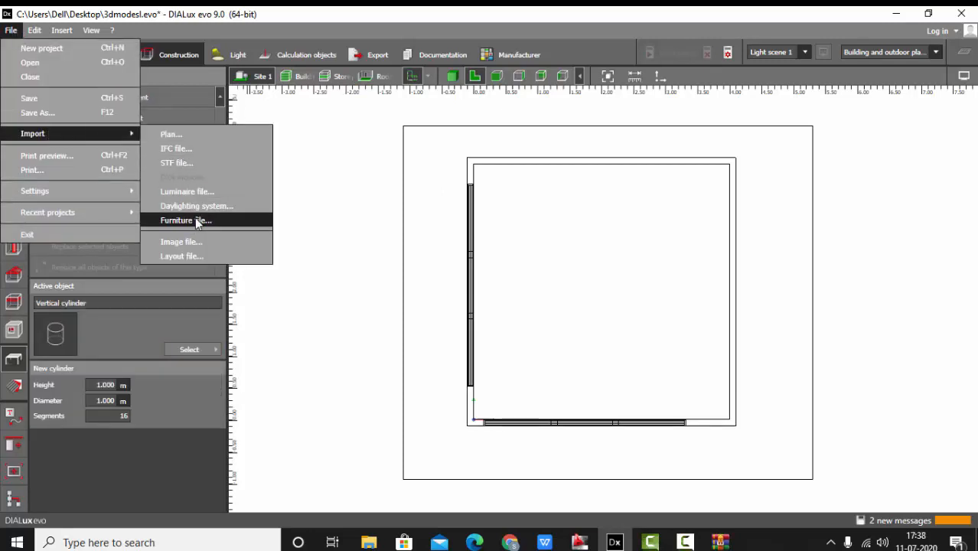
{"action": "left_click", "coordinate": [185, 221]}
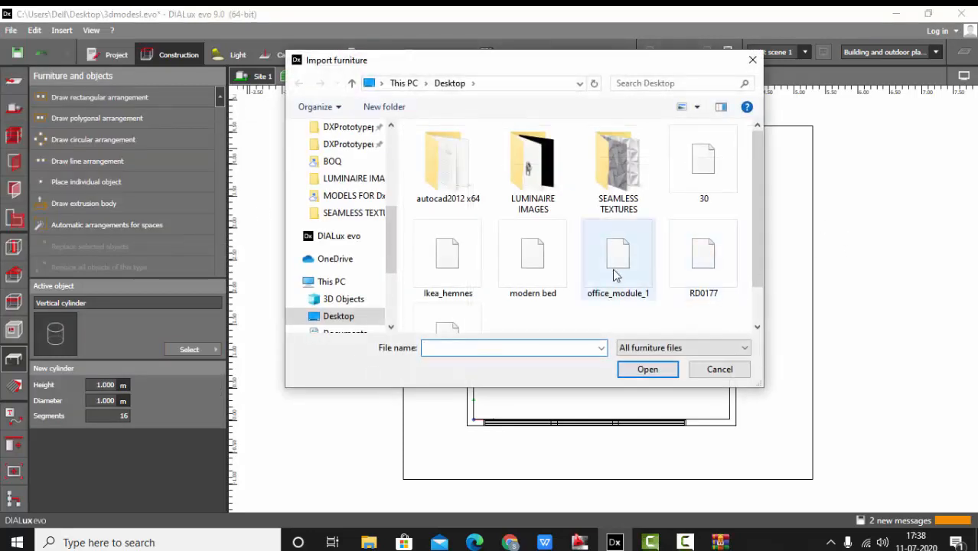
{"action": "left_click", "coordinate": [617, 257]}
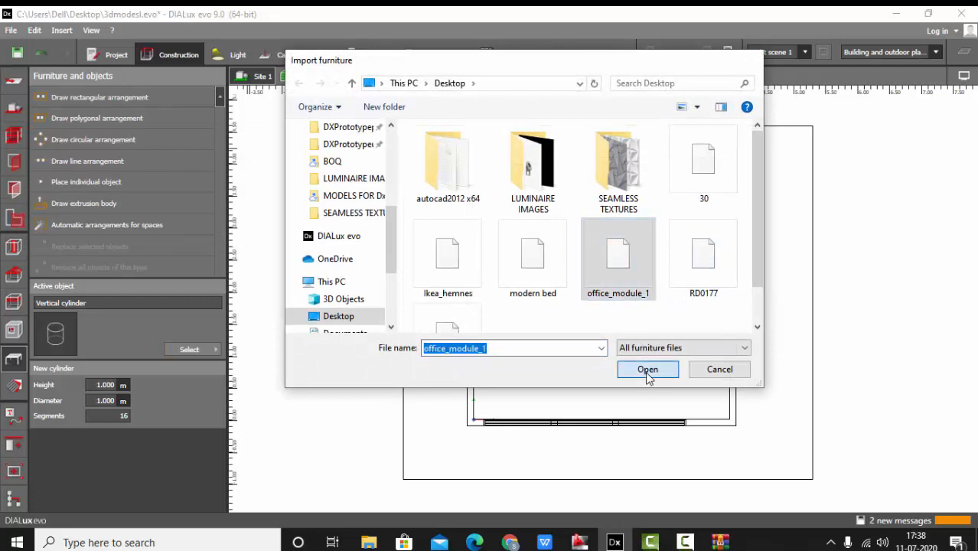
{"action": "left_click", "coordinate": [648, 368]}
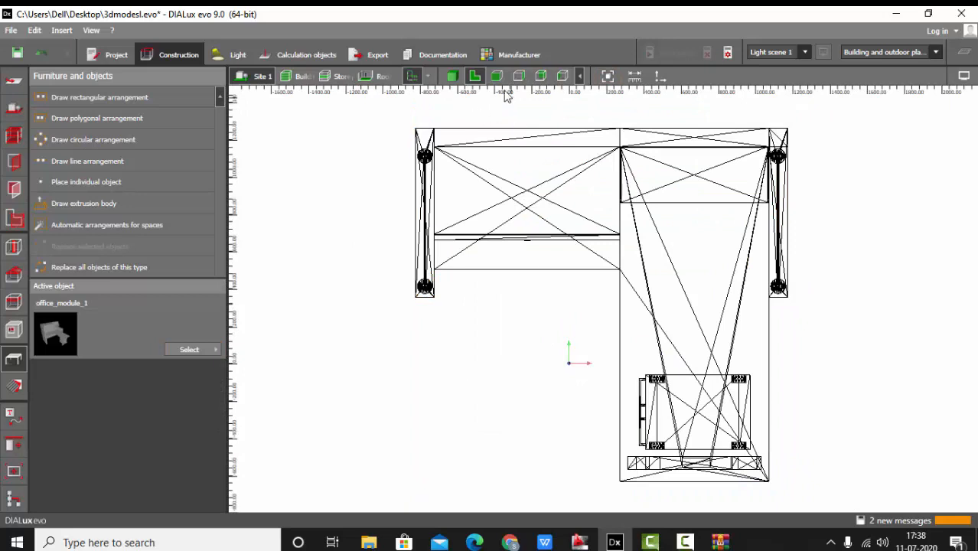
Select the imported office module in 3D and set its size to 1.700 × 1.700 × 1.500 m.
{"action": "left_click", "coordinate": [451, 75]}
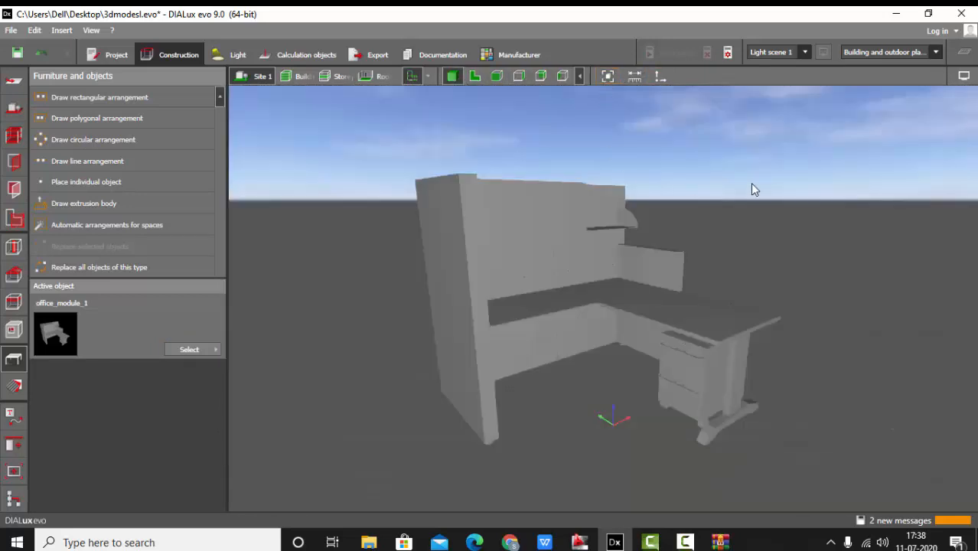
{"action": "left_click_drag", "start_coordinate": [754, 189], "coordinate": [733, 278]}
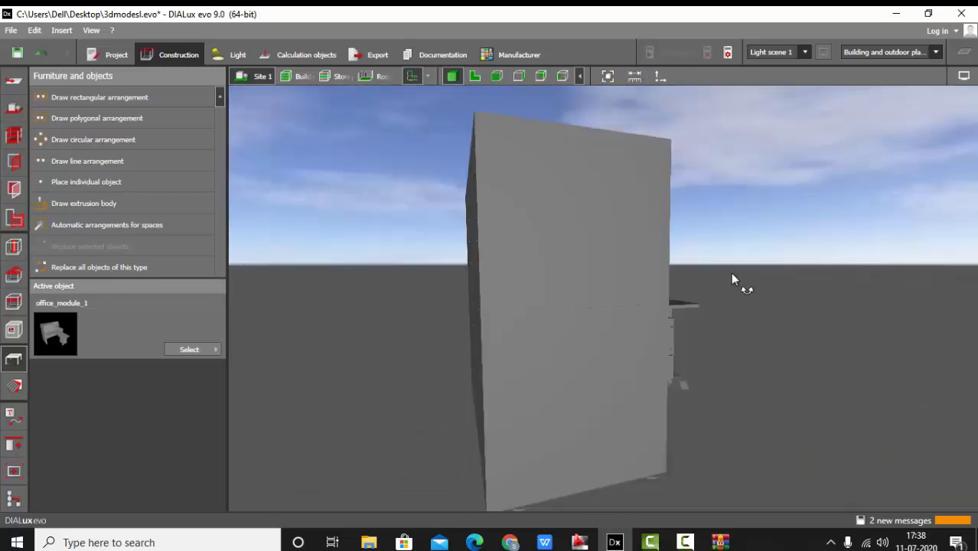
{"action": "left_click_drag", "start_coordinate": [732, 277], "coordinate": [652, 289]}
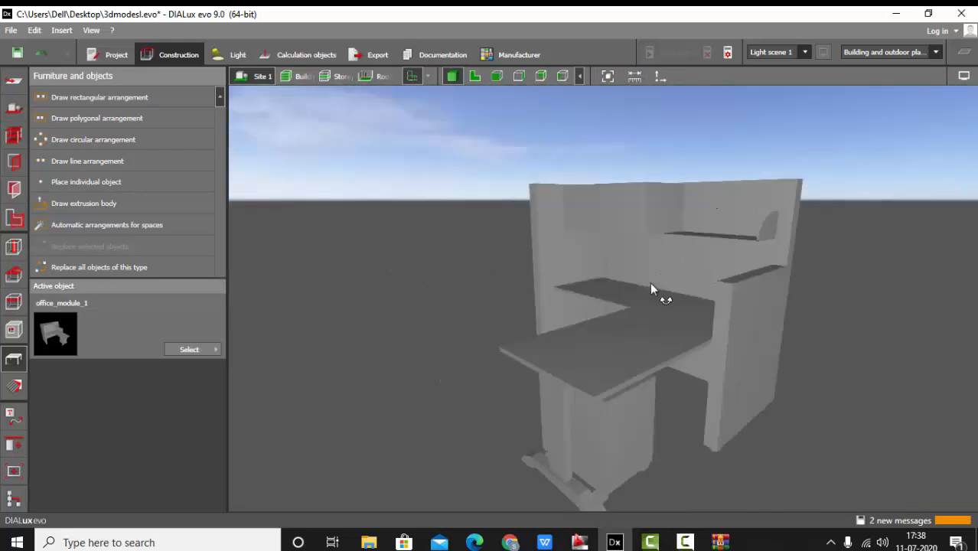
{"action": "left_click_drag", "start_coordinate": [650, 289], "coordinate": [727, 297]}
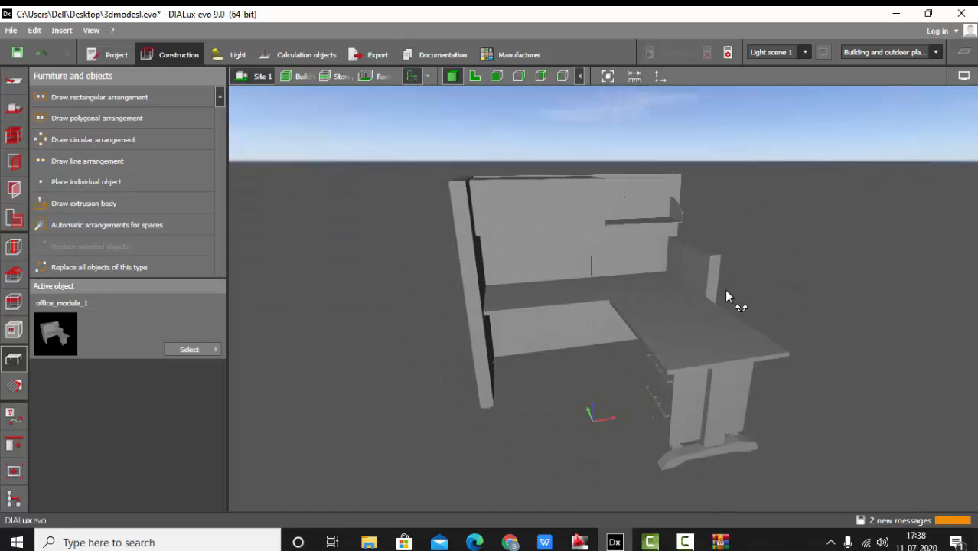
{"action": "left_click", "coordinate": [581, 291]}
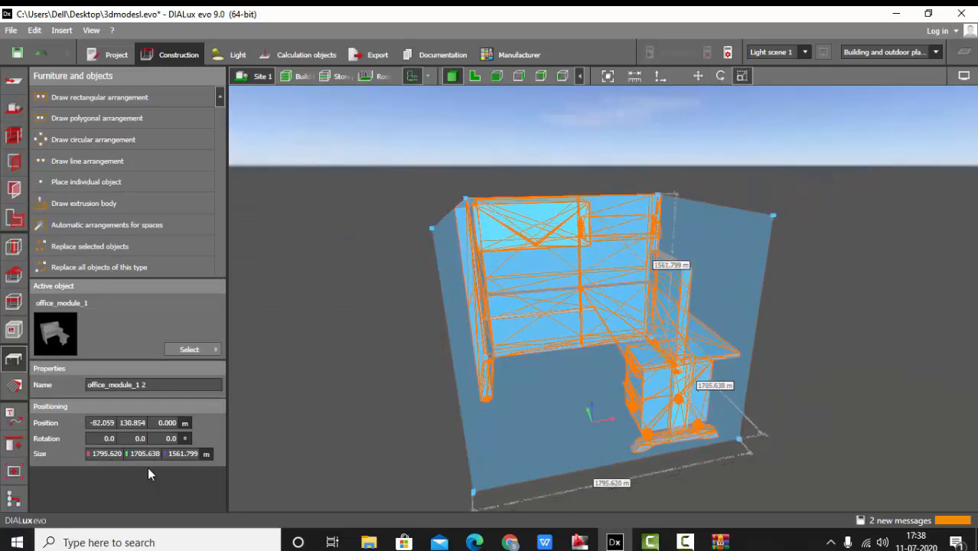
{"action": "triple_click", "coordinate": [105, 453]}
{"action": "type", "text": "1.700"}
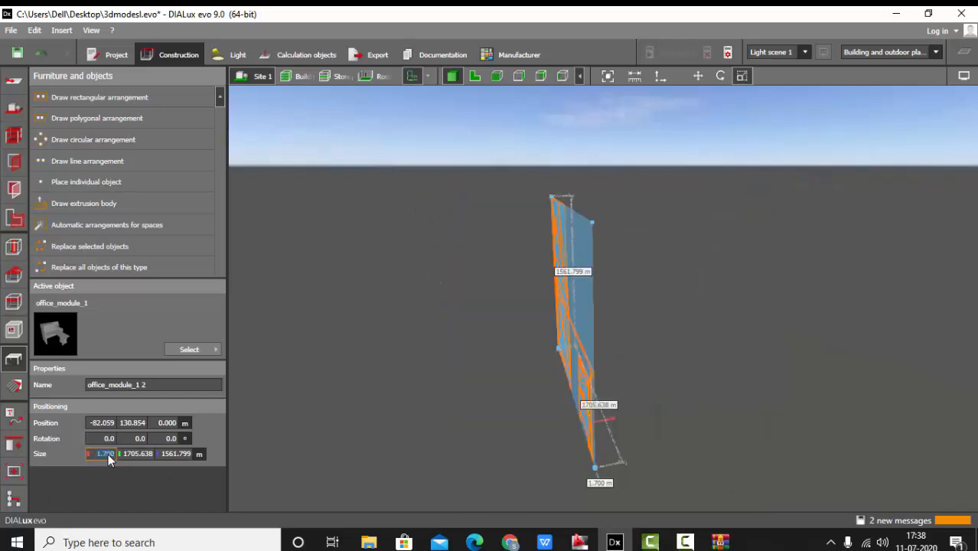
{"action": "left_click", "coordinate": [137, 453]}
{"action": "type", "text": "1.700"}
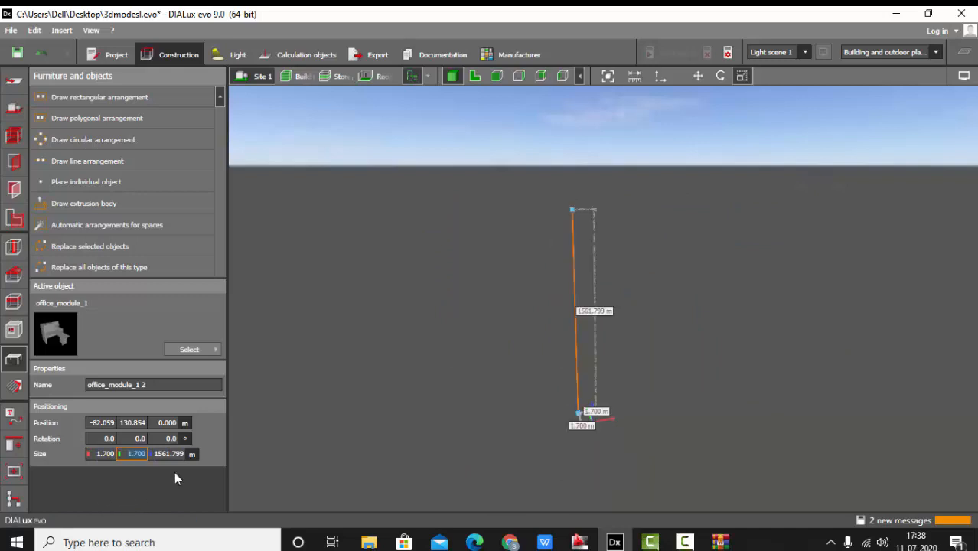
{"action": "triple_click", "coordinate": [169, 452]}
{"action": "type", "text": "1.500"}
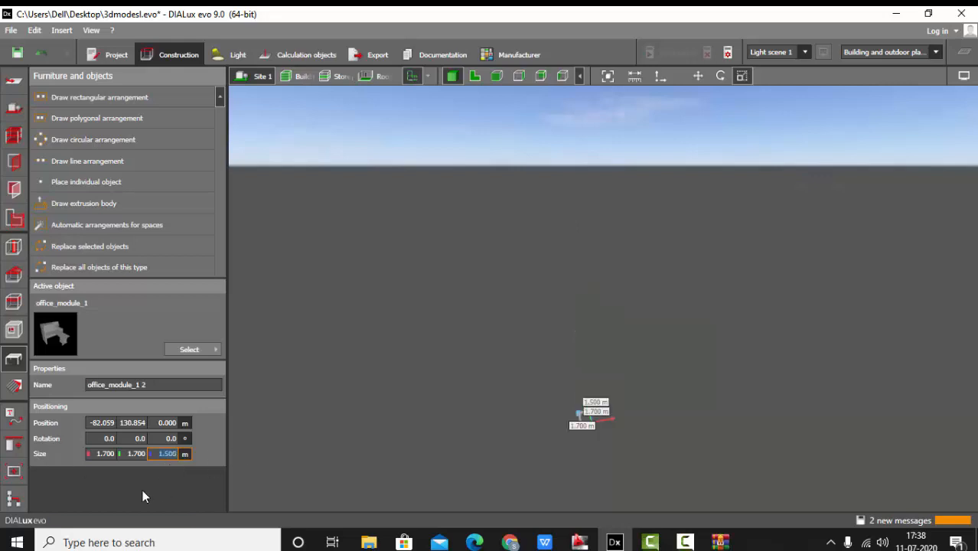
{"action": "left_click", "coordinate": [607, 76]}
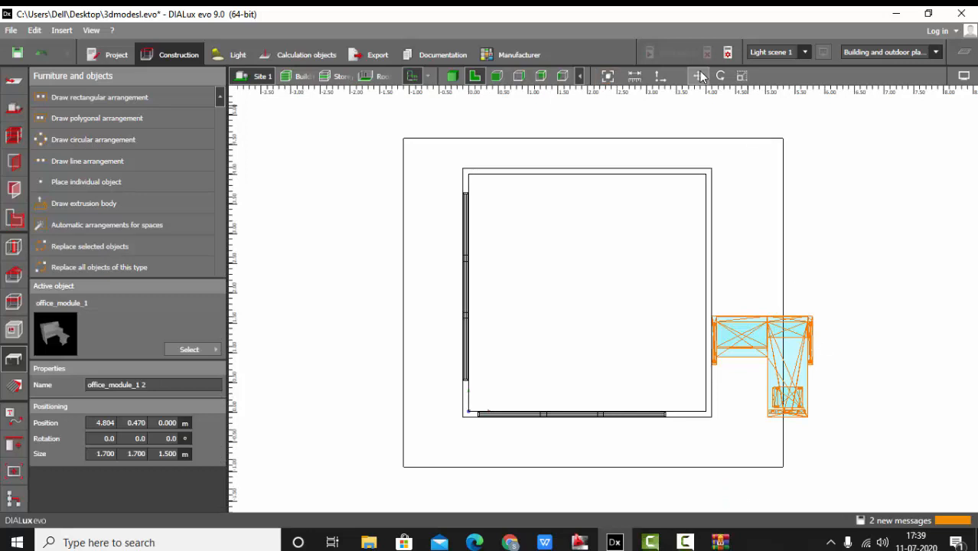
Drag the module into the room's top-right corner and check it in 3D.
{"action": "left_click_drag", "start_coordinate": [761, 367], "coordinate": [648, 234]}
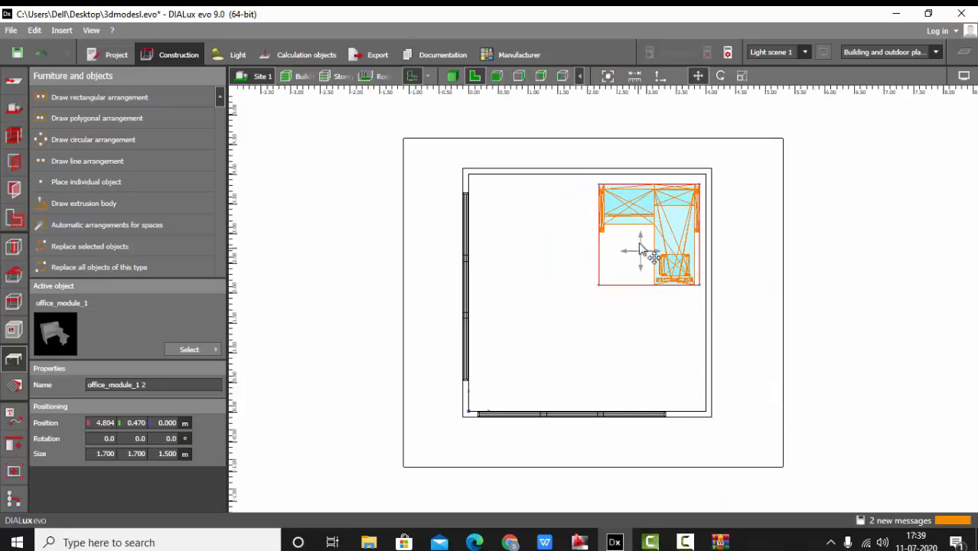
{"action": "left_click_drag", "start_coordinate": [647, 260], "coordinate": [654, 222]}
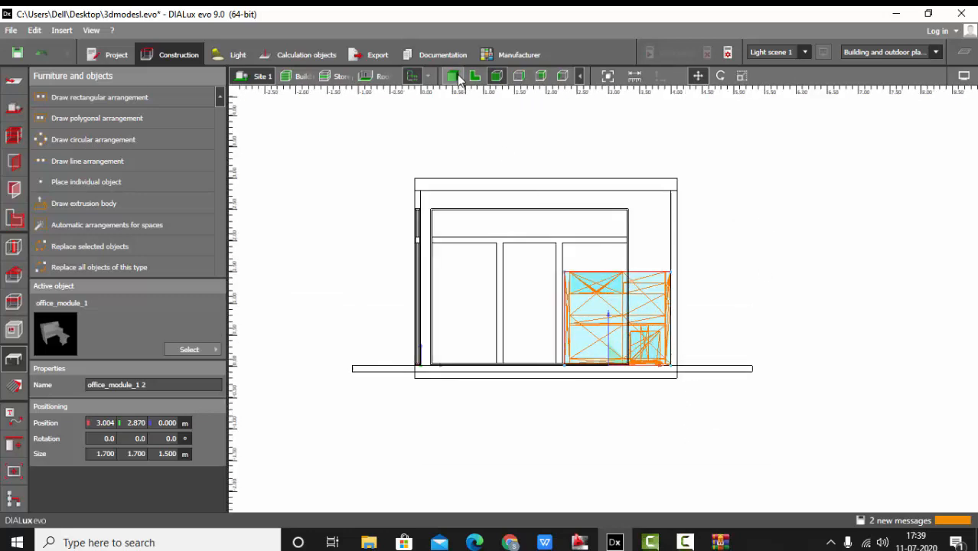
{"action": "left_click", "coordinate": [607, 75]}
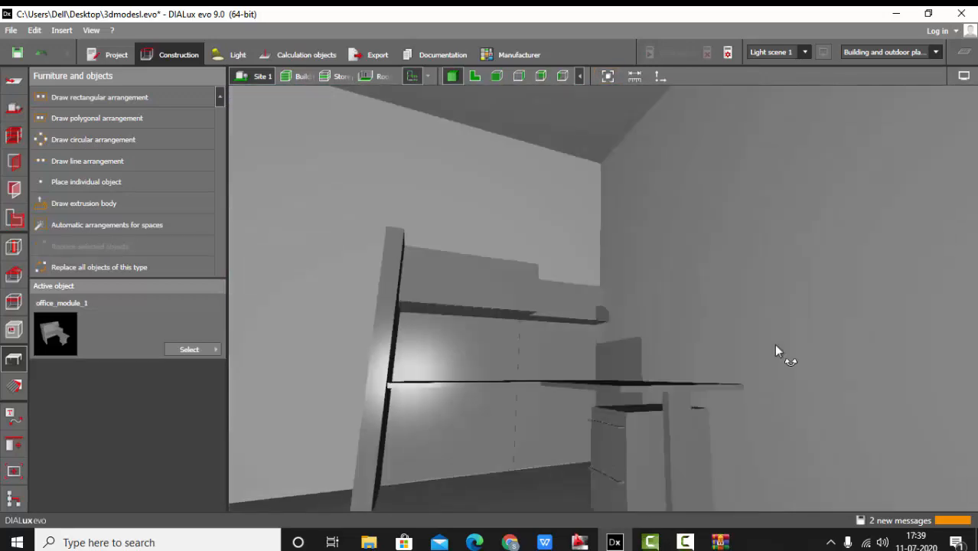
{"action": "left_click_drag", "start_coordinate": [777, 351], "coordinate": [584, 376]}
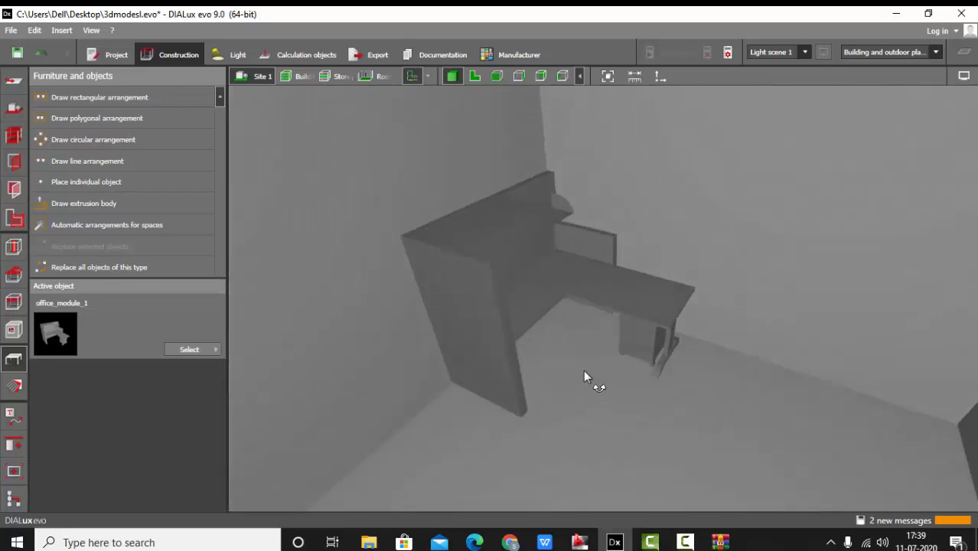
{"action": "left_click_drag", "start_coordinate": [586, 375], "coordinate": [517, 352]}
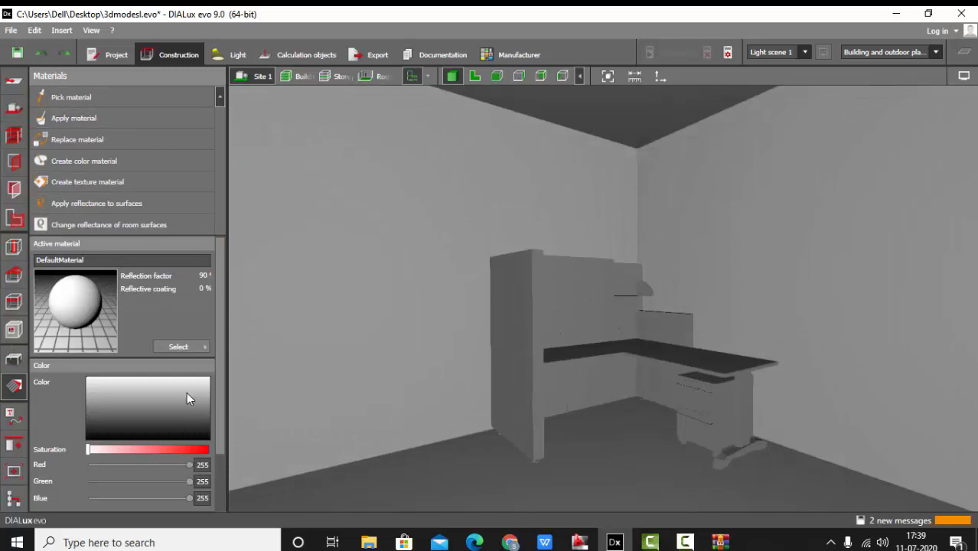
Apply 7000 Squirrel grey from the colour catalogue's 7xxx Grey range to the module.
{"action": "left_click", "coordinate": [178, 346]}
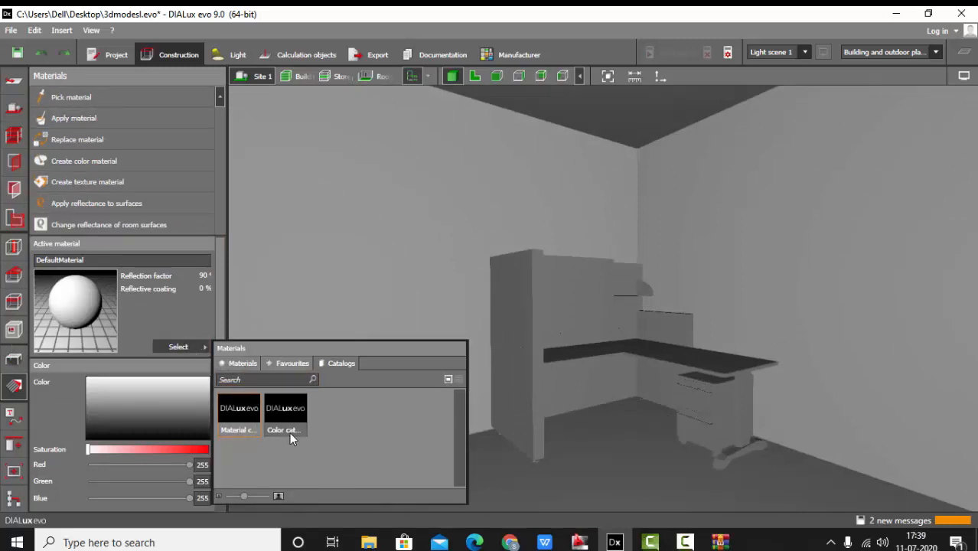
{"action": "double_click", "coordinate": [285, 407]}
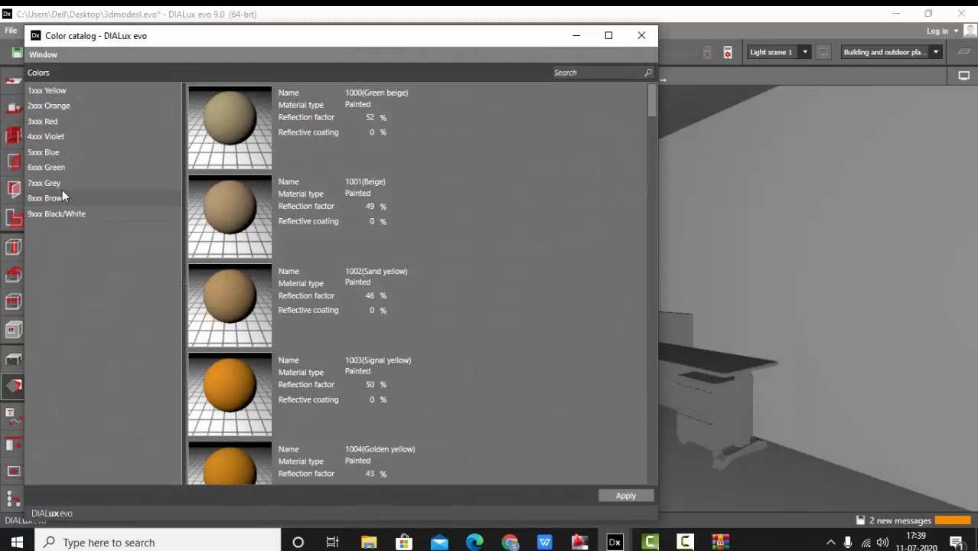
{"action": "left_click", "coordinate": [43, 182]}
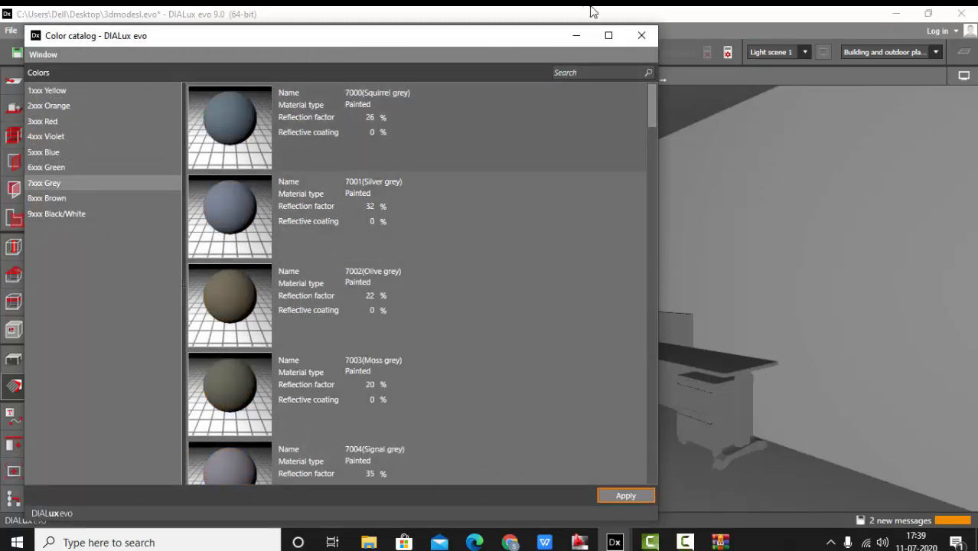
{"action": "left_click", "coordinate": [625, 495]}
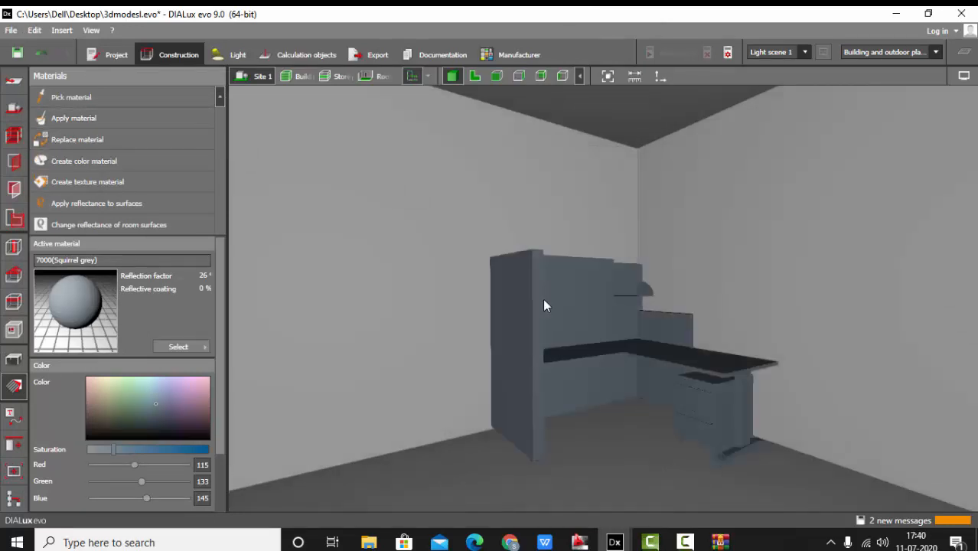
Orbit around the painted office module to inspect its desk and corner placement.
{"action": "left_click_drag", "start_coordinate": [546, 305], "coordinate": [589, 340]}
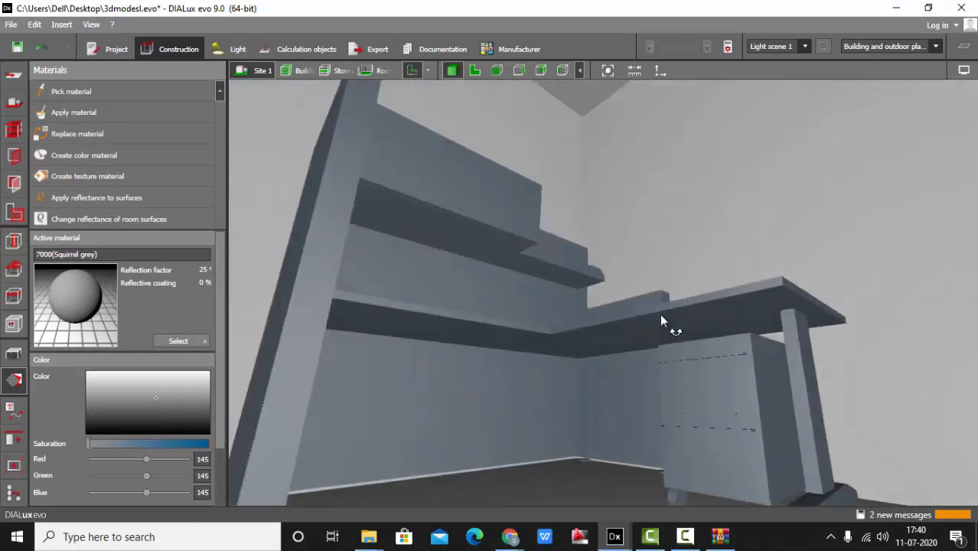
{"action": "left_click_drag", "start_coordinate": [661, 322], "coordinate": [685, 115]}
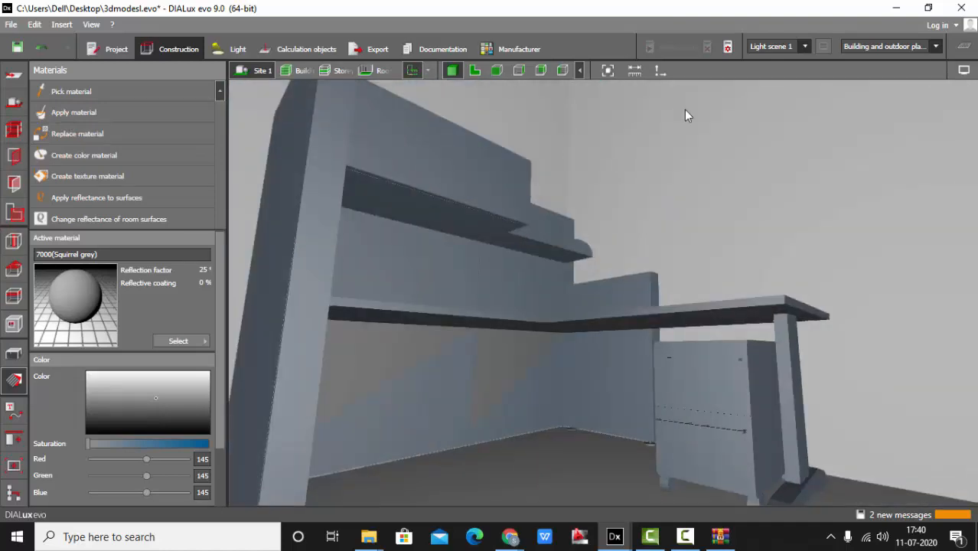
{"action": "left_click_drag", "start_coordinate": [686, 114], "coordinate": [609, 348]}
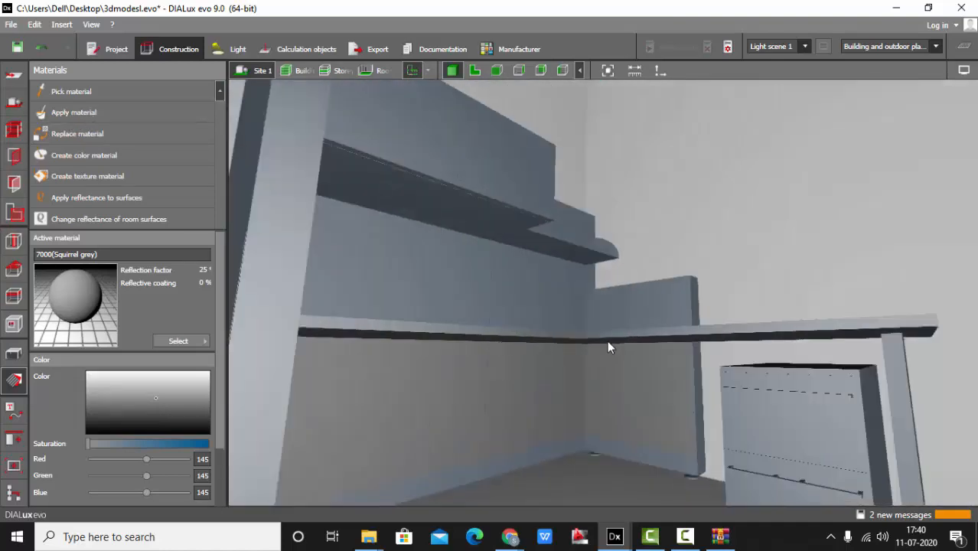
{"action": "left_click_drag", "start_coordinate": [610, 347], "coordinate": [690, 306]}
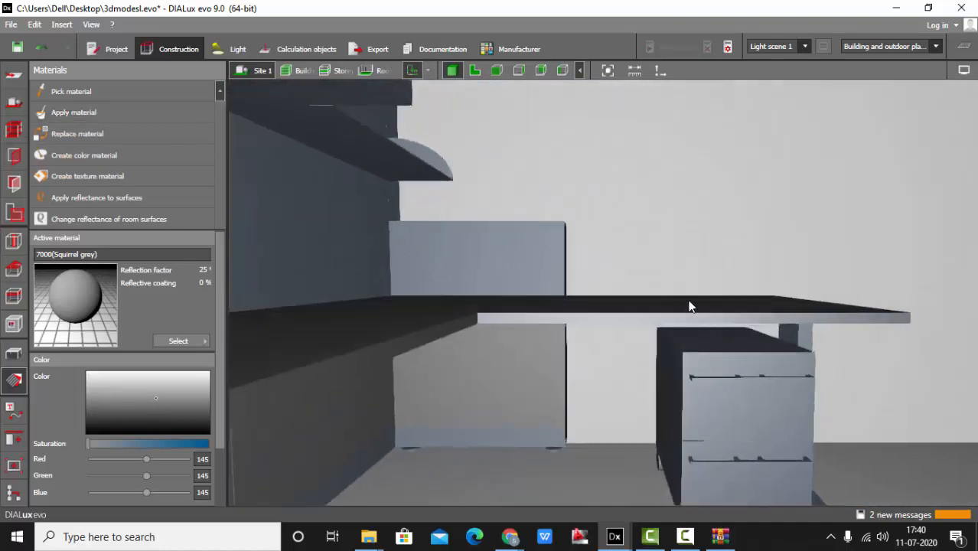
{"action": "left_click_drag", "start_coordinate": [689, 306], "coordinate": [758, 289]}
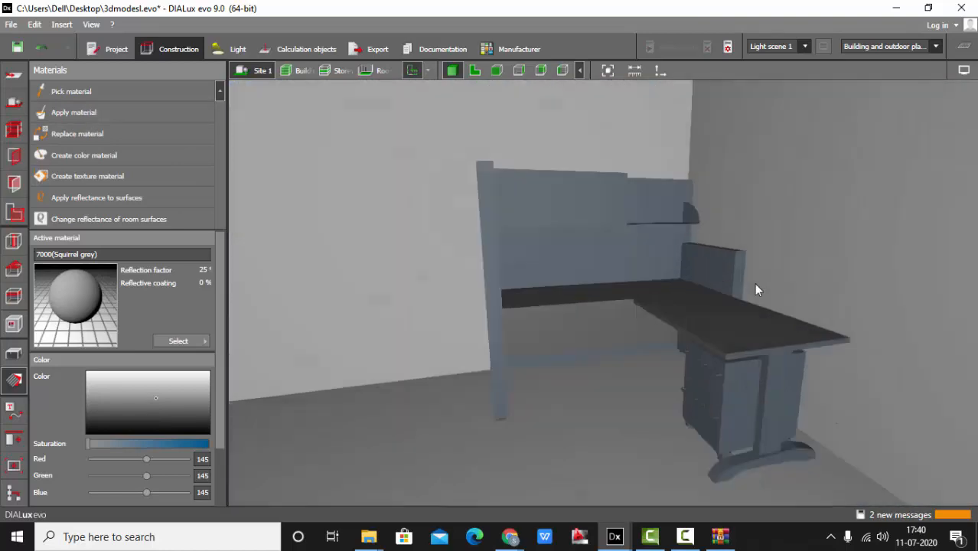
{"action": "left_click_drag", "start_coordinate": [757, 289], "coordinate": [733, 401]}
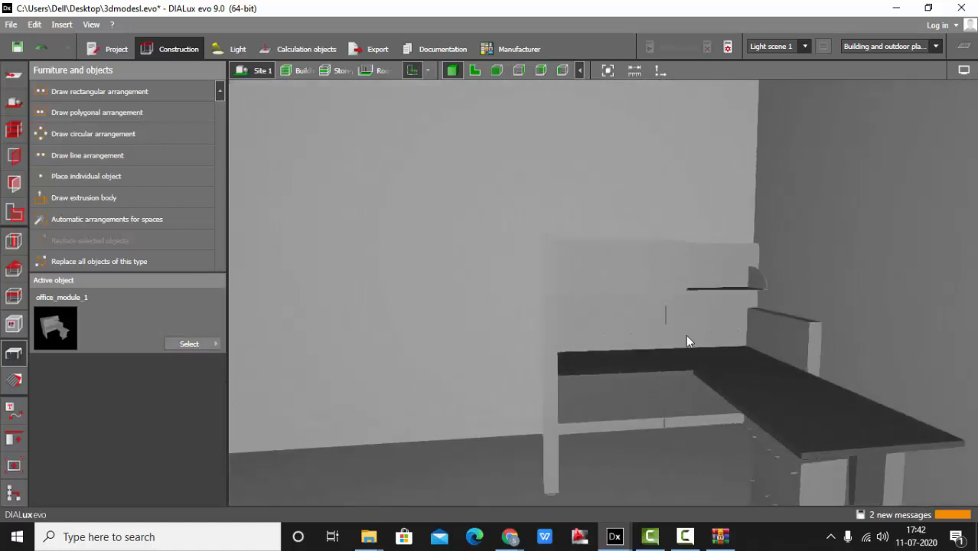
{"action": "left_click_drag", "start_coordinate": [688, 341], "coordinate": [643, 333]}
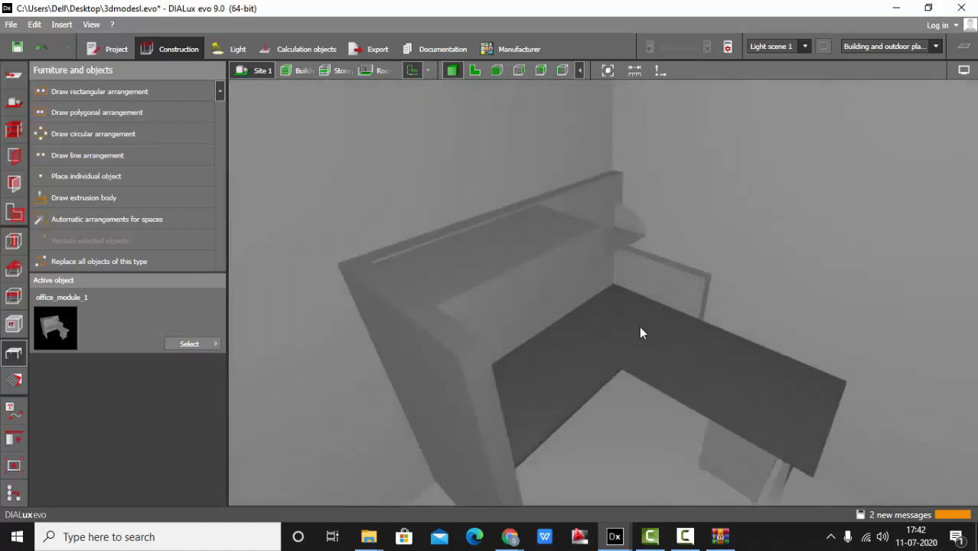
{"action": "left_click_drag", "start_coordinate": [642, 333], "coordinate": [646, 287]}
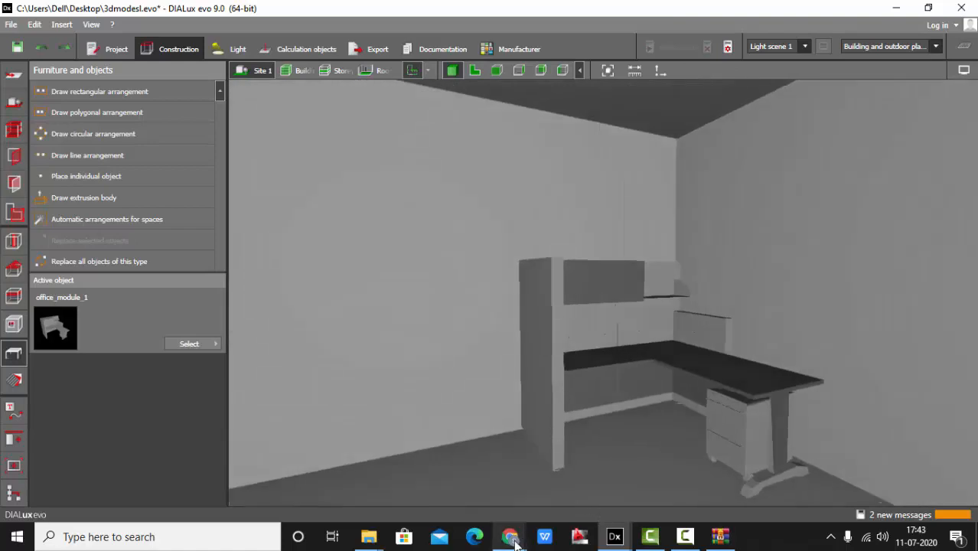
Scroll through the furniture library in Chrome, then return to the room model.
{"action": "left_click", "coordinate": [510, 536]}
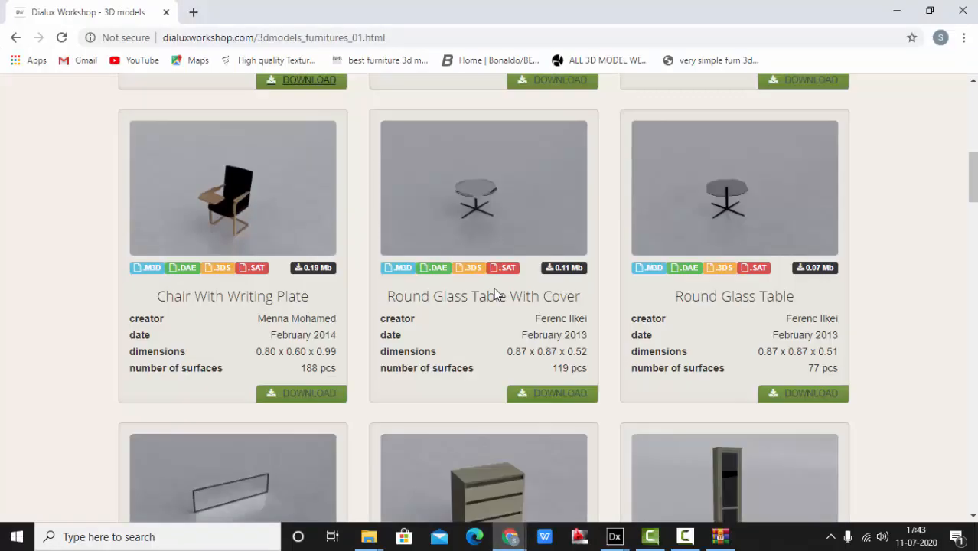
{"action": "scroll", "scroll_direction": "down", "scroll_amount": 3}
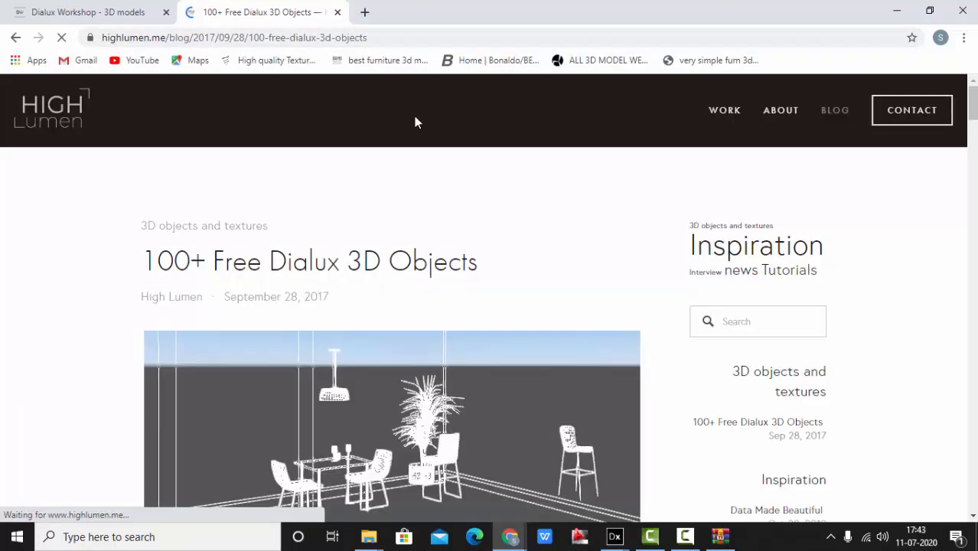
{"action": "scroll", "scroll_direction": "down", "scroll_amount": 3}
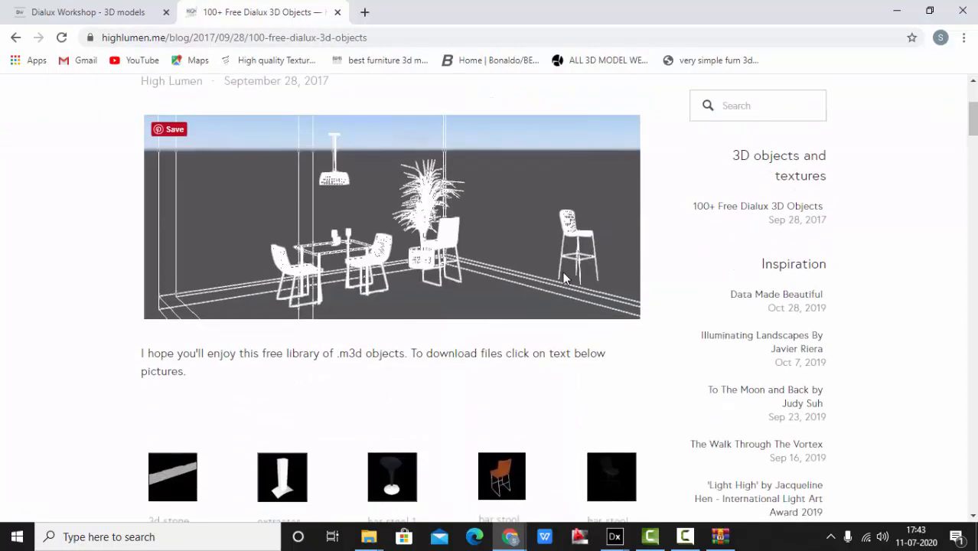
{"action": "scroll", "scroll_direction": "down", "scroll_amount": 3}
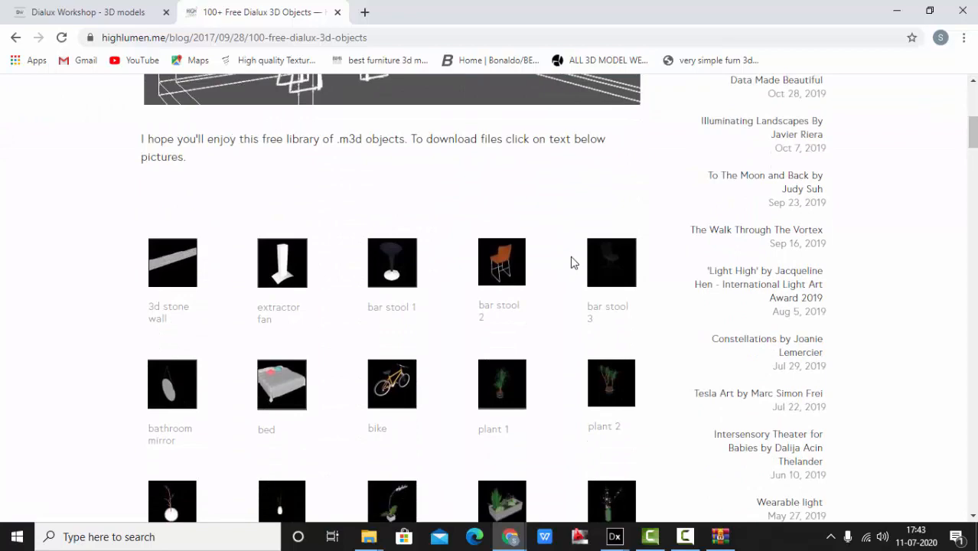
{"action": "scroll", "scroll_direction": "down", "scroll_amount": 3}
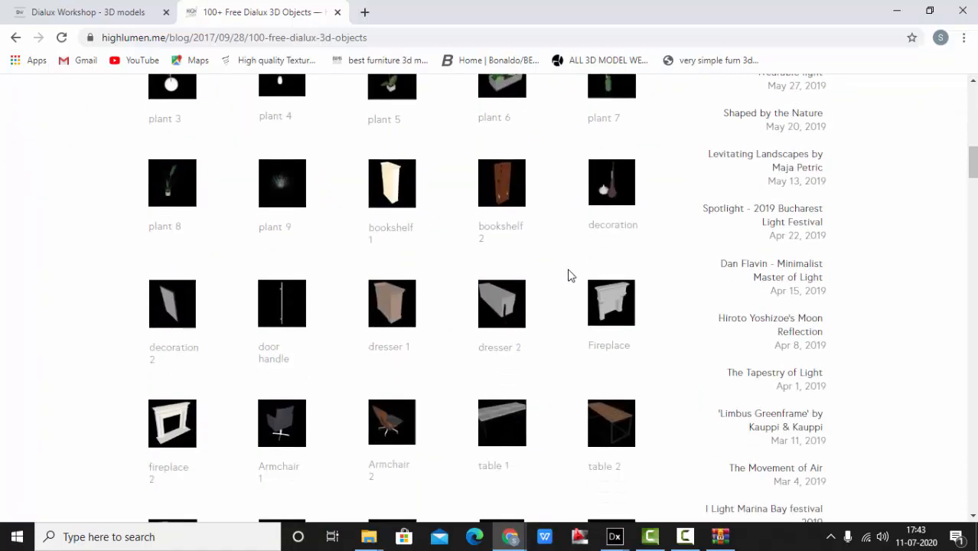
{"action": "left_click", "coordinate": [615, 536]}
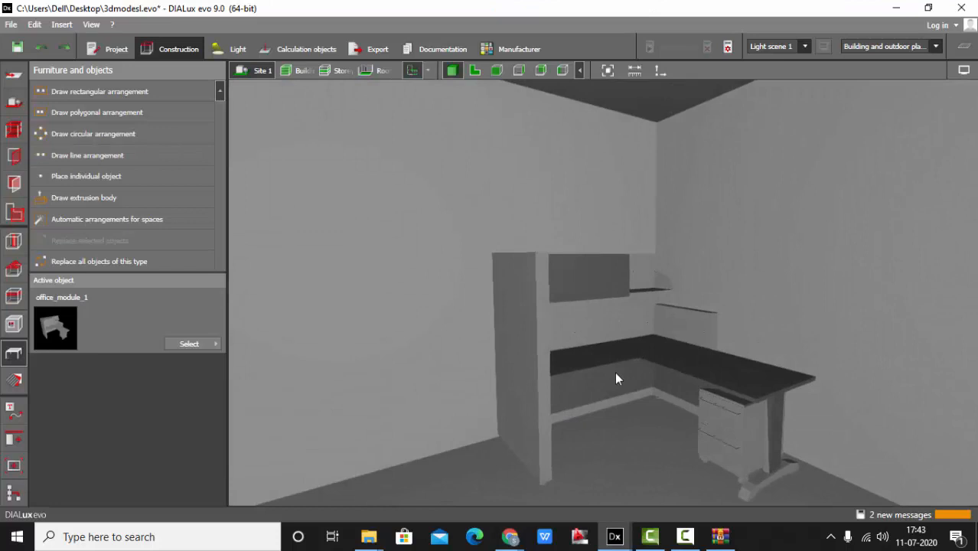
{"action": "mouse_move", "coordinate": [509, 537]}
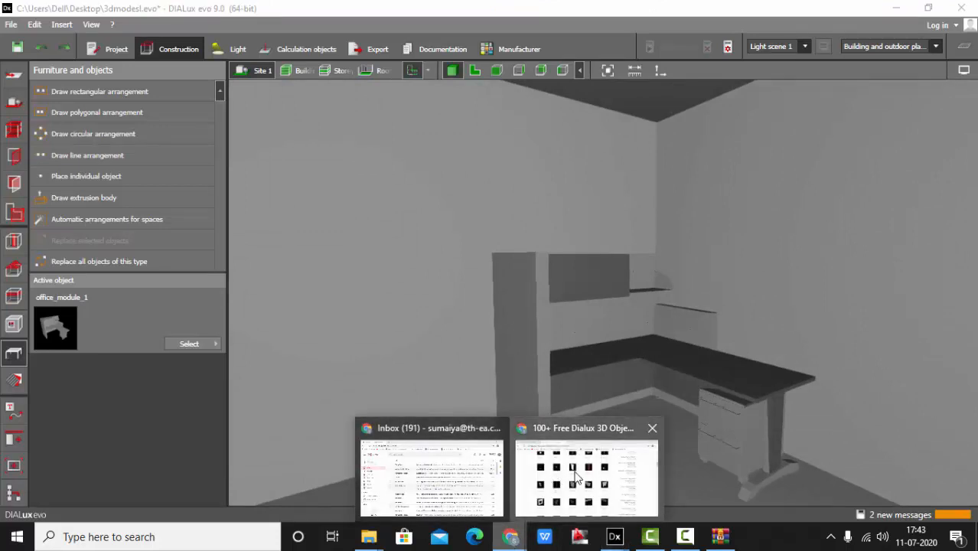
Find Armchair 1 on highlumen's free objects page and download armchair 1.m3d.
{"action": "left_click", "coordinate": [585, 478]}
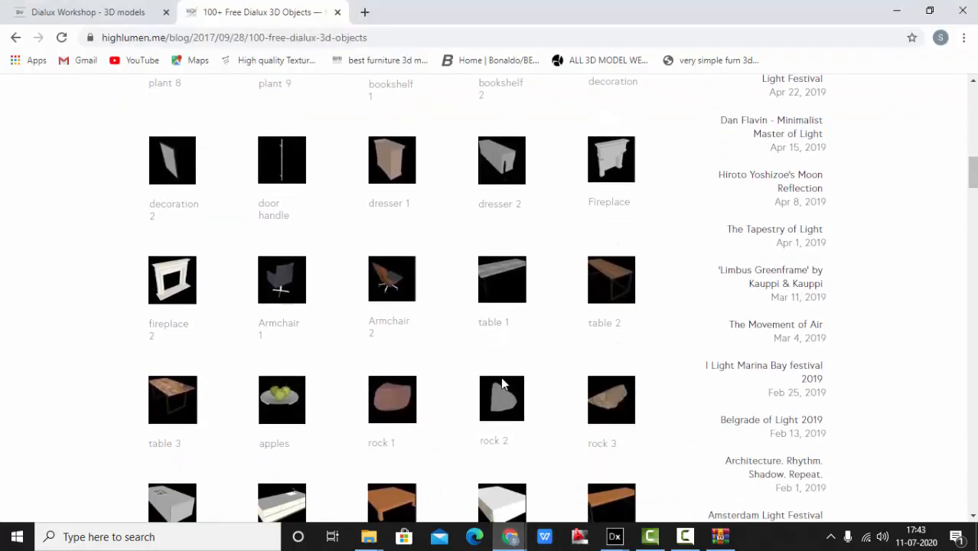
{"action": "scroll", "scroll_direction": "down", "scroll_amount": 3}
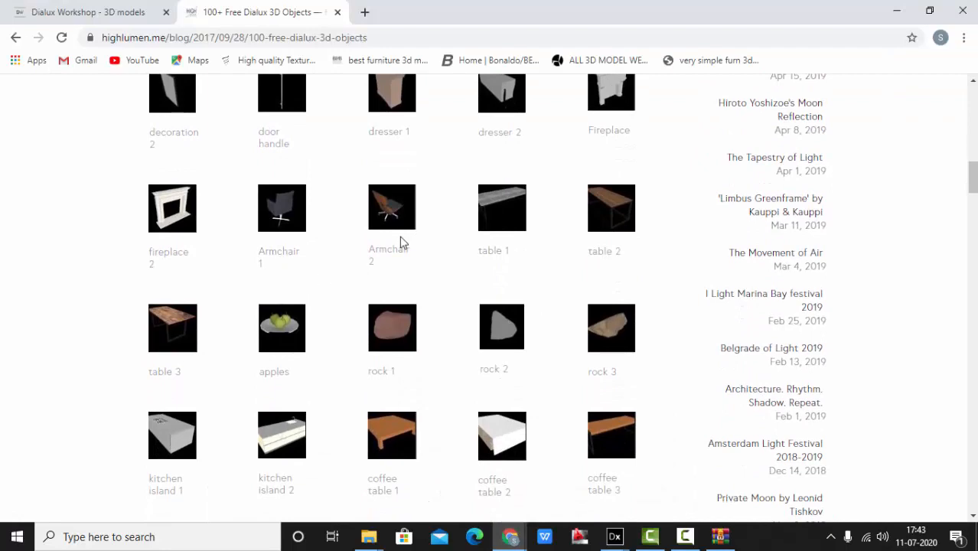
{"action": "scroll", "scroll_direction": "down", "scroll_amount": 3}
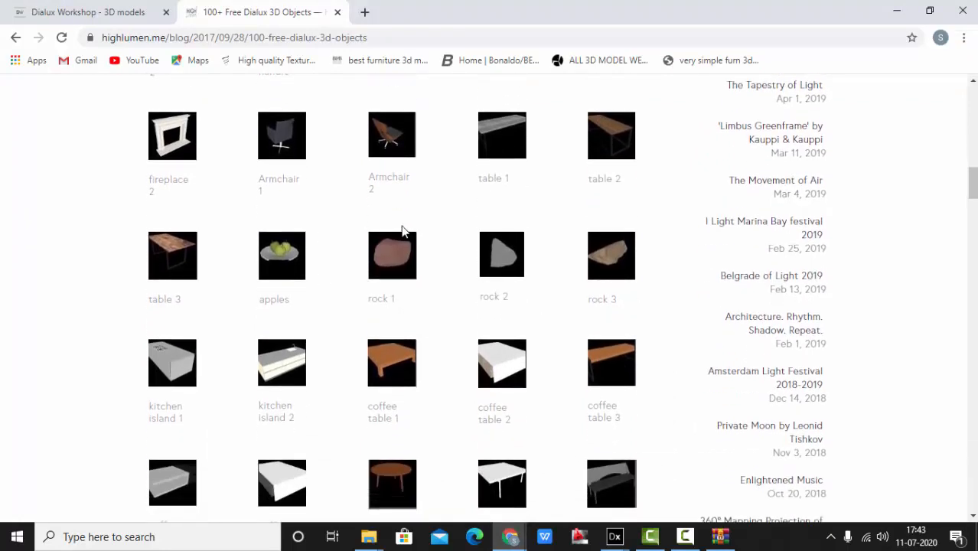
{"action": "scroll", "scroll_direction": "down", "scroll_amount": 3}
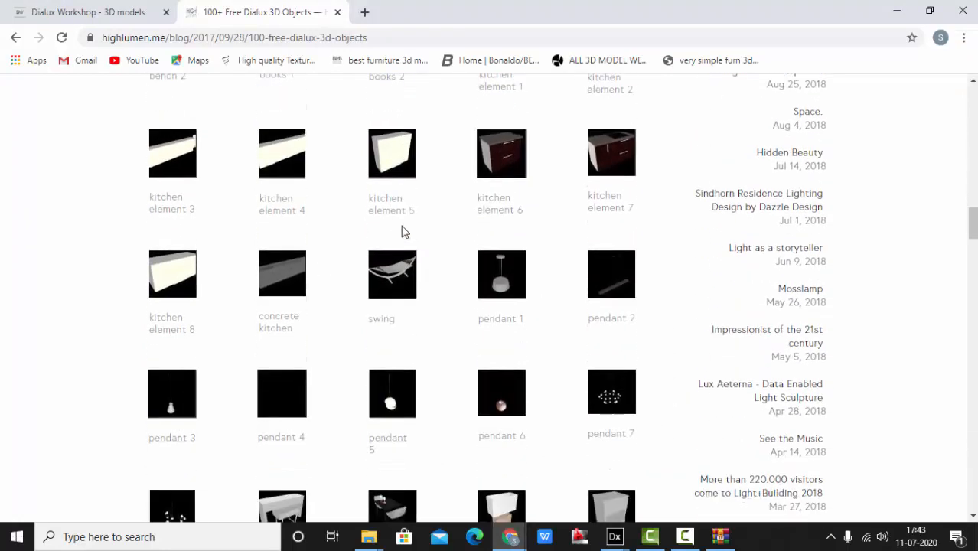
{"action": "scroll", "scroll_direction": "down", "scroll_amount": 3}
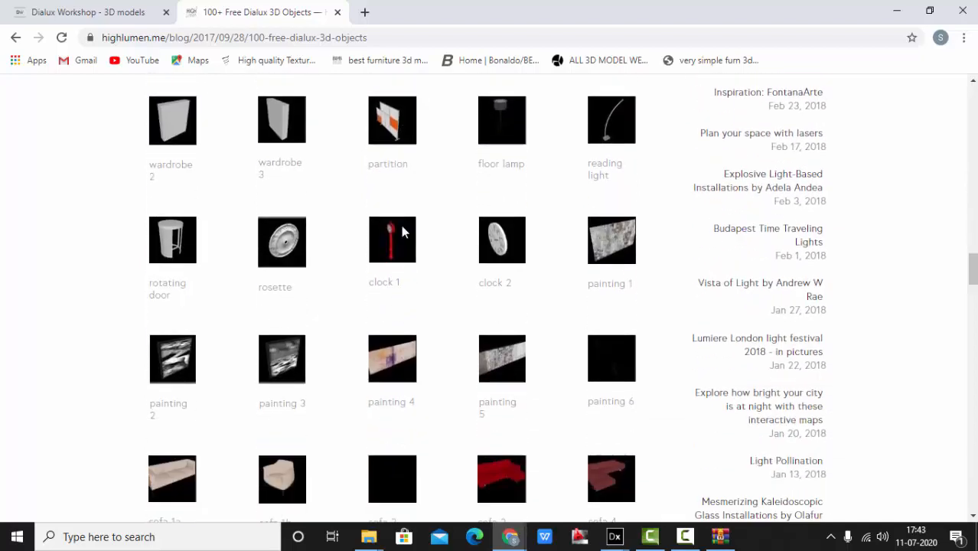
{"action": "scroll", "scroll_direction": "down", "scroll_amount": 3}
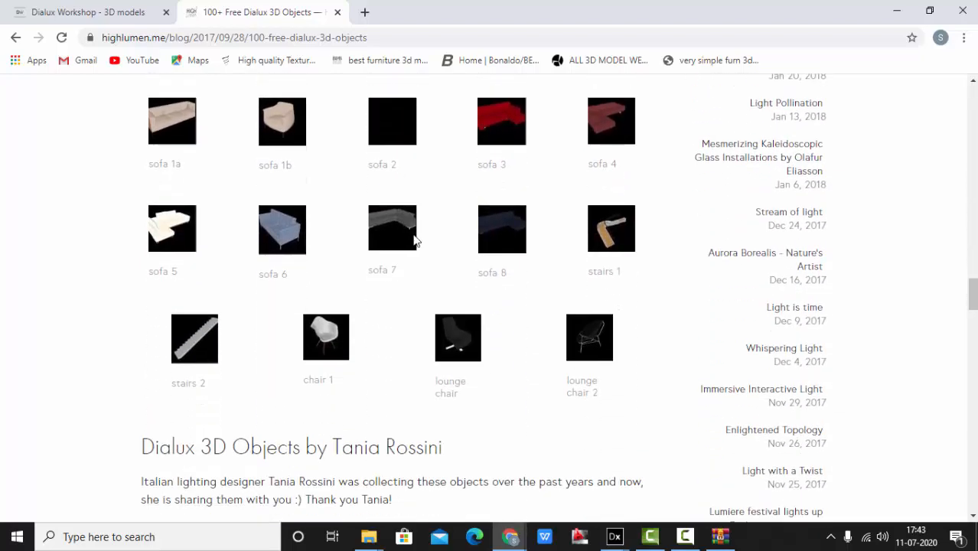
{"action": "mouse_move", "coordinate": [466, 390]}
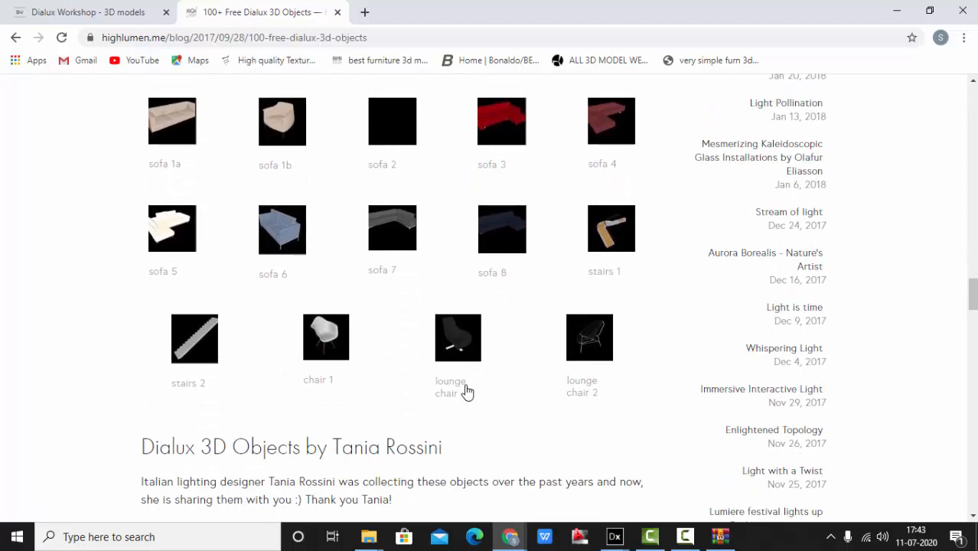
{"action": "mouse_move", "coordinate": [493, 359]}
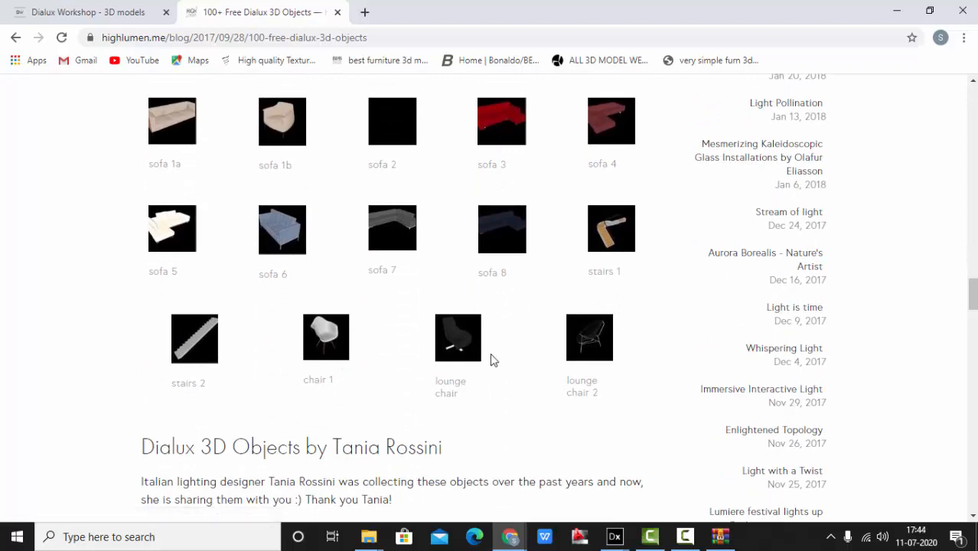
{"action": "scroll", "scroll_direction": "down", "scroll_amount": 3}
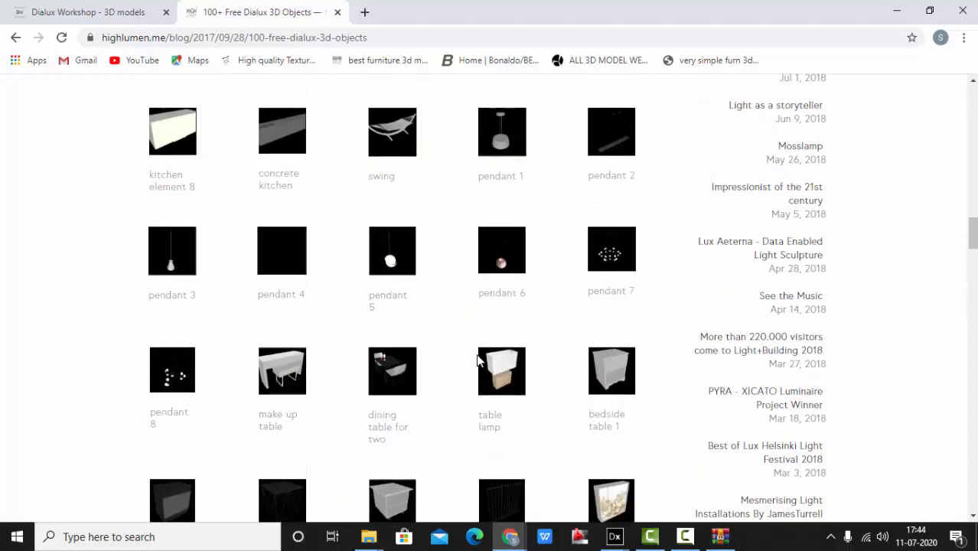
{"action": "scroll", "scroll_direction": "down", "scroll_amount": 3}
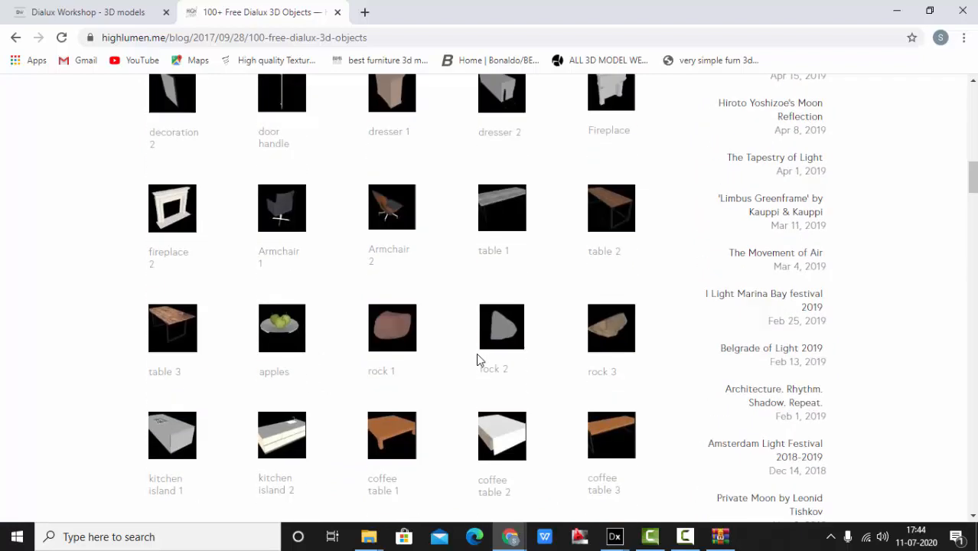
{"action": "mouse_move", "coordinate": [278, 257]}
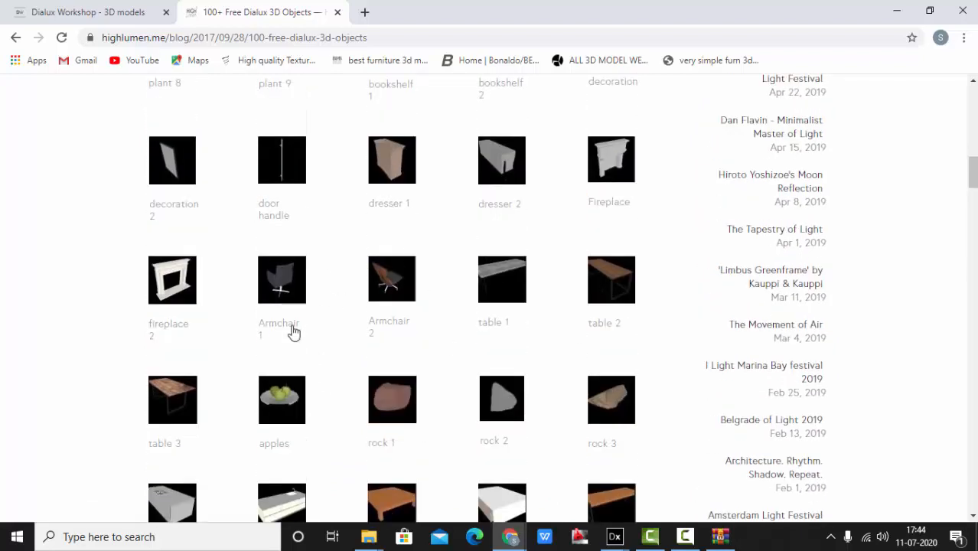
{"action": "left_click", "coordinate": [279, 279]}
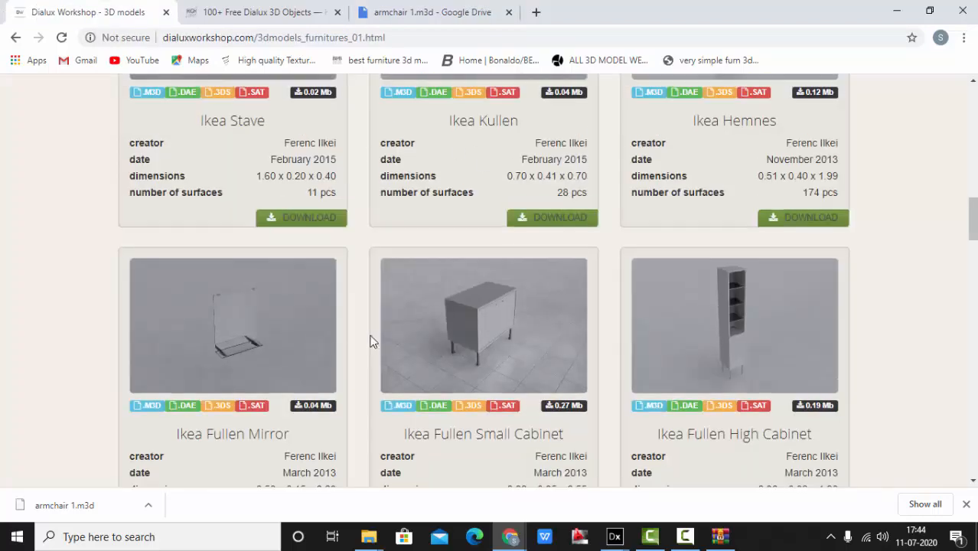
{"action": "scroll", "scroll_direction": "up", "scroll_amount": 3}
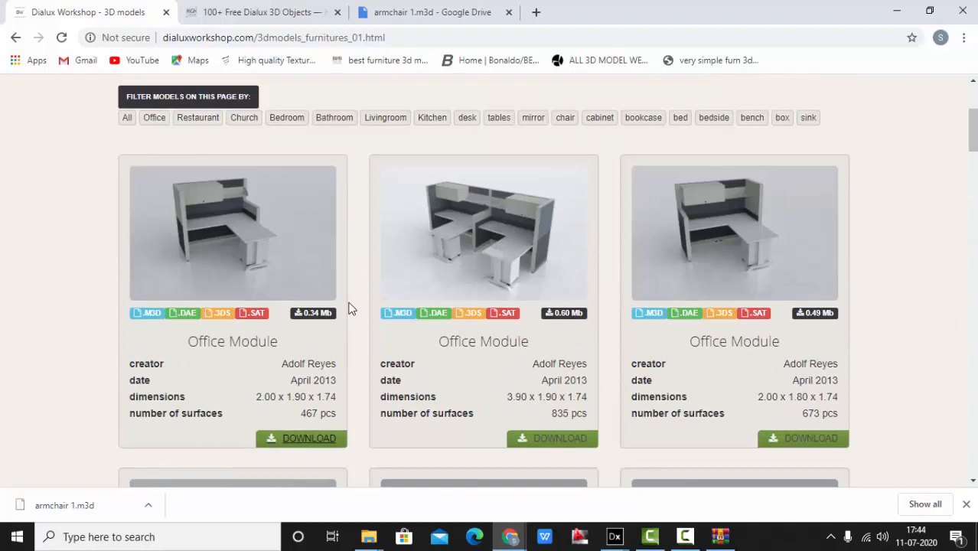
{"action": "left_click", "coordinate": [432, 12]}
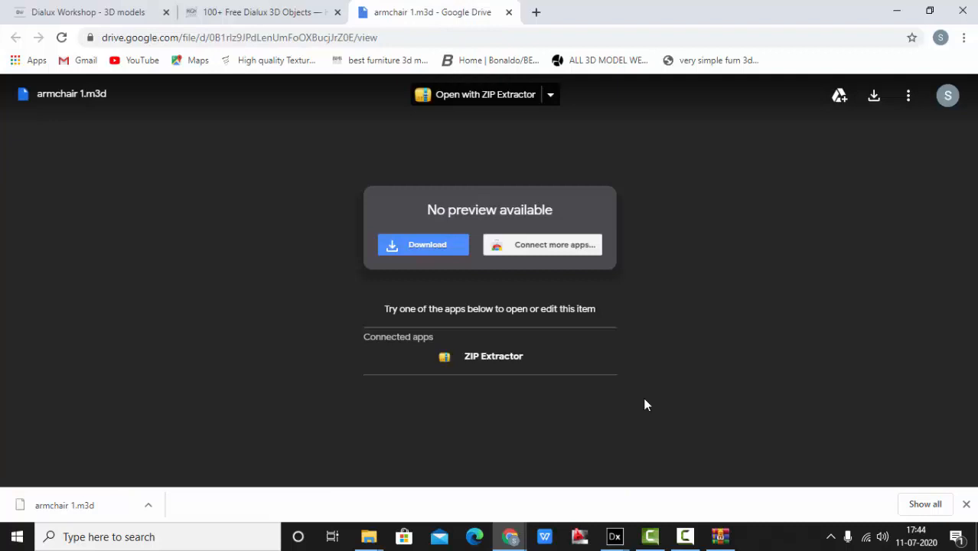
{"action": "left_click", "coordinate": [615, 536]}
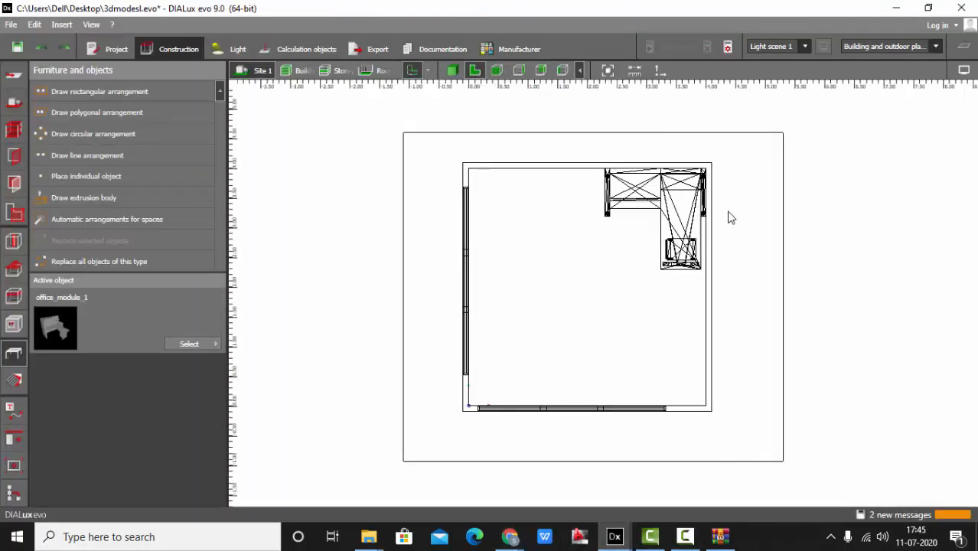
Import armchair 1.m3d from the Downloads folder as a furniture file.
{"action": "left_click", "coordinate": [11, 24]}
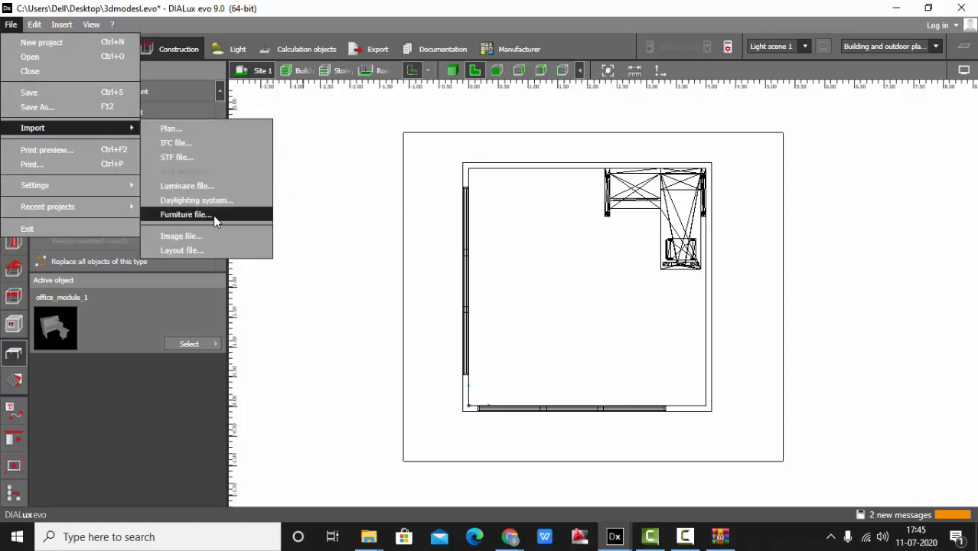
{"action": "left_click", "coordinate": [185, 215]}
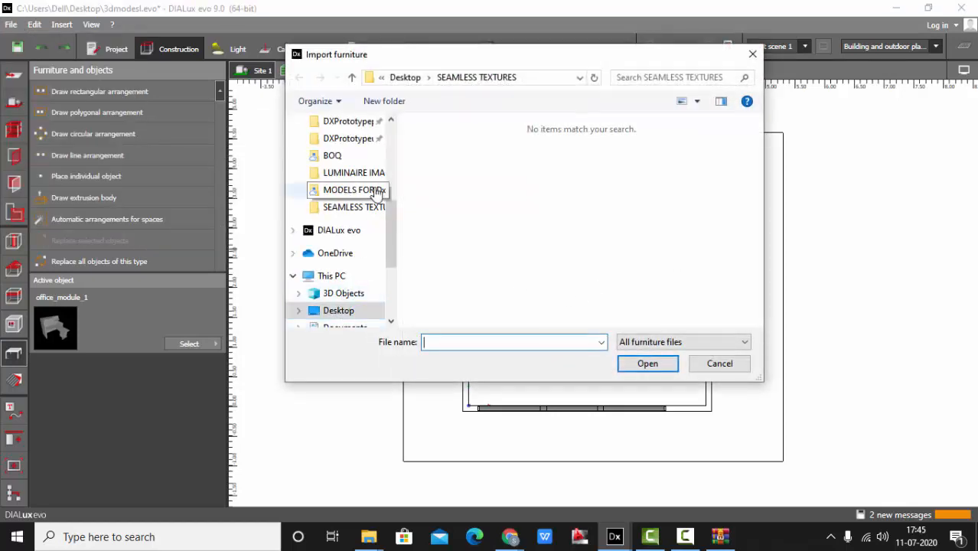
{"action": "scroll", "scroll_direction": "down", "scroll_amount": 3}
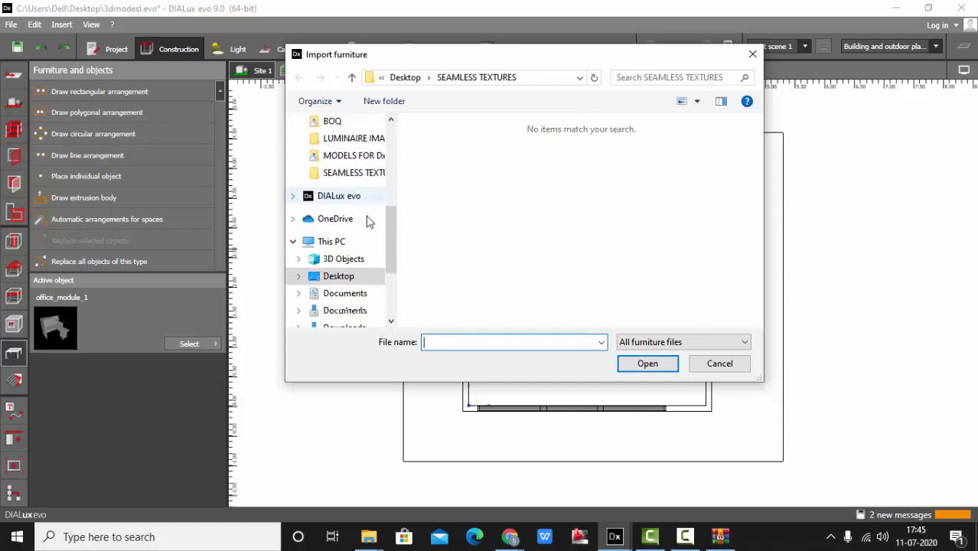
{"action": "left_click", "coordinate": [344, 259]}
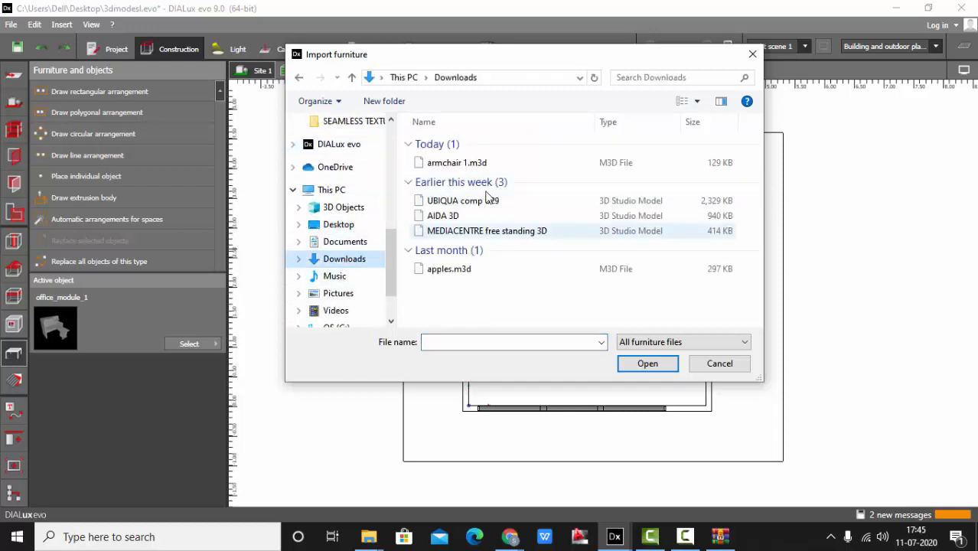
{"action": "left_click", "coordinate": [647, 363]}
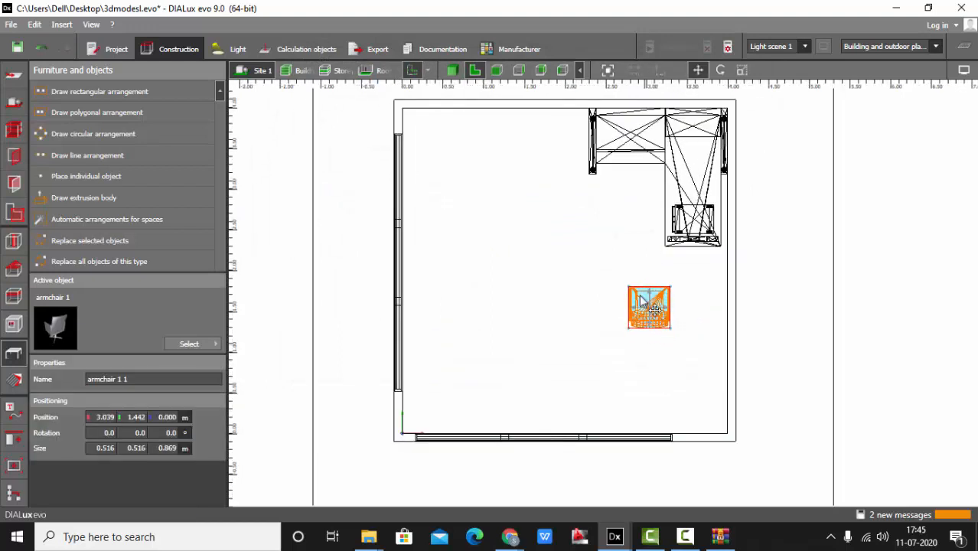
{"action": "left_click_drag", "start_coordinate": [648, 307], "coordinate": [629, 210]}
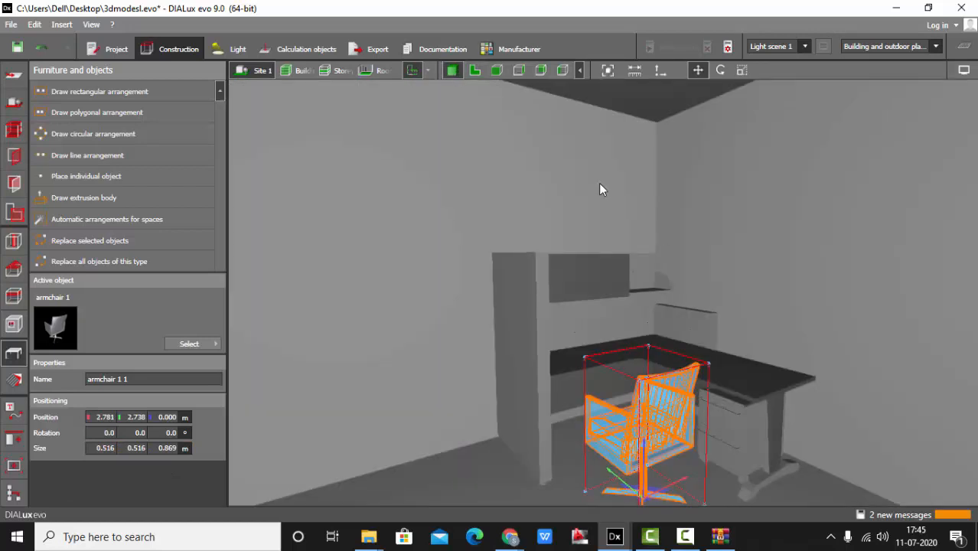
{"action": "left_click_drag", "start_coordinate": [601, 190], "coordinate": [742, 339]}
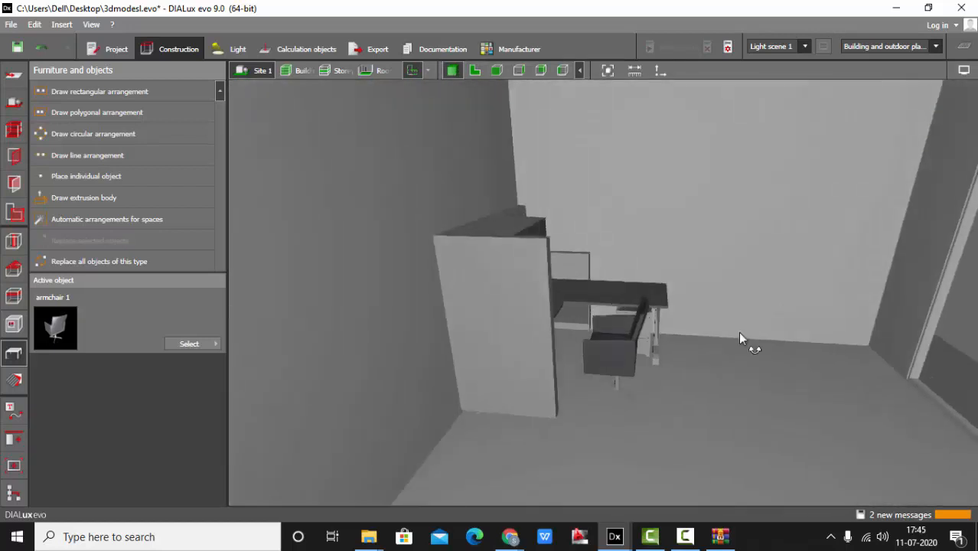
{"action": "left_click_drag", "start_coordinate": [742, 338], "coordinate": [612, 349]}
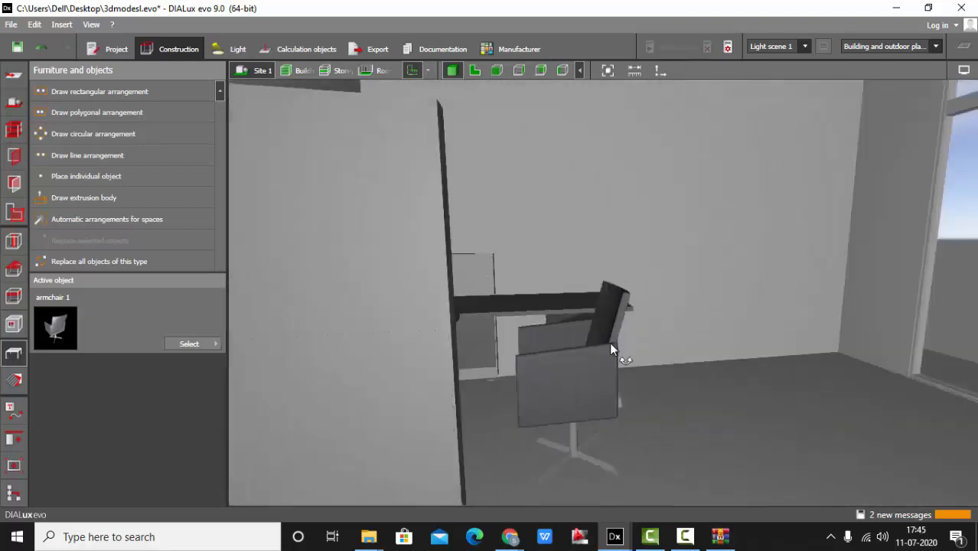
{"action": "left_click_drag", "start_coordinate": [612, 350], "coordinate": [703, 373]}
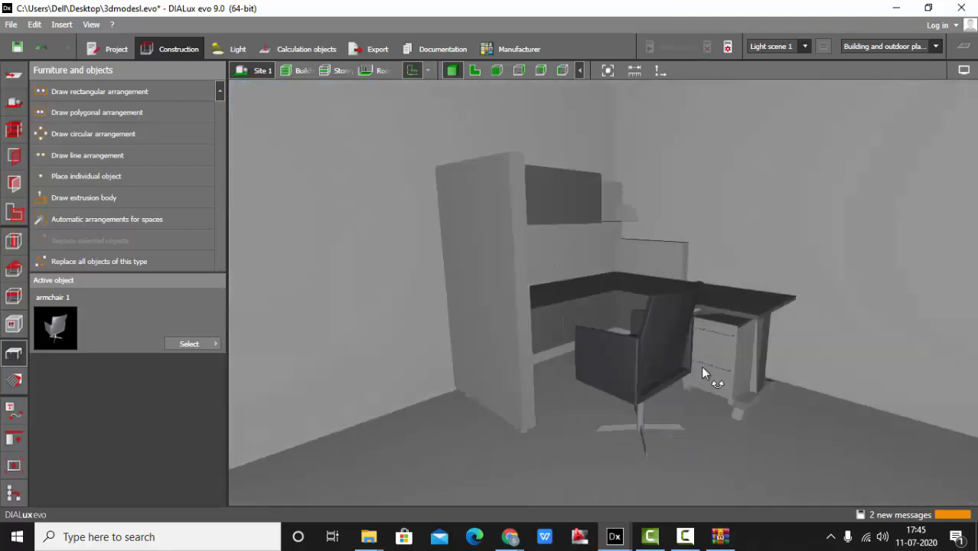
{"action": "left_click_drag", "start_coordinate": [704, 374], "coordinate": [574, 302]}
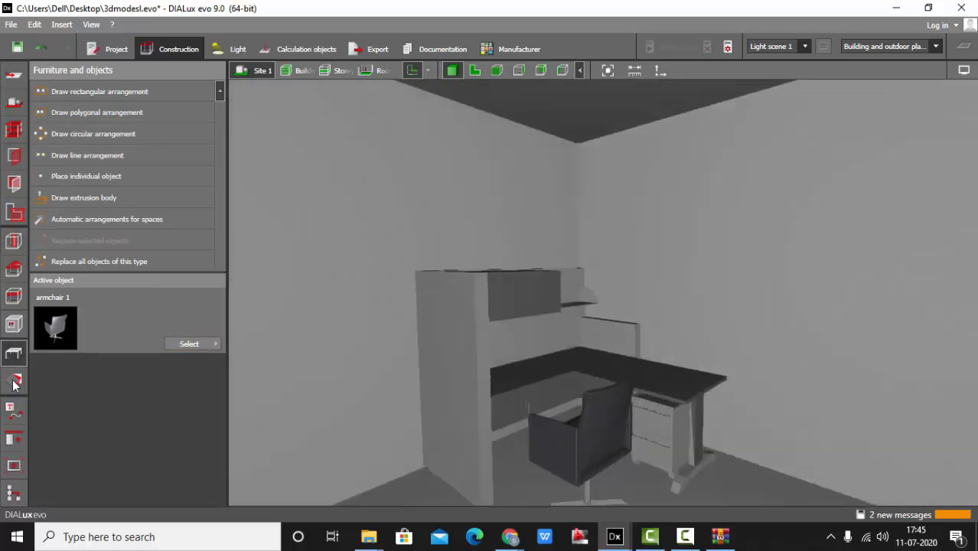
Darken the armchair's material to near-black grey, about RGB 63/63/66, and view it.
{"action": "left_click", "coordinate": [14, 380]}
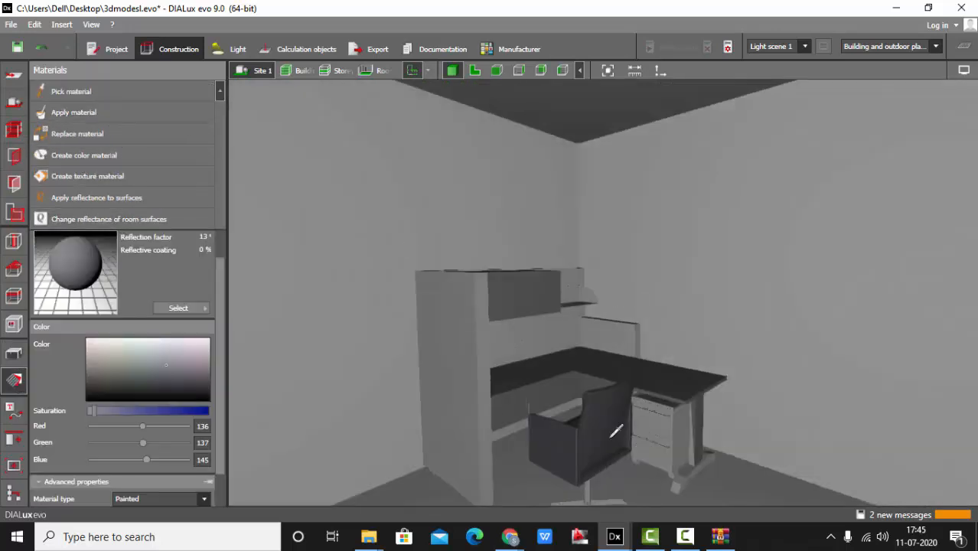
{"action": "left_click", "coordinate": [150, 380]}
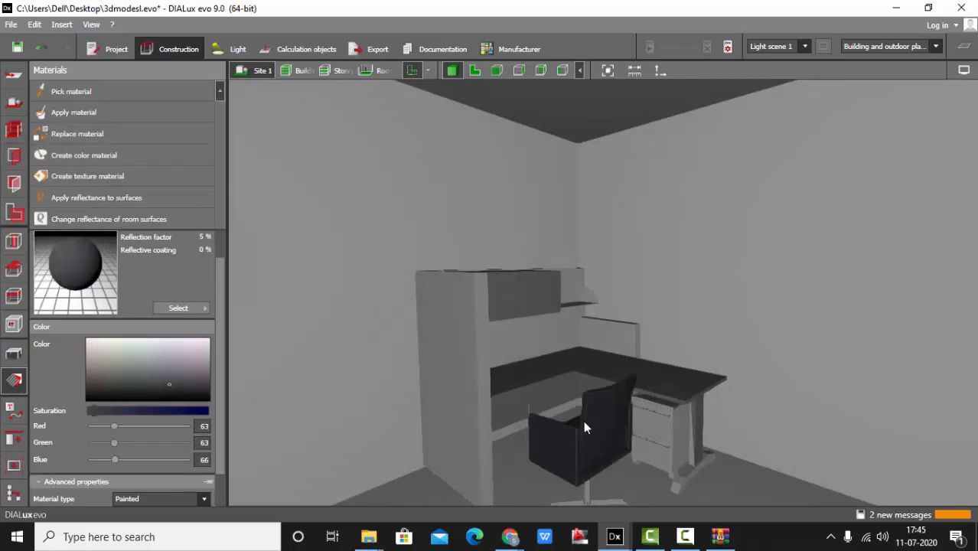
{"action": "left_click_drag", "start_coordinate": [585, 427], "coordinate": [700, 382]}
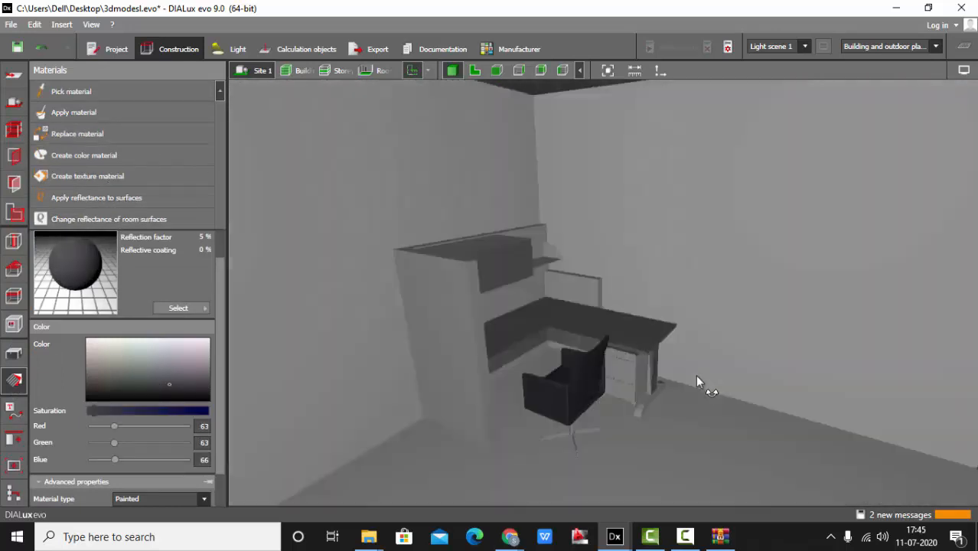
{"action": "left_click_drag", "start_coordinate": [696, 381], "coordinate": [693, 371]}
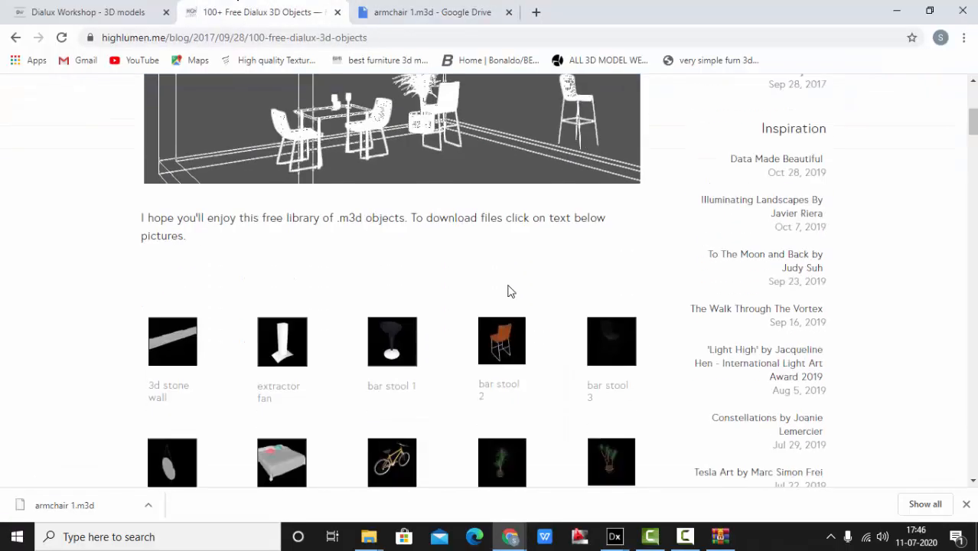
Scroll highlumen's free objects page down to the Dialux 3D Objects by Tania Rossini section.
{"action": "scroll", "scroll_direction": "down", "scroll_amount": 3}
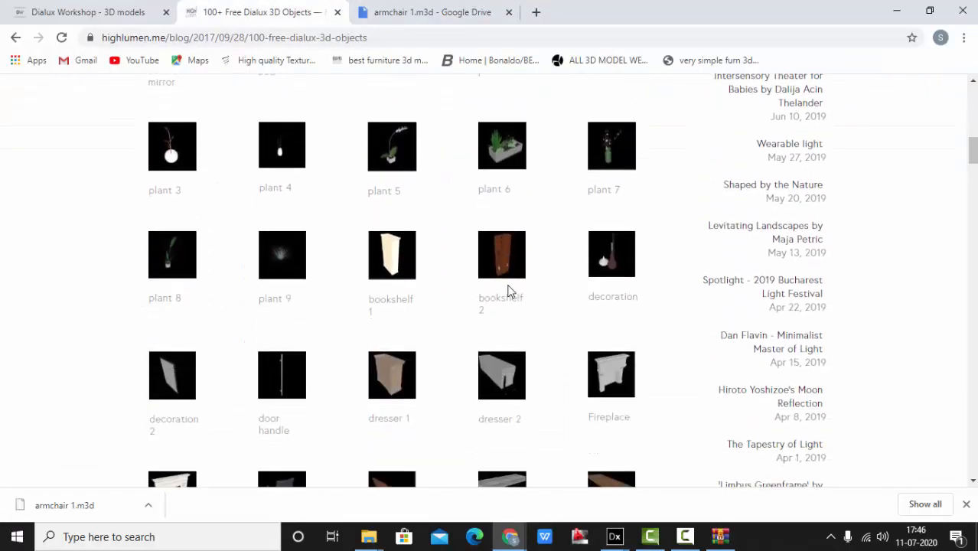
{"action": "scroll", "scroll_direction": "down", "scroll_amount": 3}
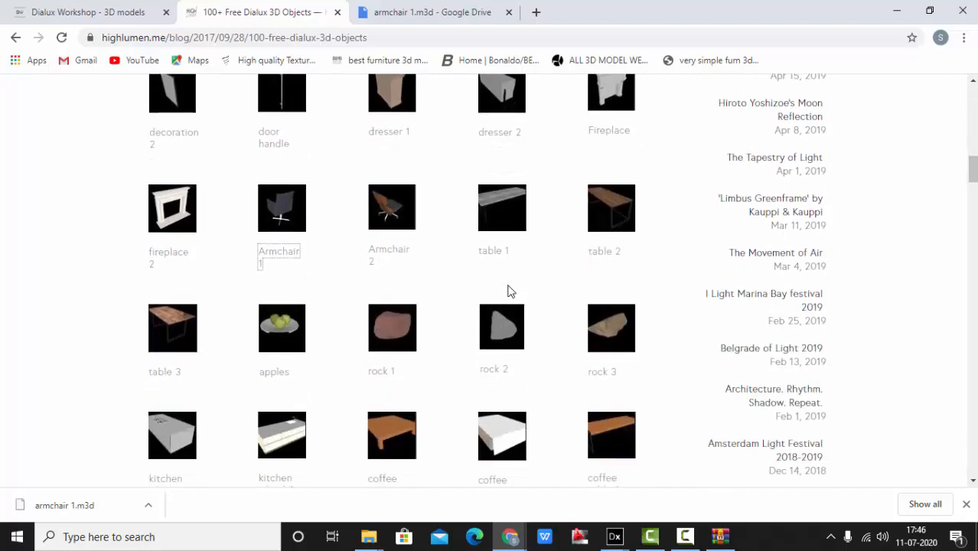
{"action": "scroll", "scroll_direction": "down", "scroll_amount": 3}
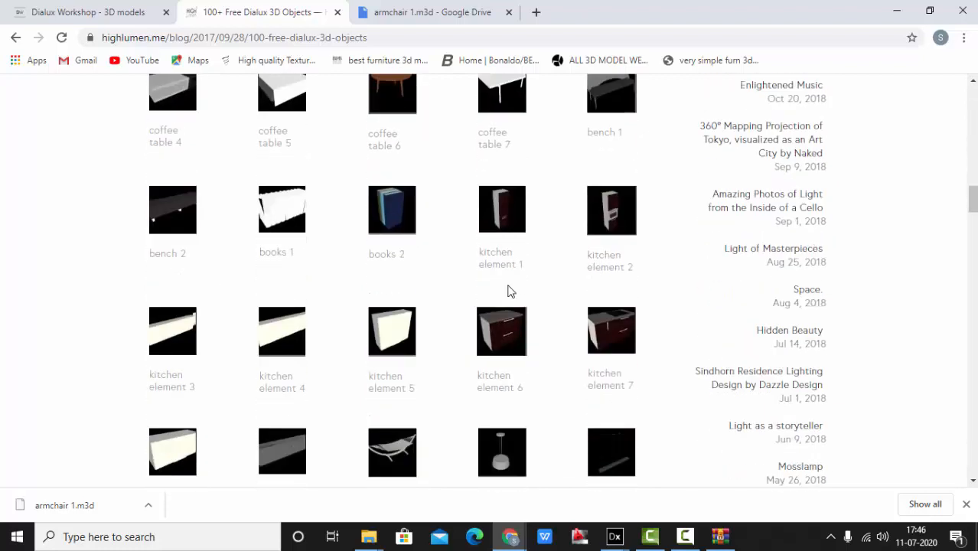
{"action": "scroll", "scroll_direction": "down", "scroll_amount": 3}
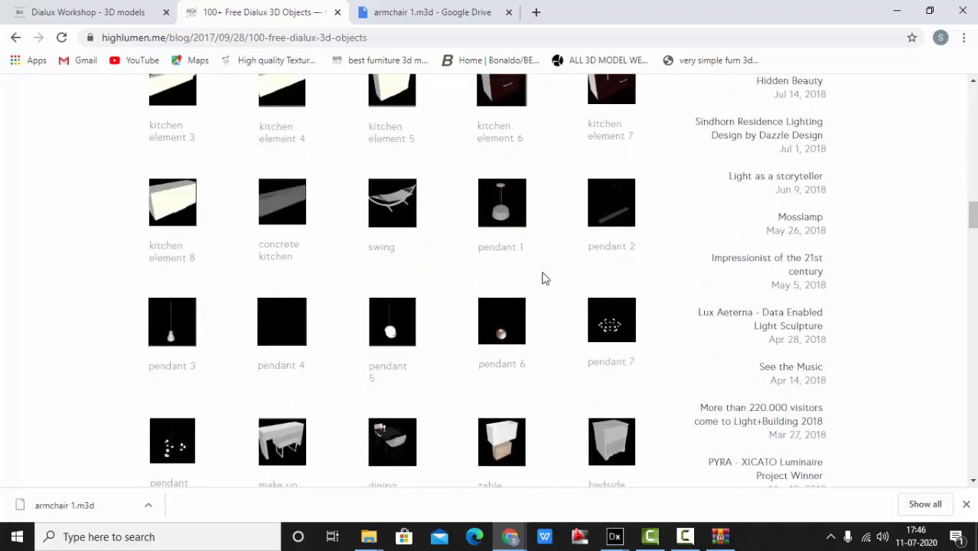
{"action": "scroll", "scroll_direction": "down", "scroll_amount": 3}
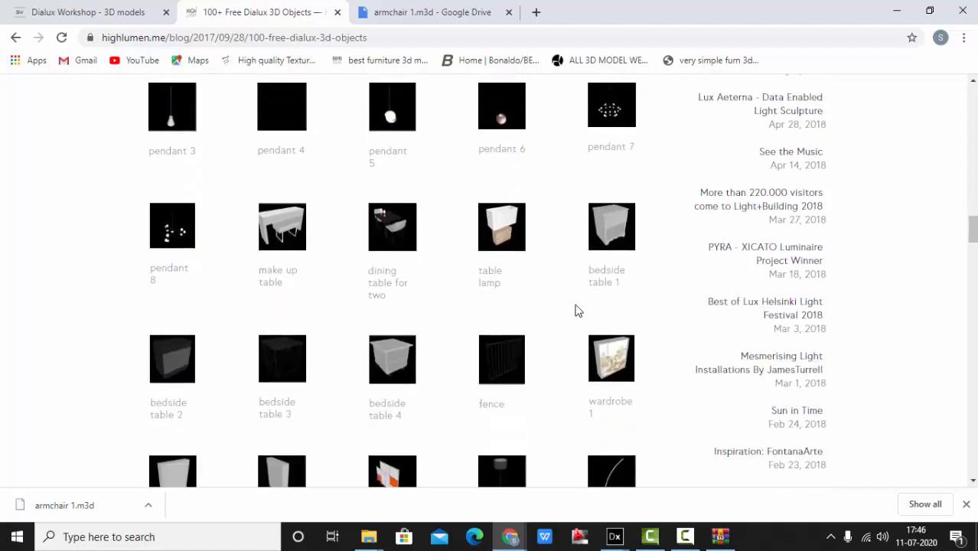
{"action": "scroll", "scroll_direction": "down", "scroll_amount": 3}
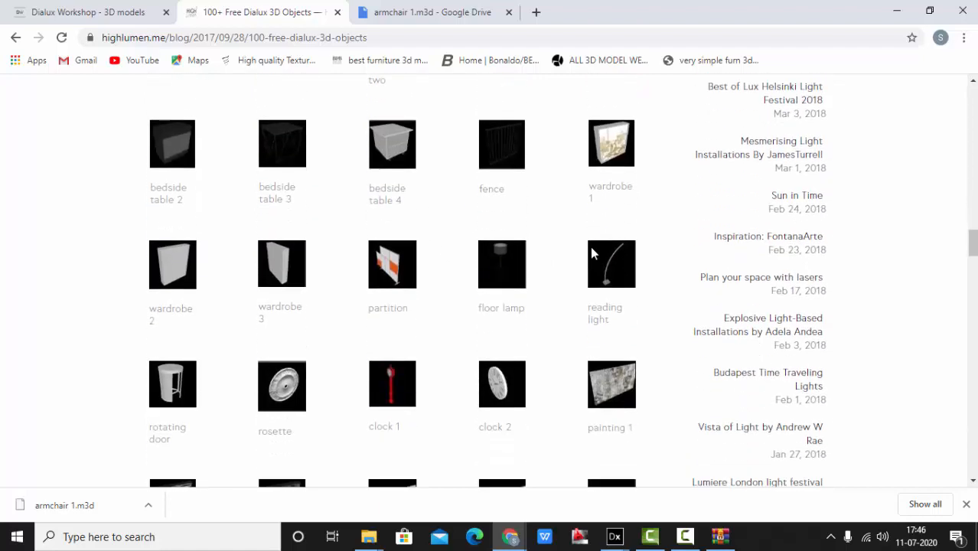
{"action": "scroll", "scroll_direction": "down", "scroll_amount": 3}
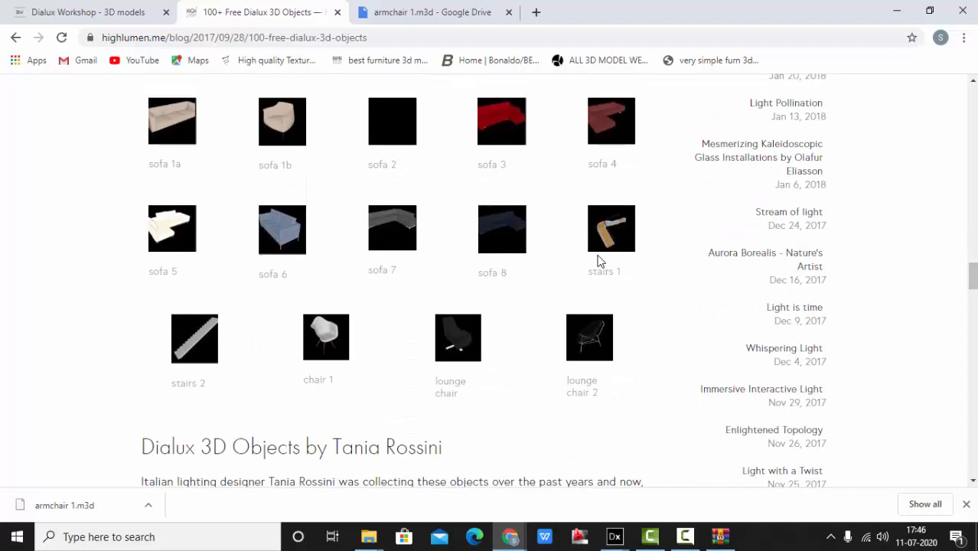
{"action": "scroll", "scroll_direction": "down", "scroll_amount": 3}
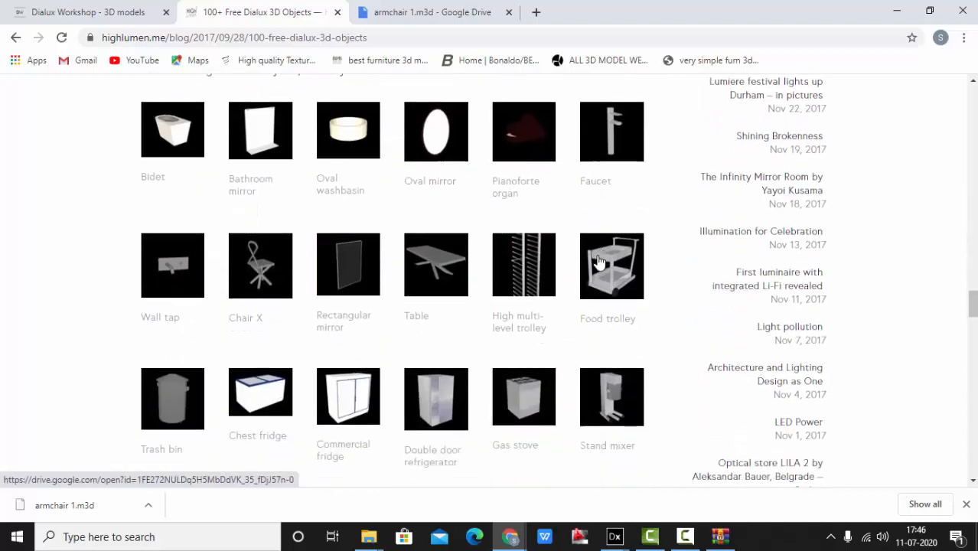
{"action": "scroll", "scroll_direction": "up", "scroll_amount": 3}
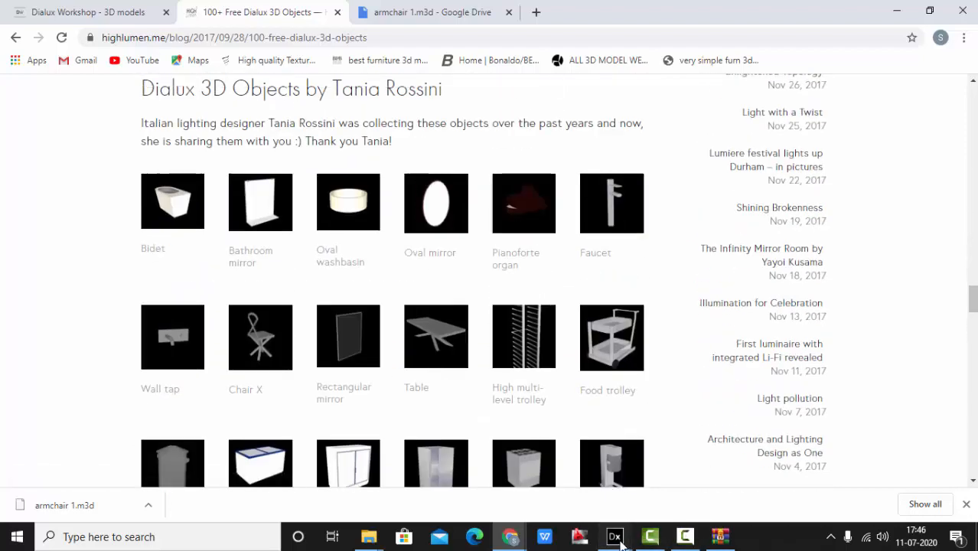
{"action": "left_click", "coordinate": [614, 536]}
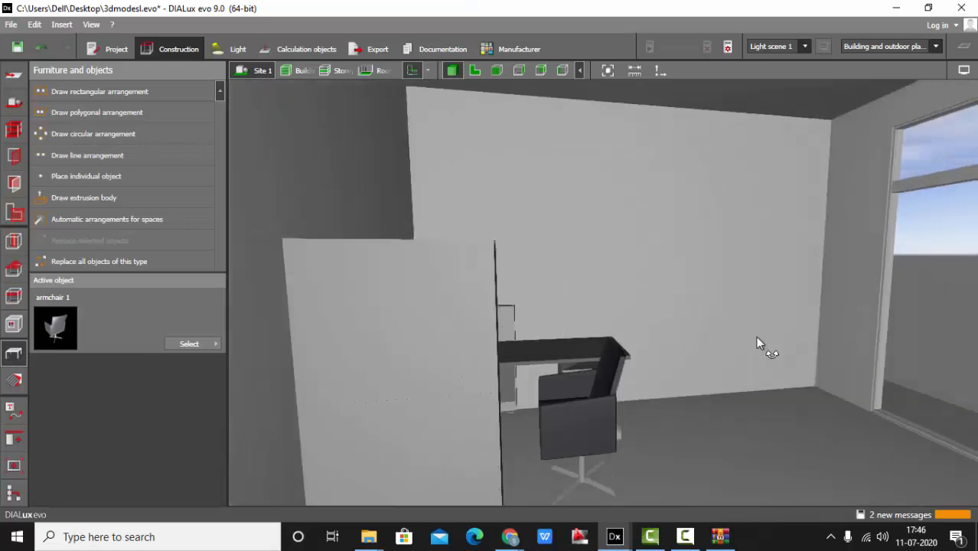
{"action": "left_click_drag", "start_coordinate": [761, 344], "coordinate": [639, 287]}
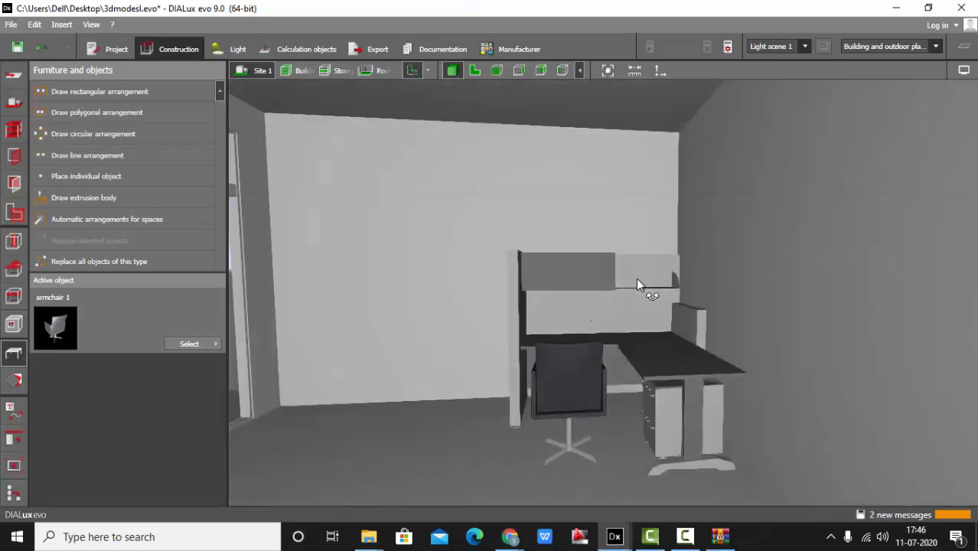
{"action": "left_click_drag", "start_coordinate": [639, 285], "coordinate": [677, 290]}
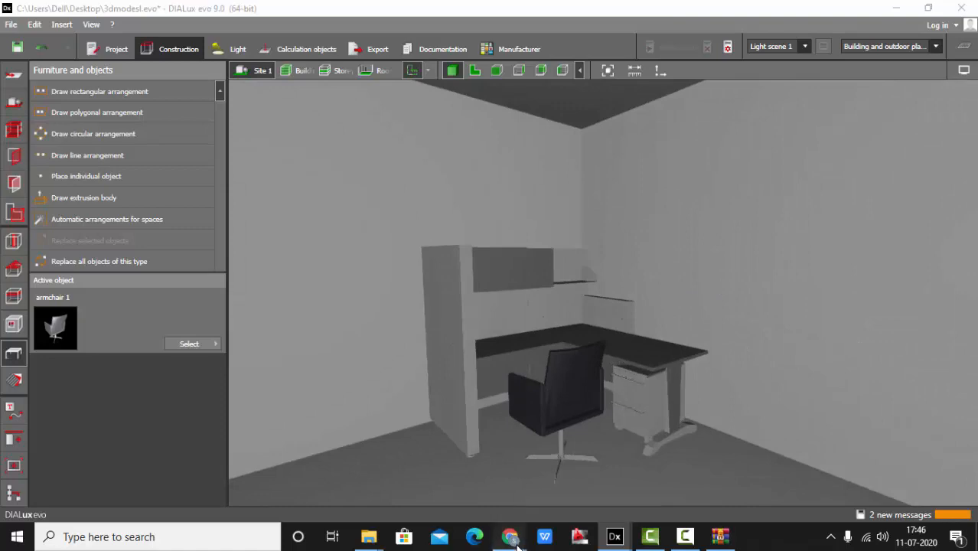
Return to Chrome and load archive3d.net in a new tab from the 'archi' suggestion.
{"action": "left_click", "coordinate": [509, 537]}
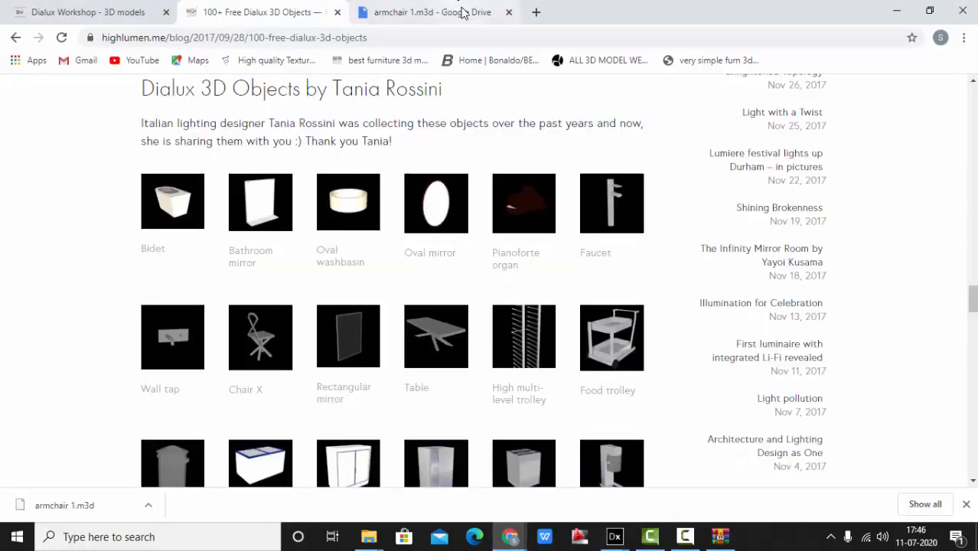
{"action": "left_click", "coordinate": [535, 12]}
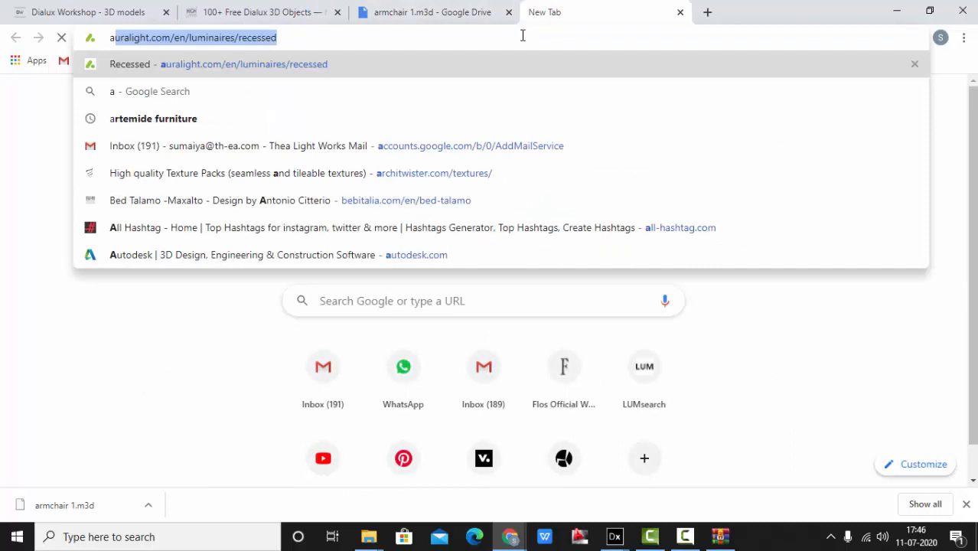
{"action": "type", "text": "arc"}
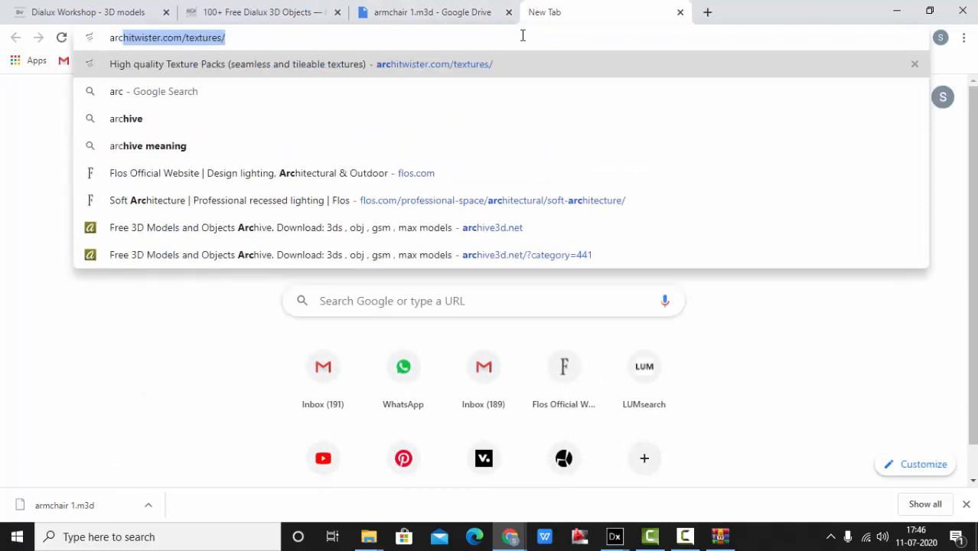
{"action": "type", "text": "hi"}
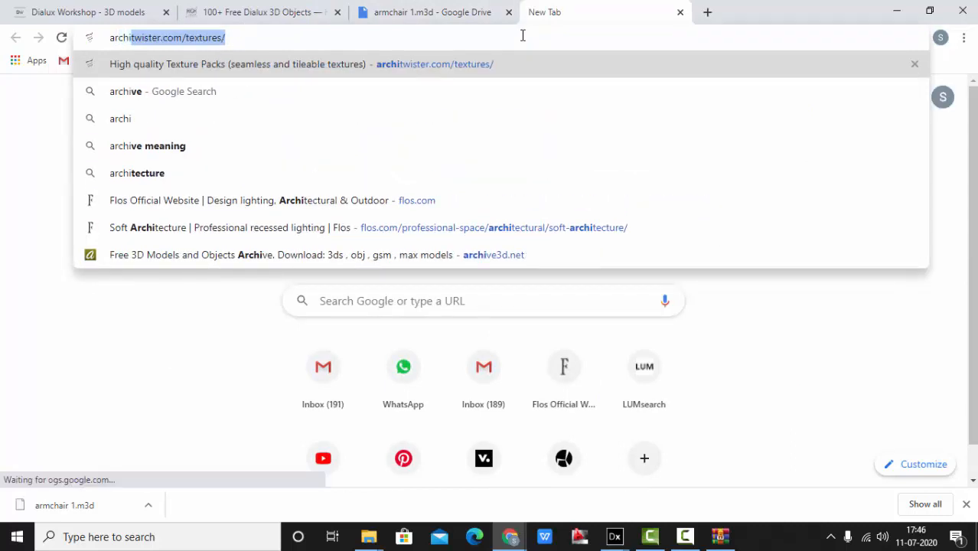
{"action": "left_click", "coordinate": [306, 255]}
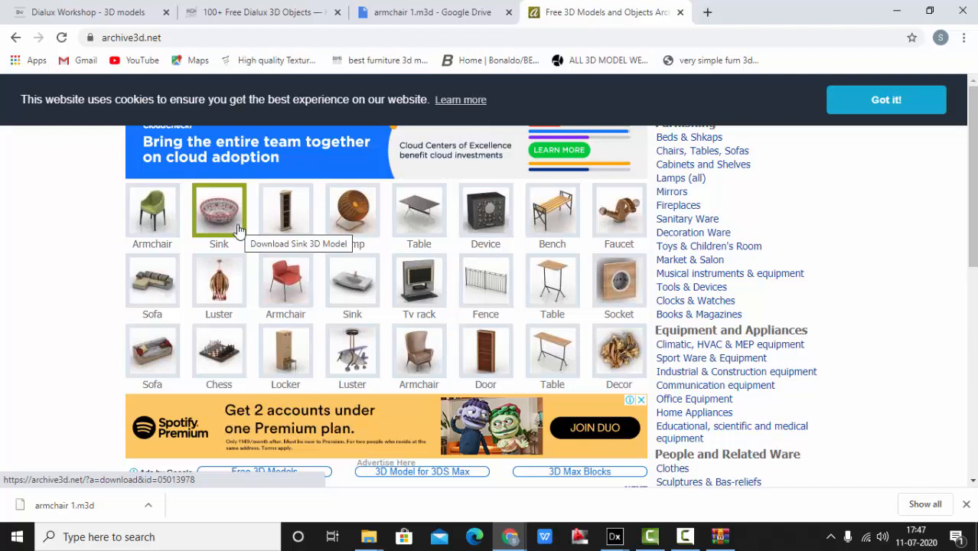
{"action": "mouse_move", "coordinate": [485, 283]}
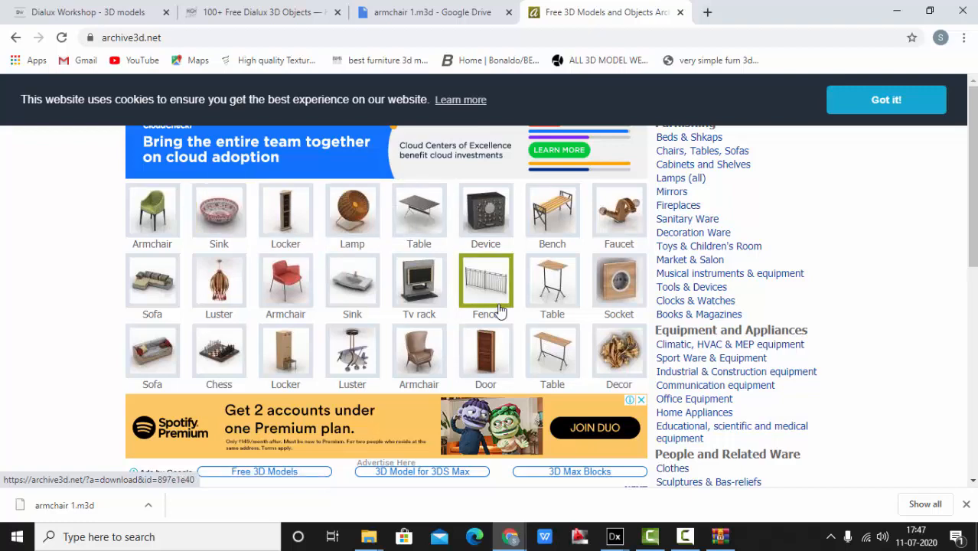
Scroll the archive3d.net model grid down and back up while browsing categories.
{"action": "scroll", "scroll_direction": "down", "scroll_amount": 3}
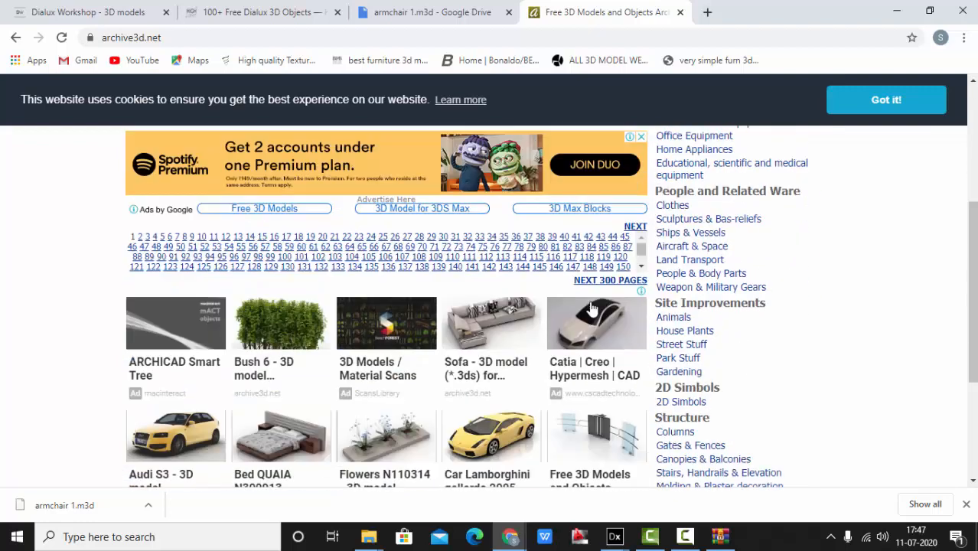
{"action": "scroll", "scroll_direction": "up", "scroll_amount": 3}
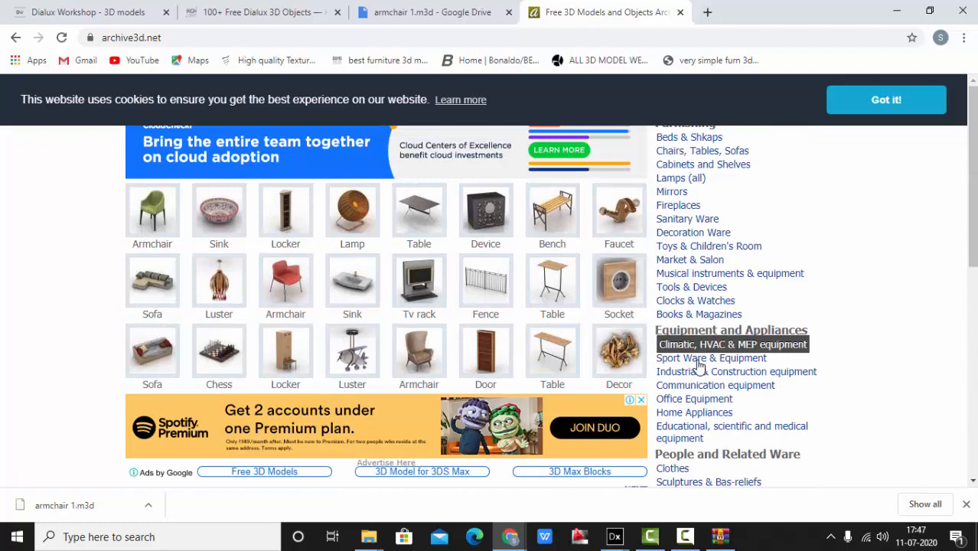
{"action": "mouse_move", "coordinate": [687, 231]}
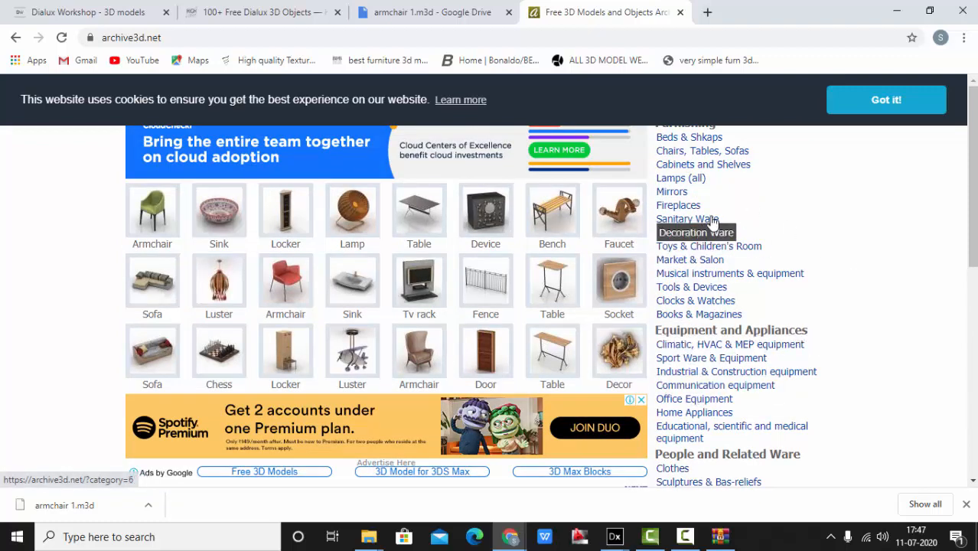
{"action": "mouse_move", "coordinate": [692, 287]}
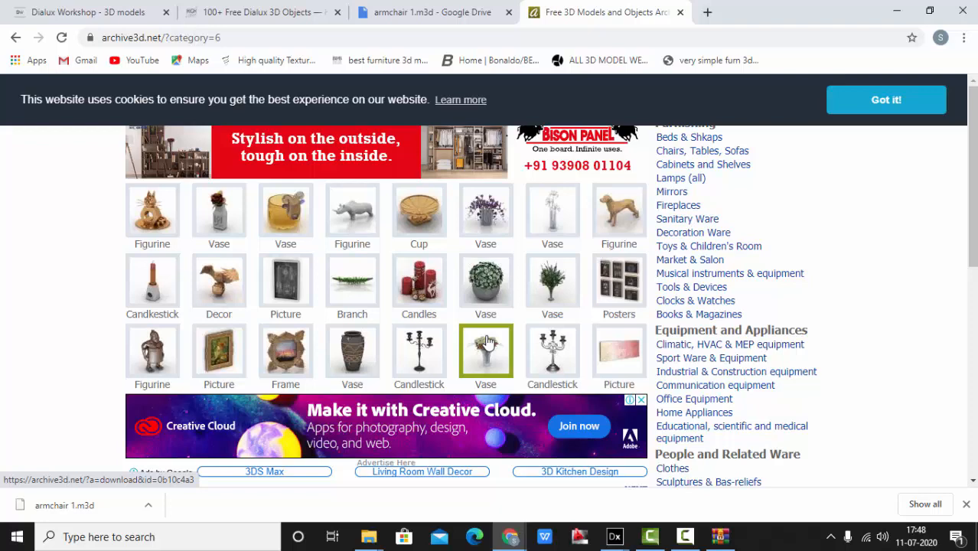
{"action": "mouse_move", "coordinate": [729, 343]}
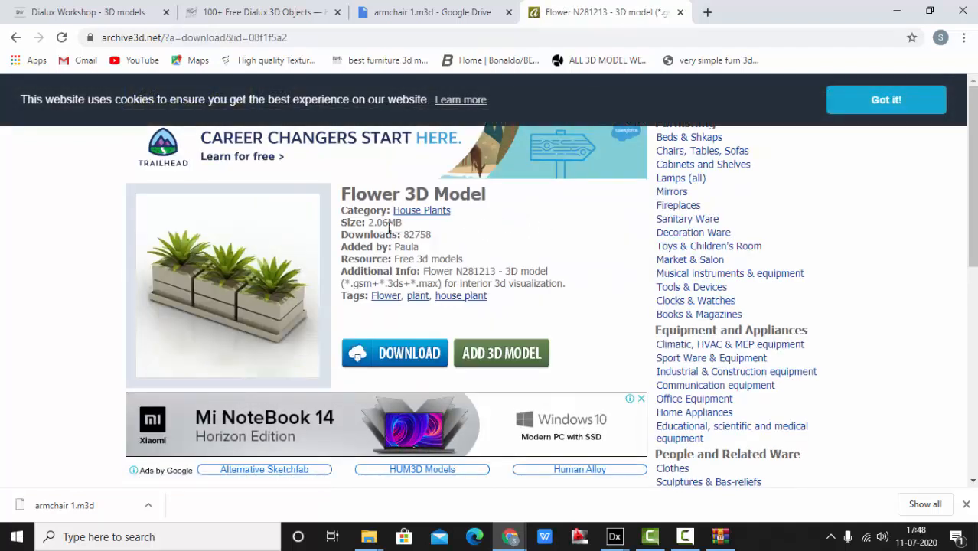
{"action": "mouse_move", "coordinate": [290, 332]}
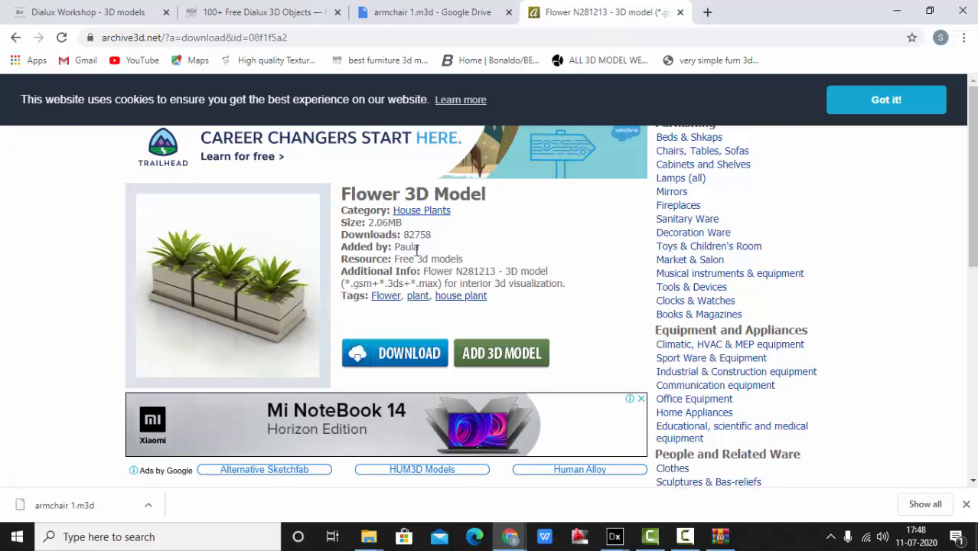
Download the Flower N281213 planter zip and show it in the Downloads folder.
{"action": "left_click", "coordinate": [394, 353]}
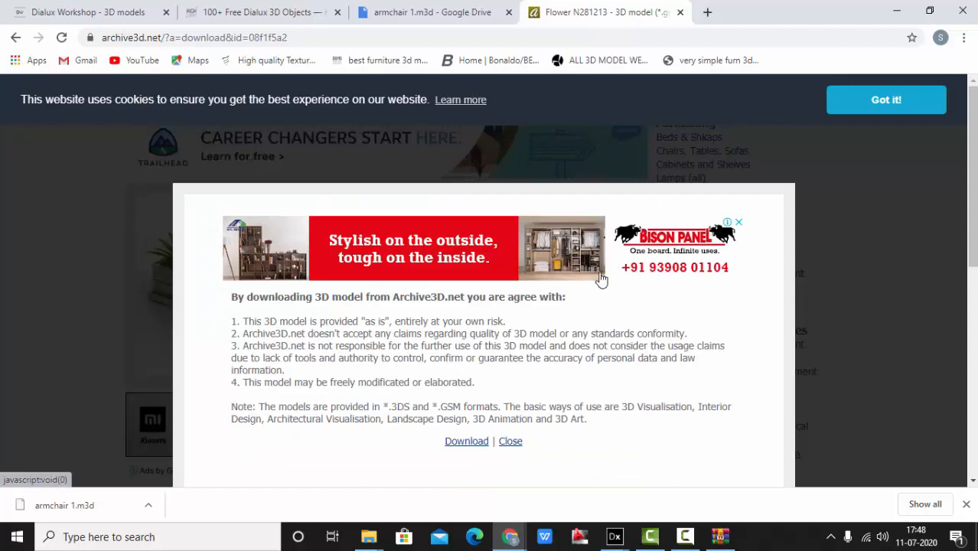
{"action": "left_click", "coordinate": [465, 441]}
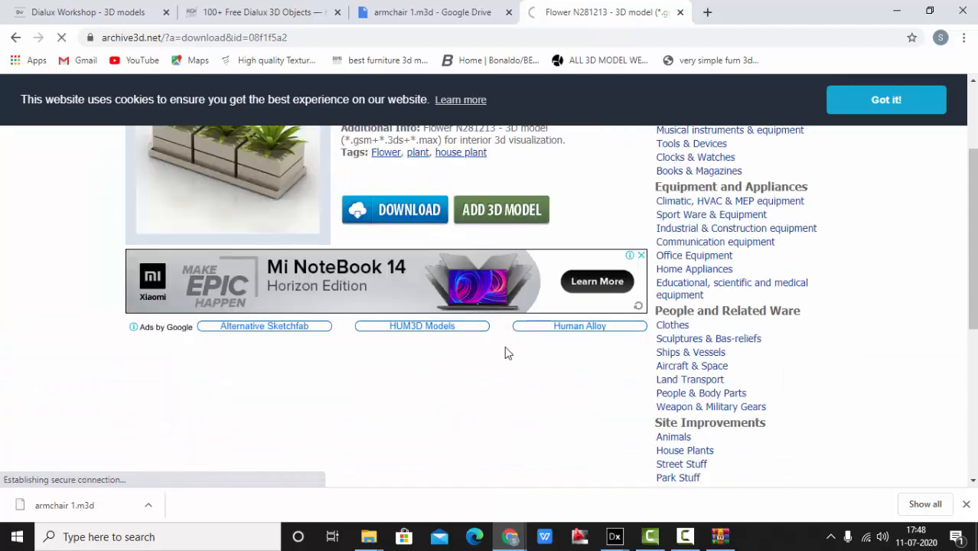
{"action": "left_click", "coordinate": [394, 209]}
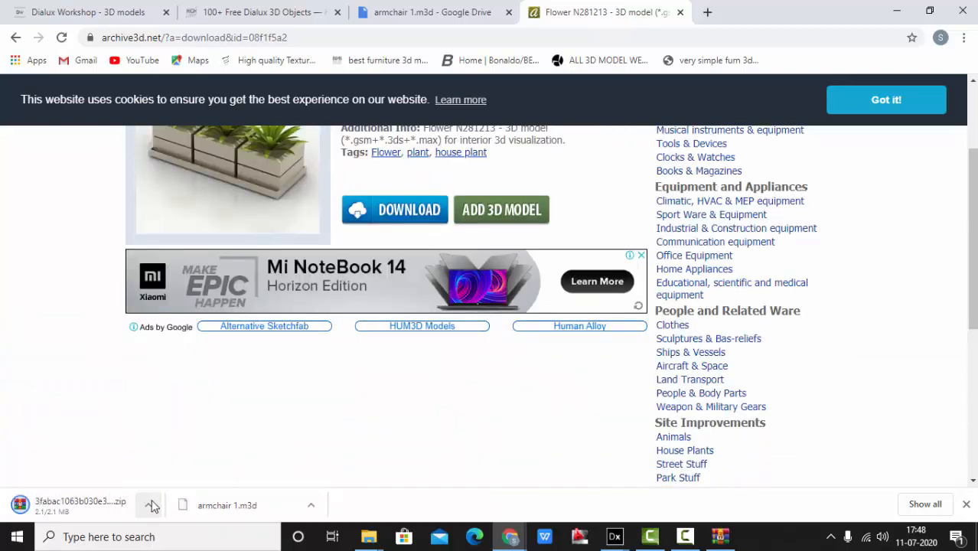
{"action": "left_click", "coordinate": [148, 505]}
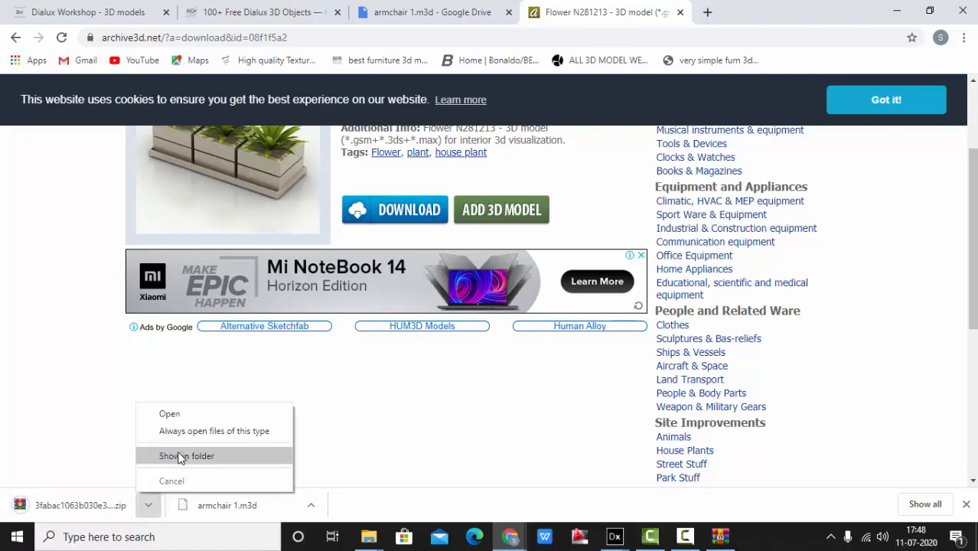
{"action": "left_click", "coordinate": [187, 455]}
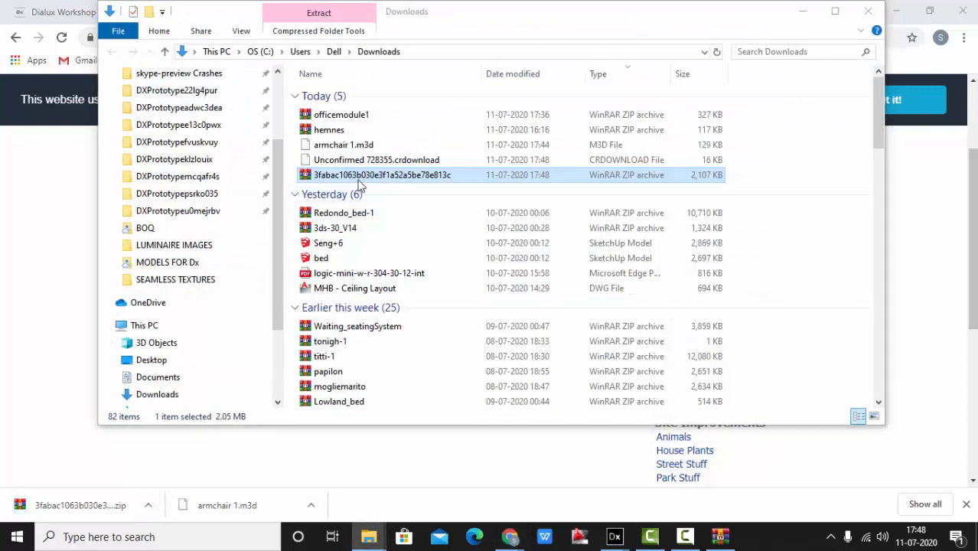
Open the flower zip in WinRAR and select the Flower N281213.3DS file.
{"action": "double_click", "coordinate": [382, 175]}
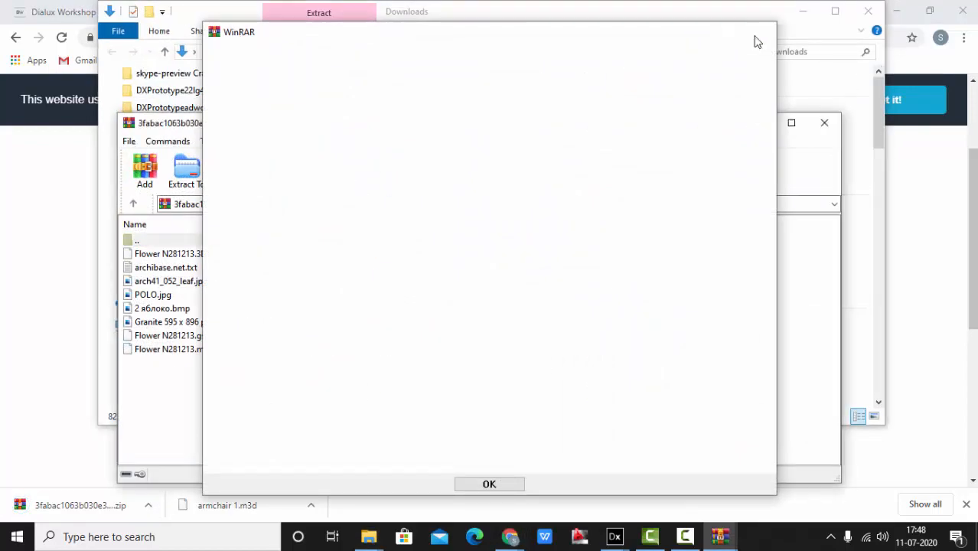
{"action": "left_click", "coordinate": [488, 484]}
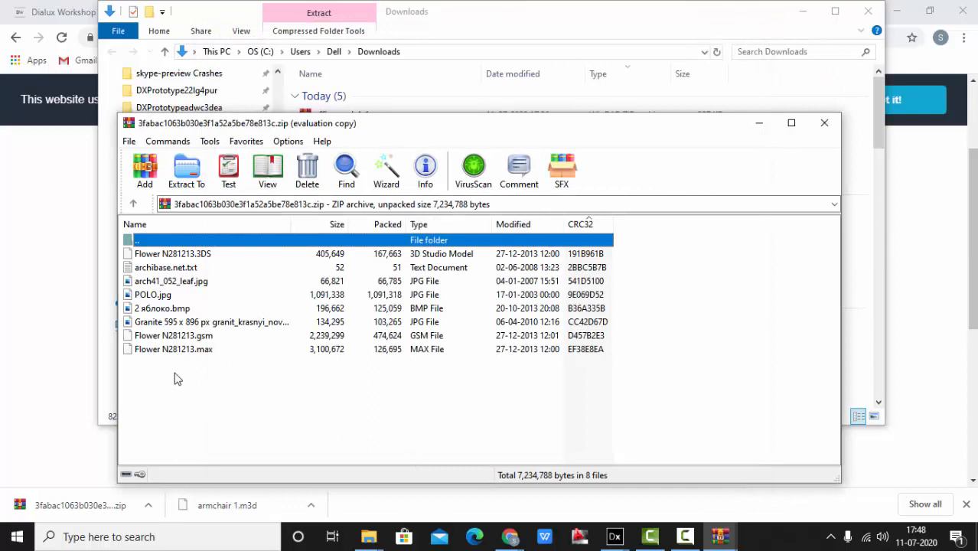
{"action": "mouse_move", "coordinate": [218, 281]}
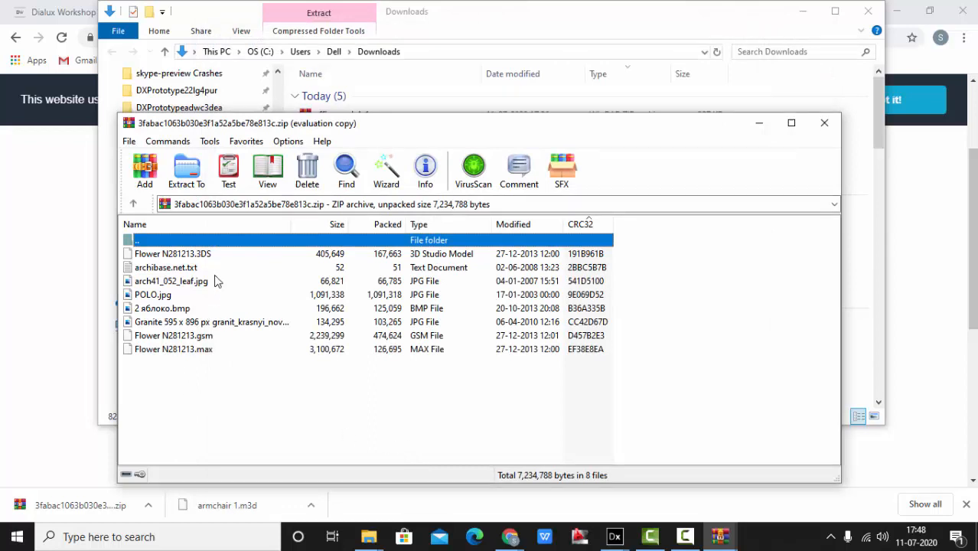
{"action": "mouse_move", "coordinate": [210, 267]}
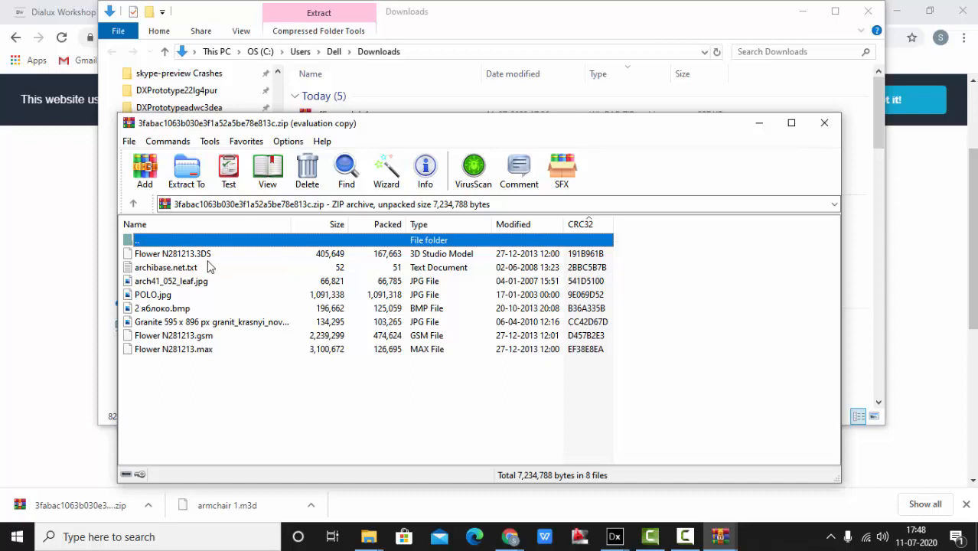
{"action": "left_click", "coordinate": [172, 253]}
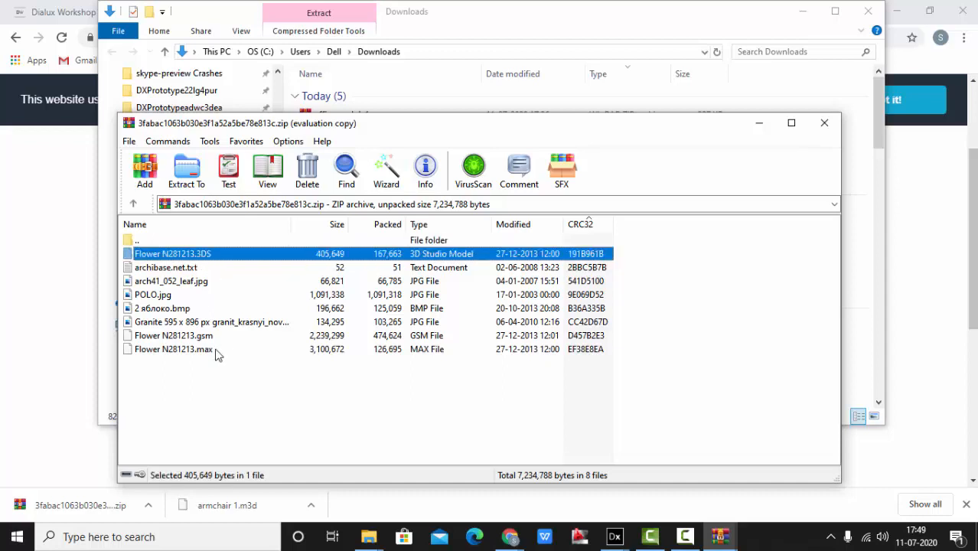
{"action": "left_click", "coordinate": [172, 349]}
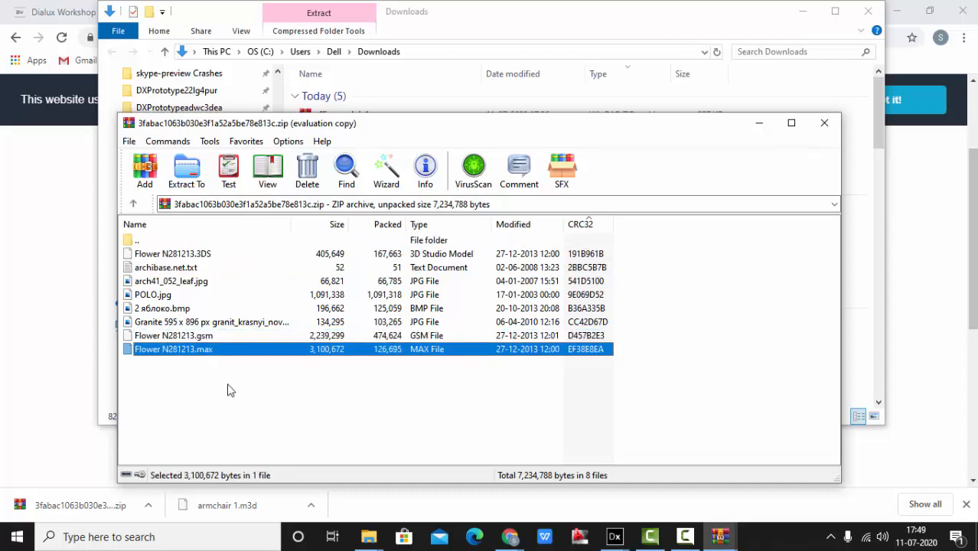
{"action": "left_click", "coordinate": [230, 390]}
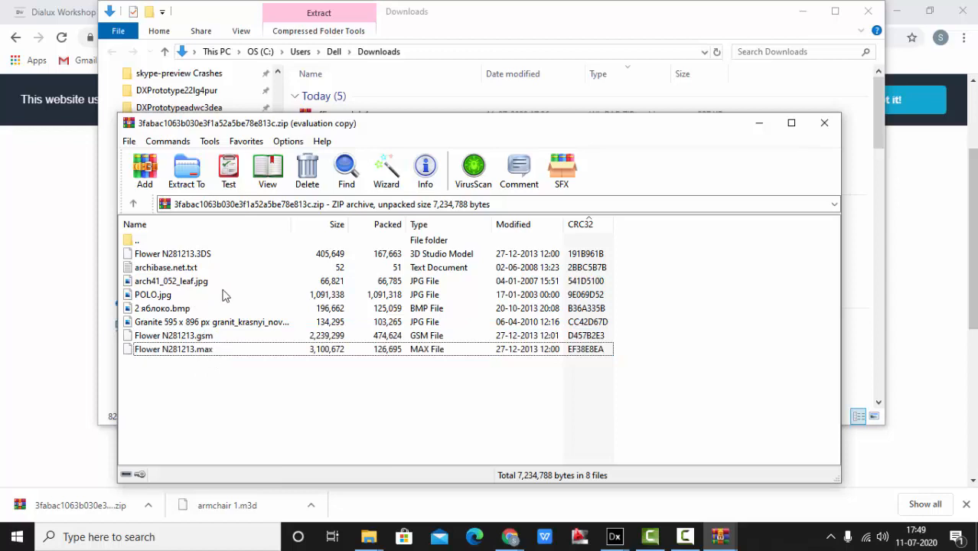
{"action": "left_click", "coordinate": [172, 253]}
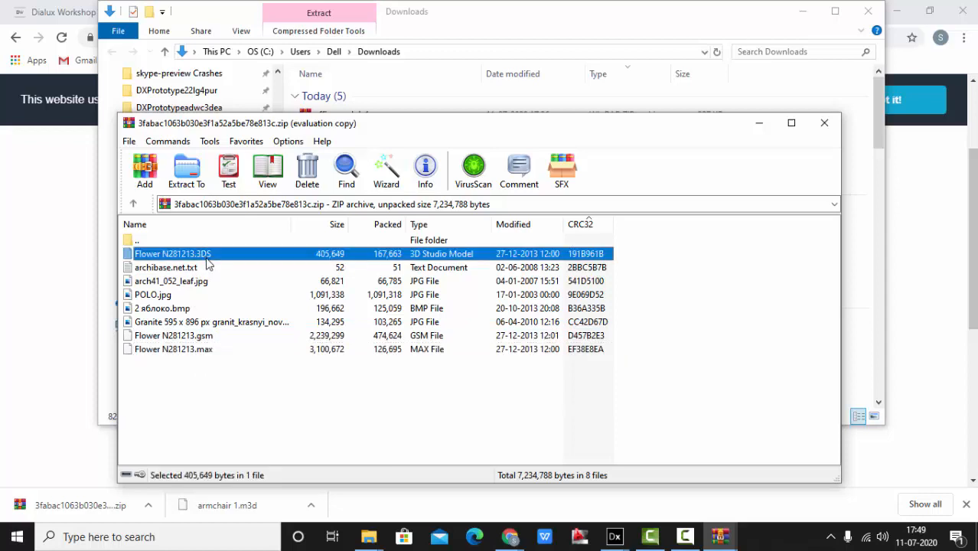
{"action": "mouse_move", "coordinate": [172, 295]}
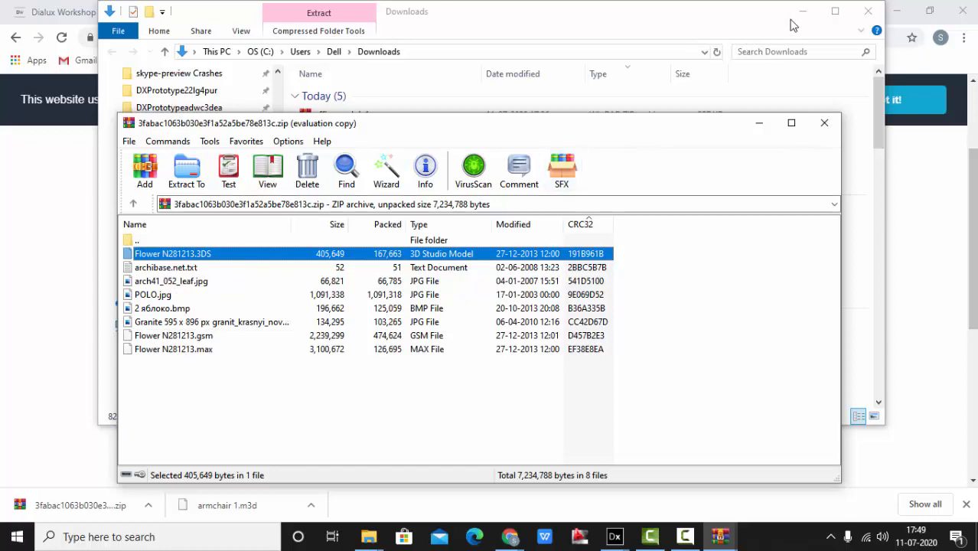
Extract Flower N281213.3DS onto the desktop, then return to DIALux evo's plan without saving.
{"action": "left_click", "coordinate": [801, 10]}
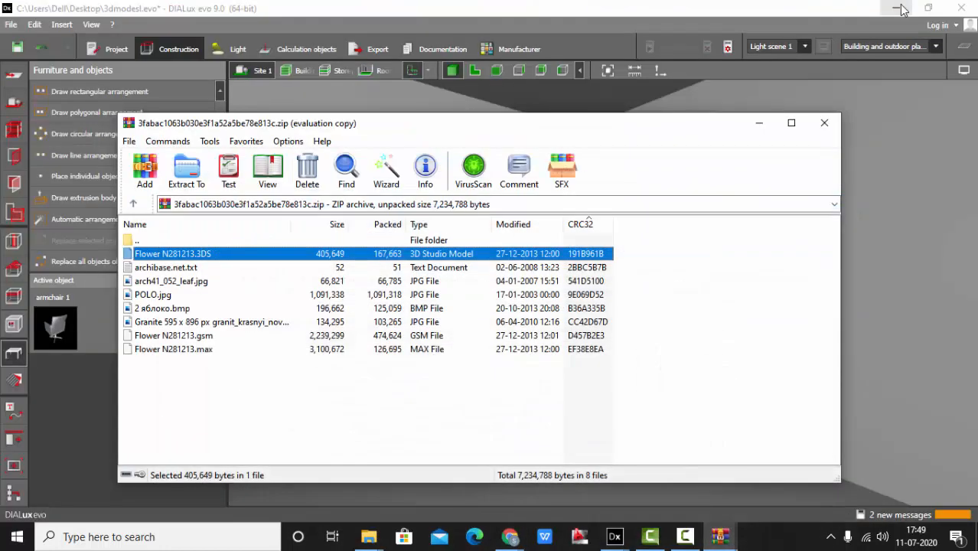
{"action": "mouse_move", "coordinate": [915, 8]}
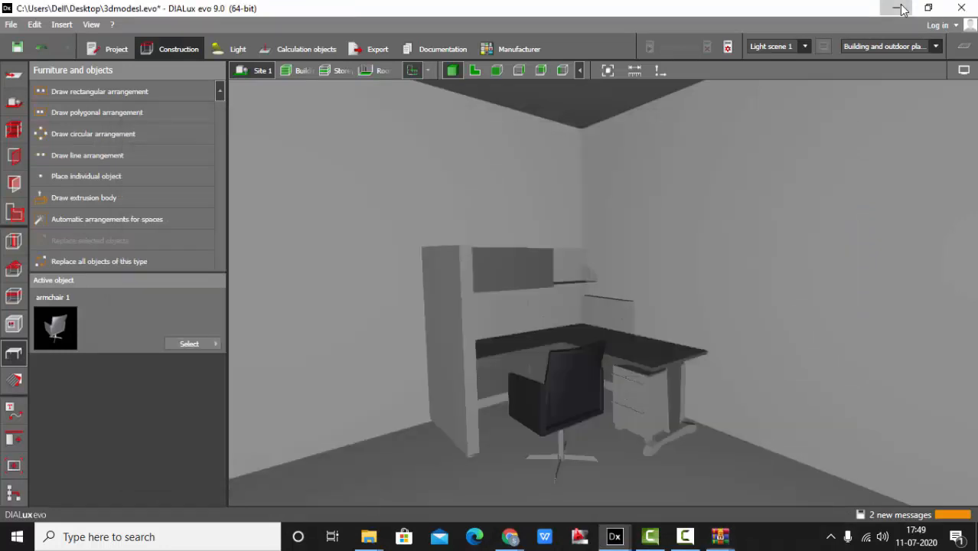
{"action": "left_click", "coordinate": [900, 9]}
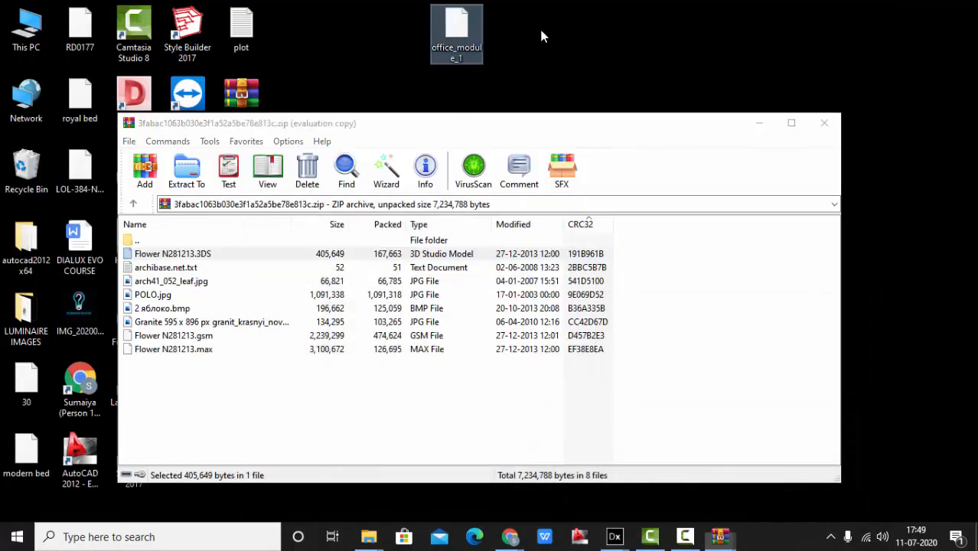
{"action": "left_click", "coordinate": [823, 122]}
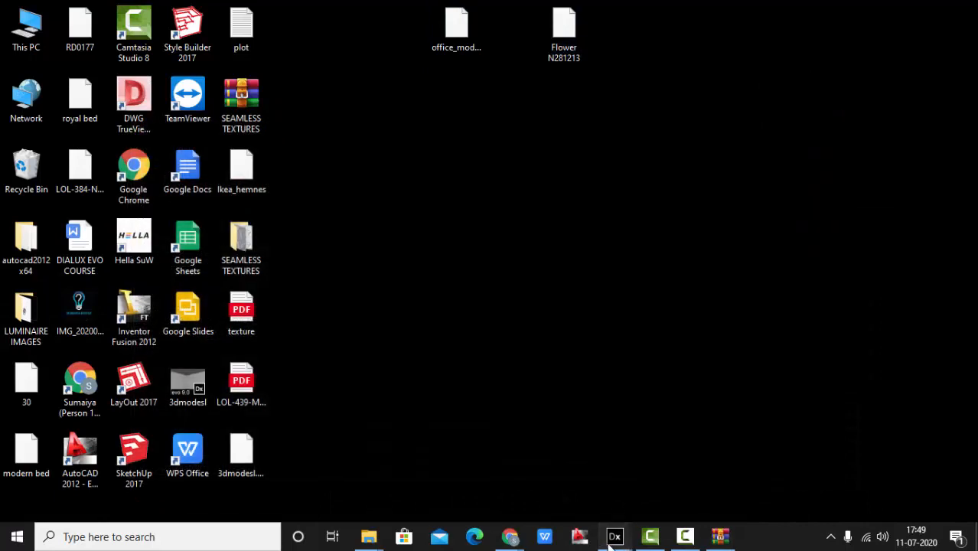
{"action": "left_click", "coordinate": [614, 536]}
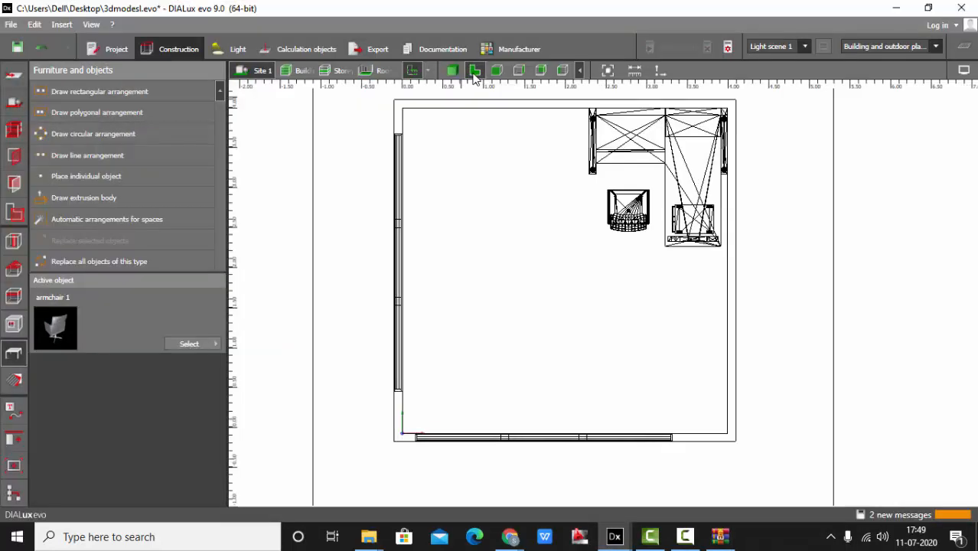
{"action": "left_click", "coordinate": [11, 24]}
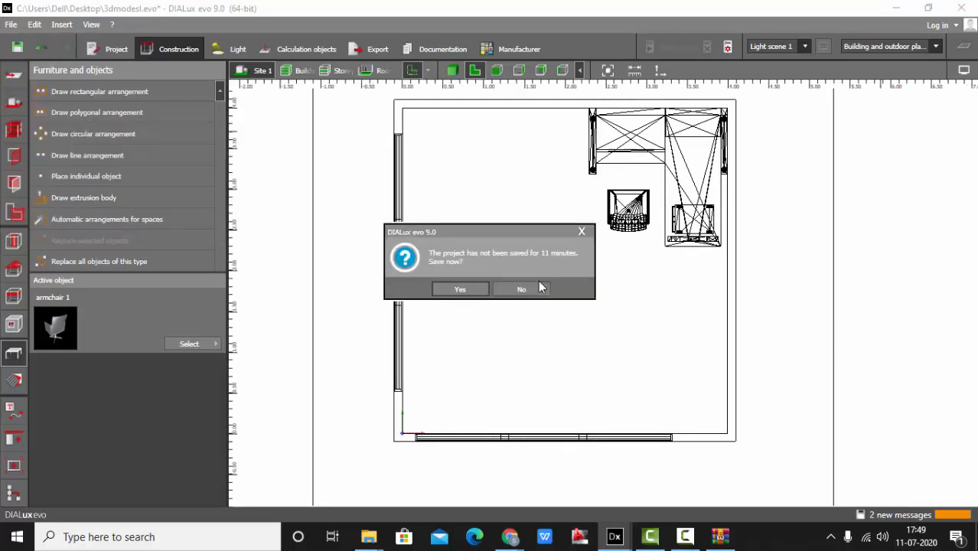
{"action": "left_click", "coordinate": [521, 288]}
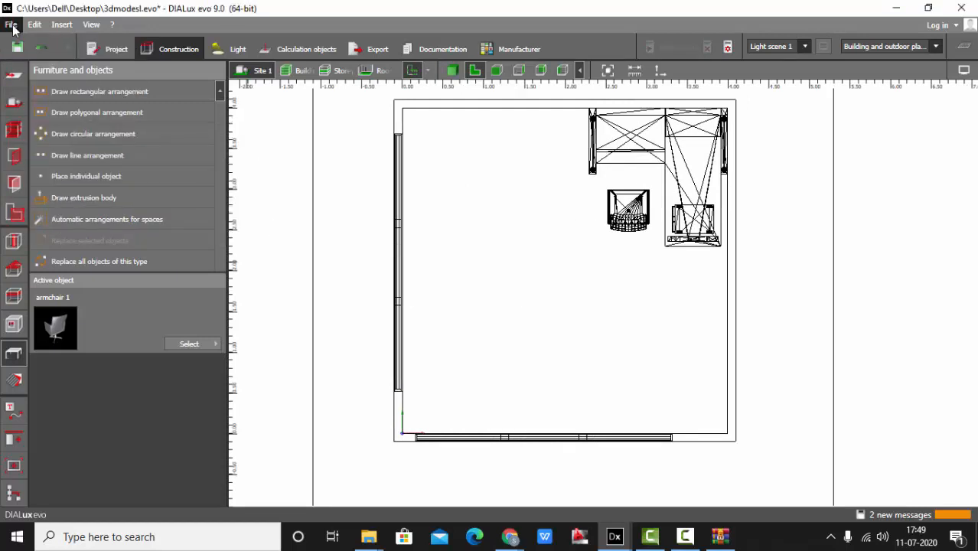
Import Flower N281213 from the Desktop through File > Import > Furniture file.
{"action": "left_click", "coordinate": [11, 24]}
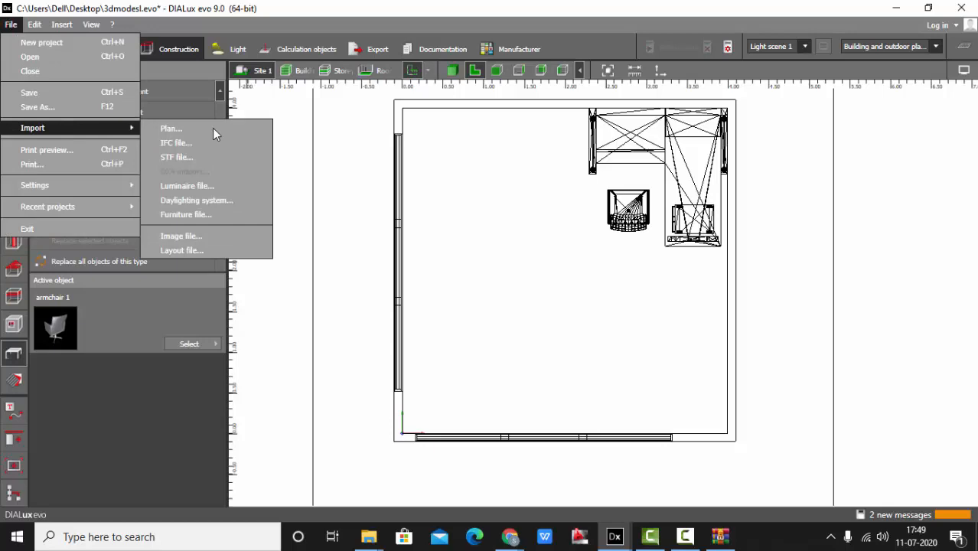
{"action": "left_click", "coordinate": [186, 214]}
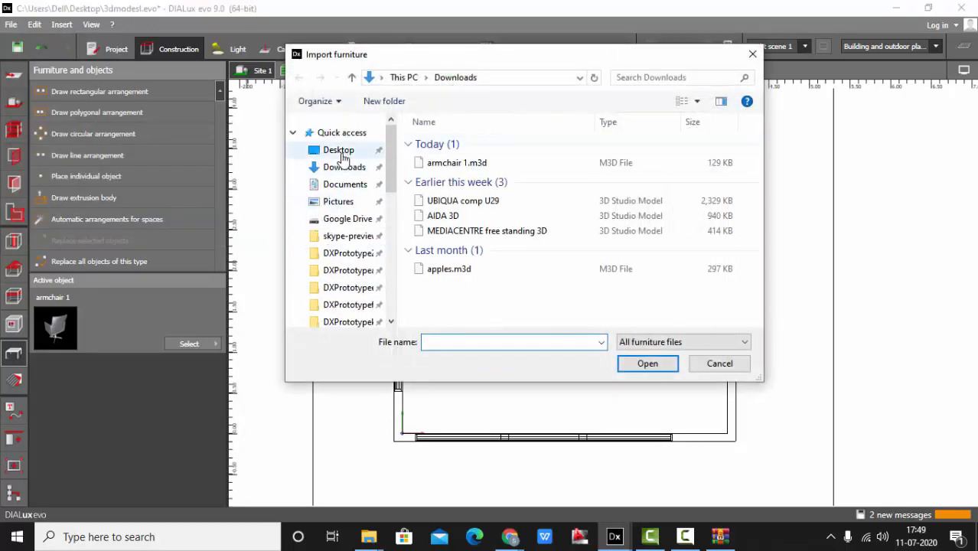
{"action": "left_click", "coordinate": [338, 150]}
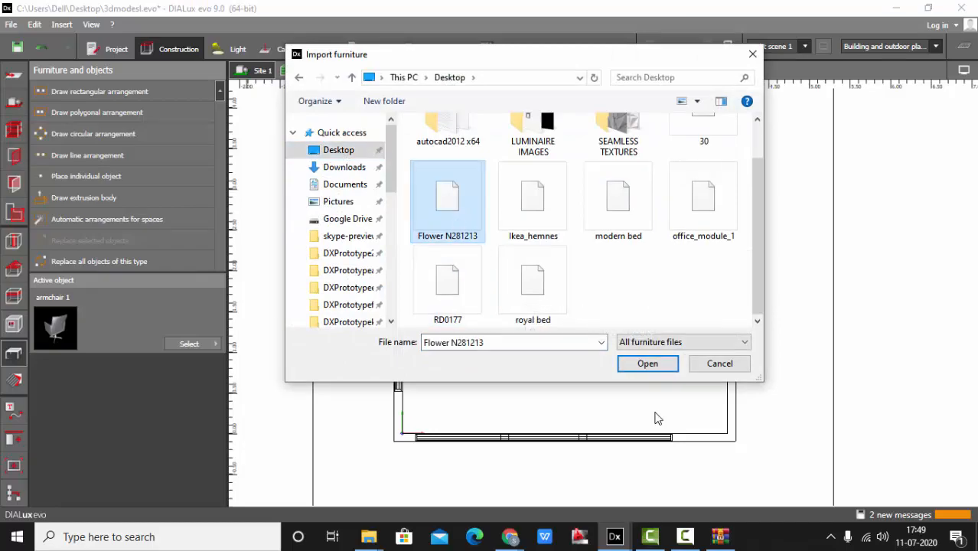
{"action": "left_click", "coordinate": [646, 363]}
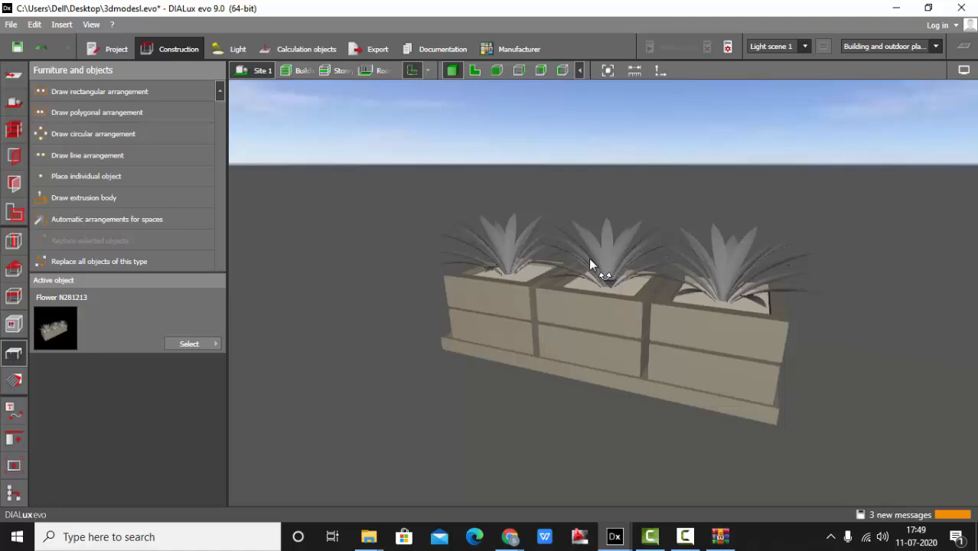
Orbit and zoom the 3D view to inspect the imported planter box up close.
{"action": "left_click_drag", "start_coordinate": [604, 268], "coordinate": [681, 275]}
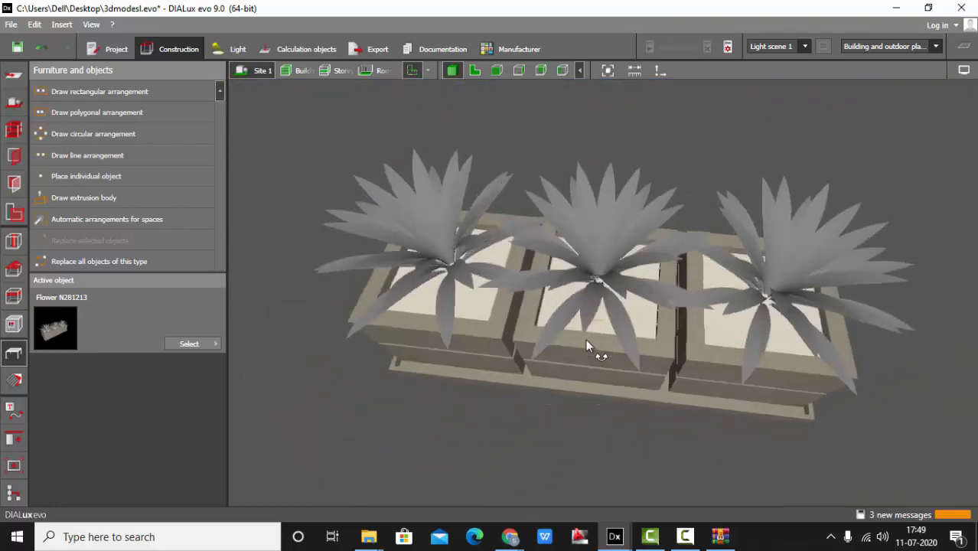
{"action": "left_click_drag", "start_coordinate": [596, 348], "coordinate": [382, 313]}
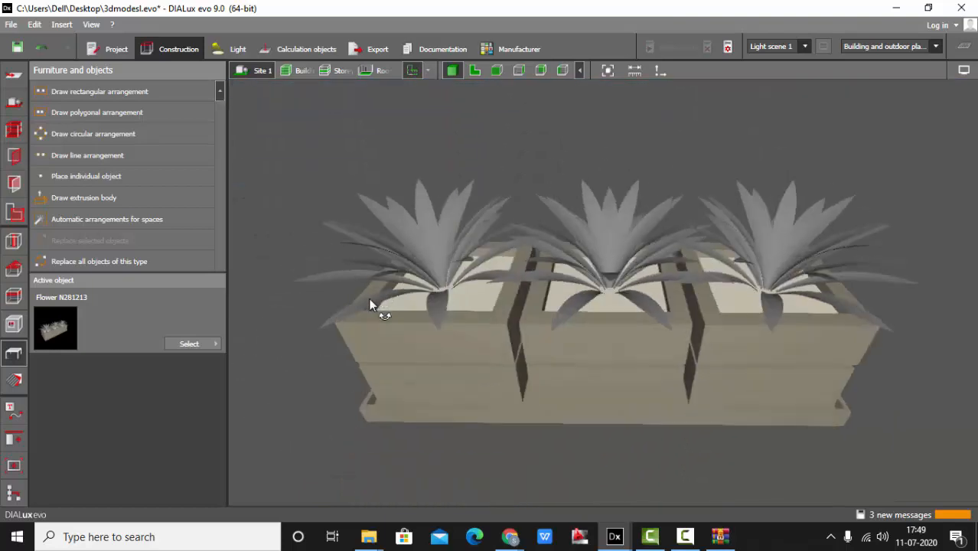
{"action": "left_click_drag", "start_coordinate": [371, 306], "coordinate": [601, 333]}
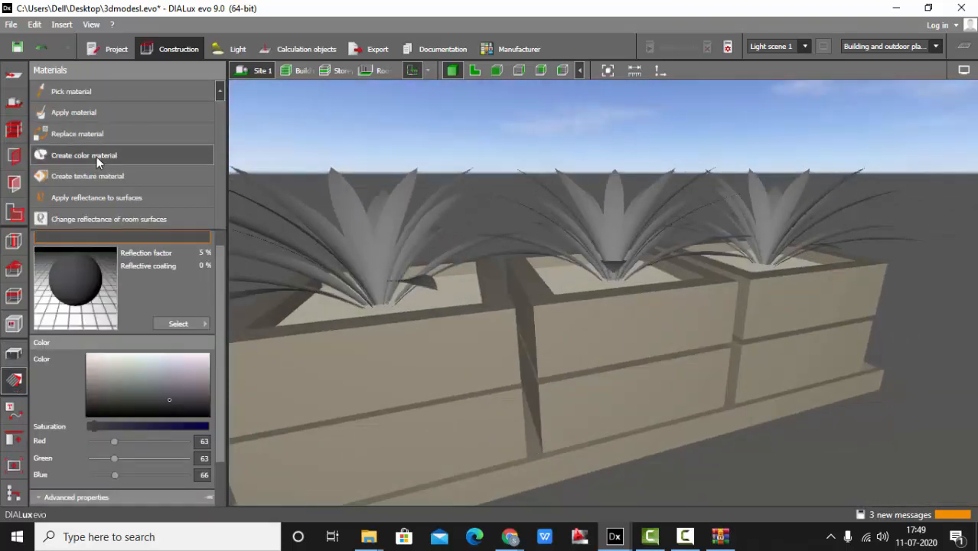
{"action": "mouse_move", "coordinate": [71, 91]}
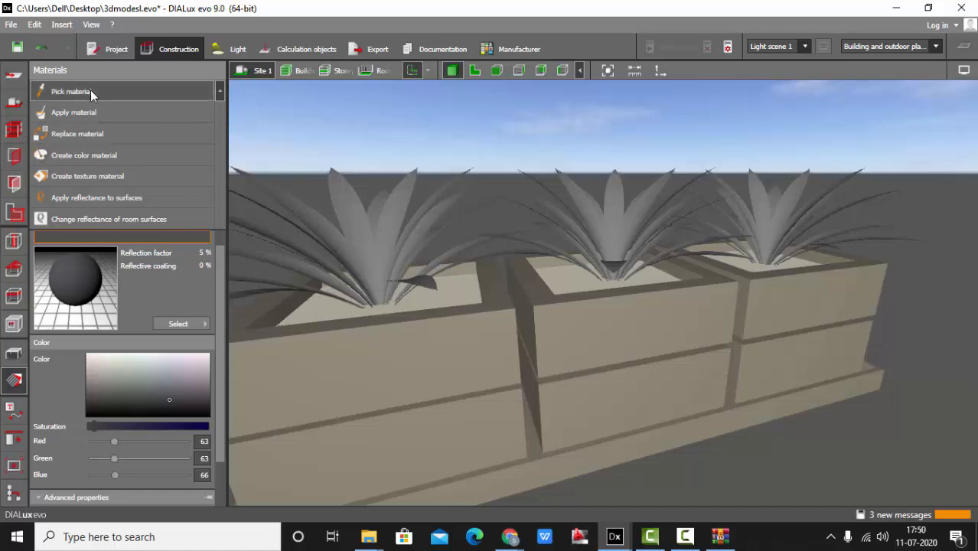
Give the planter green and brown materials and cut w 3's reflective coating to 0%.
{"action": "left_click", "coordinate": [137, 392]}
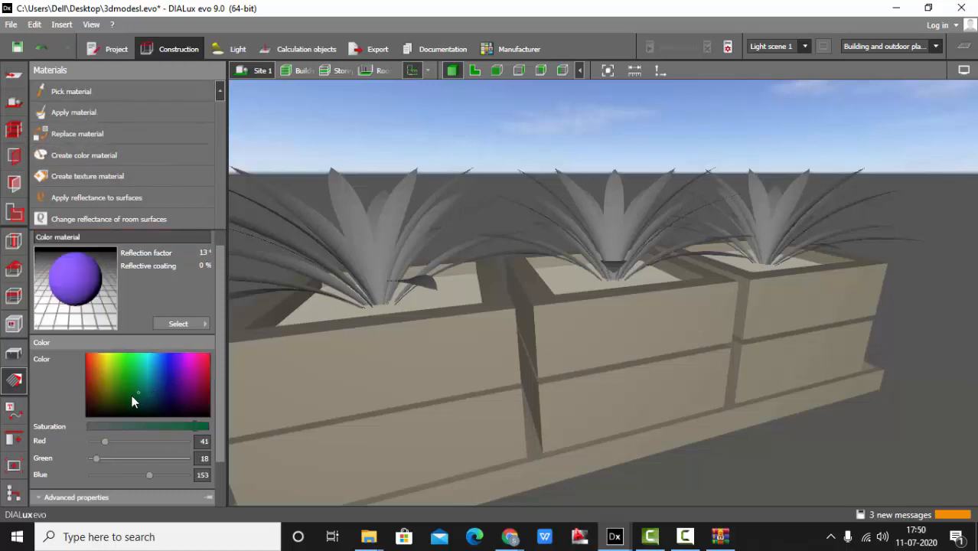
{"action": "left_click", "coordinate": [128, 396]}
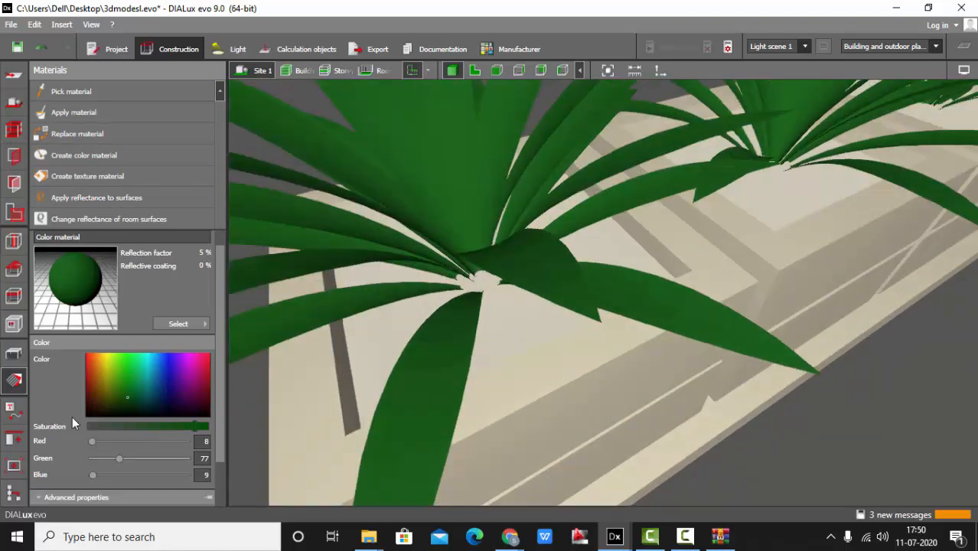
{"action": "left_click", "coordinate": [105, 403]}
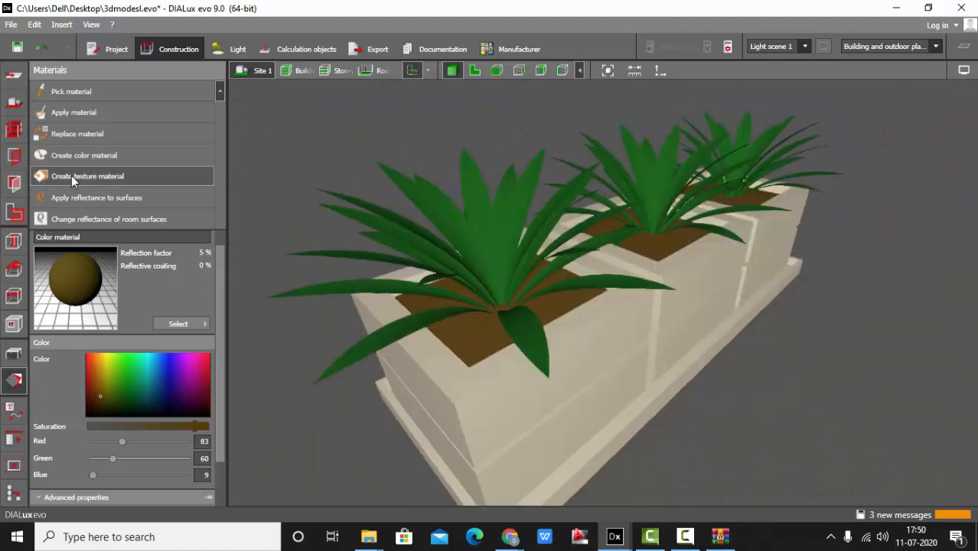
{"action": "left_click", "coordinate": [71, 91]}
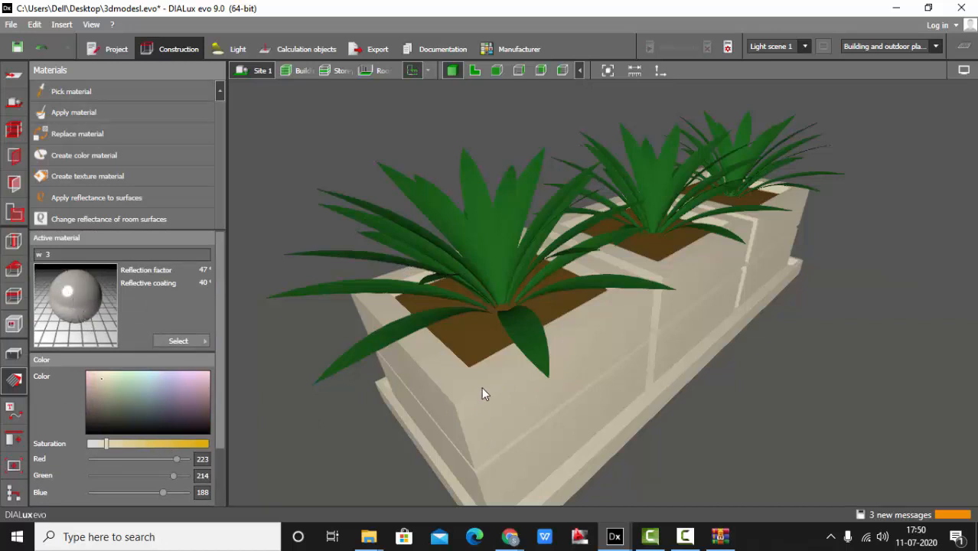
{"action": "mouse_move", "coordinate": [505, 401]}
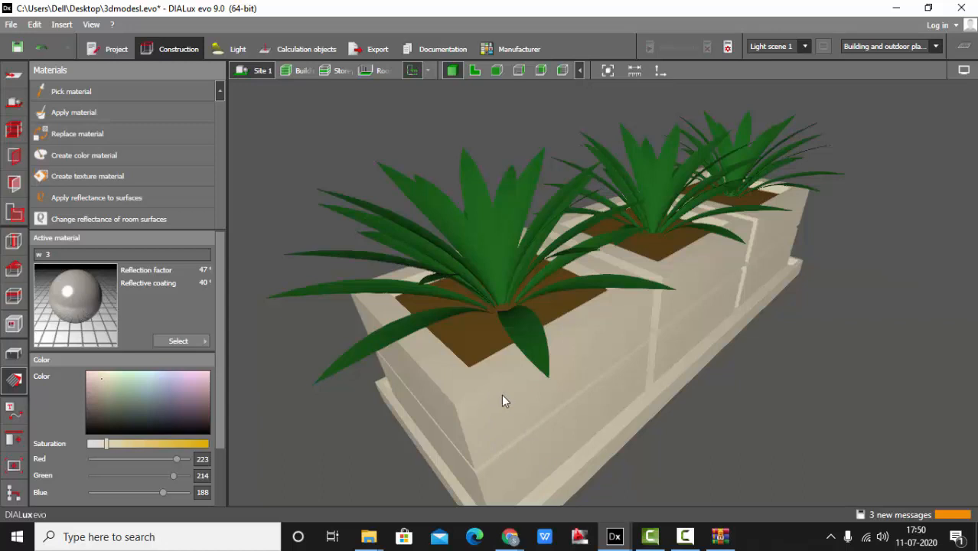
{"action": "mouse_move", "coordinate": [618, 335]}
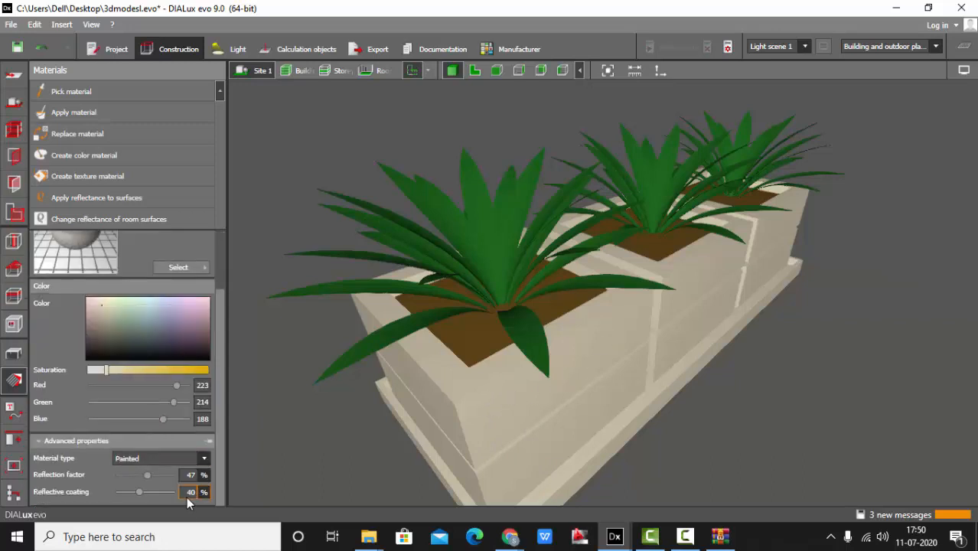
{"action": "left_click_drag", "start_coordinate": [139, 492], "coordinate": [115, 491]}
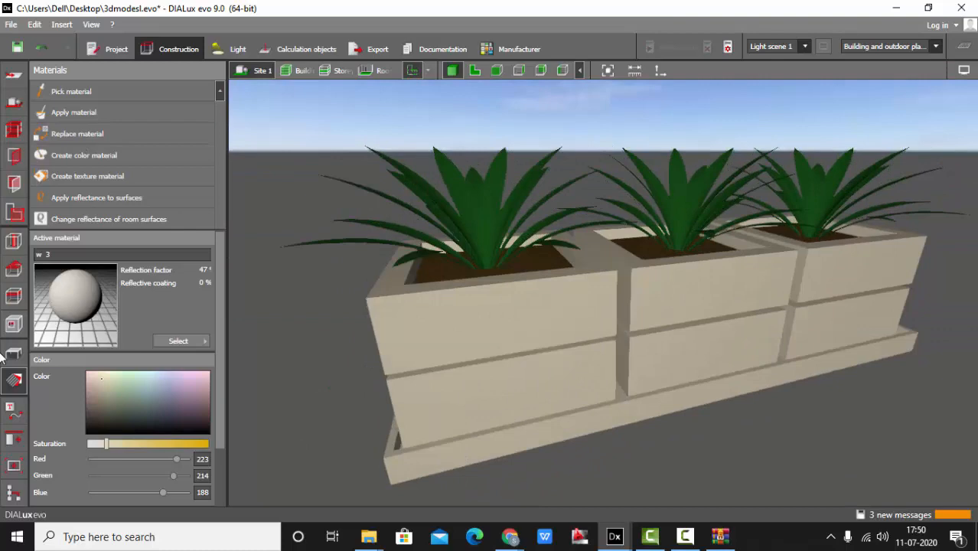
Size the planter to 1.909 × 0.700 × 0.700 m and drag it into the top-left corner.
{"action": "left_click", "coordinate": [13, 354]}
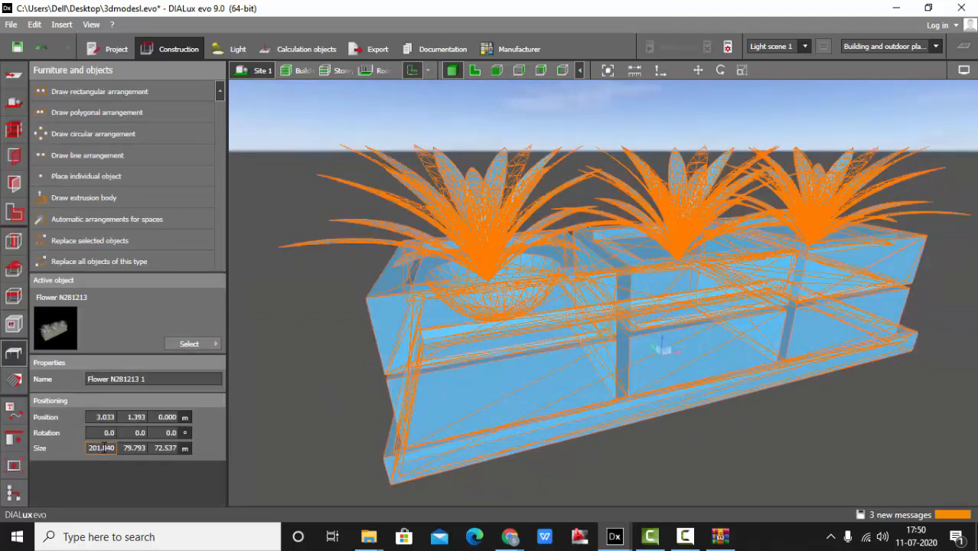
{"action": "triple_click", "coordinate": [101, 448]}
{"action": "type", "text": "1.909"}
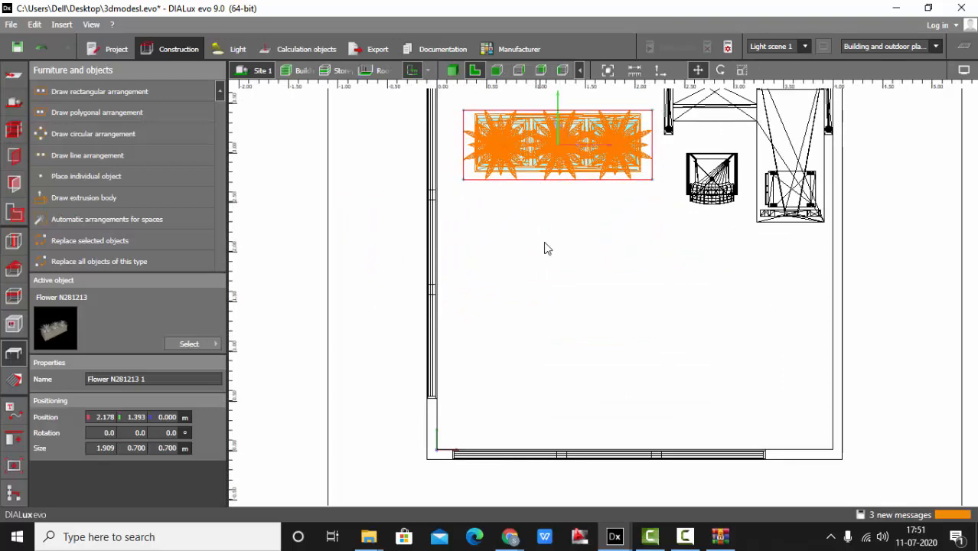
{"action": "left_click_drag", "start_coordinate": [557, 145], "coordinate": [534, 138]}
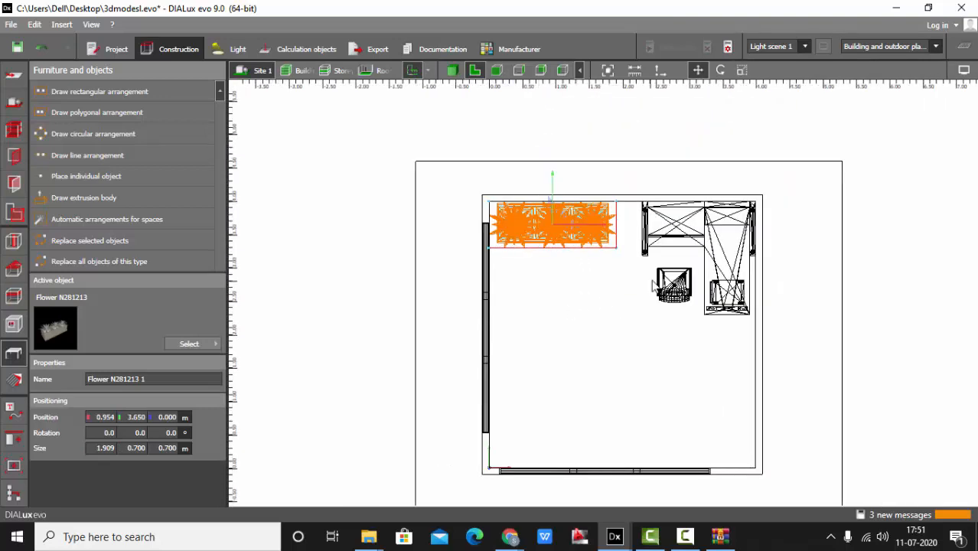
{"action": "left_click", "coordinate": [741, 70]}
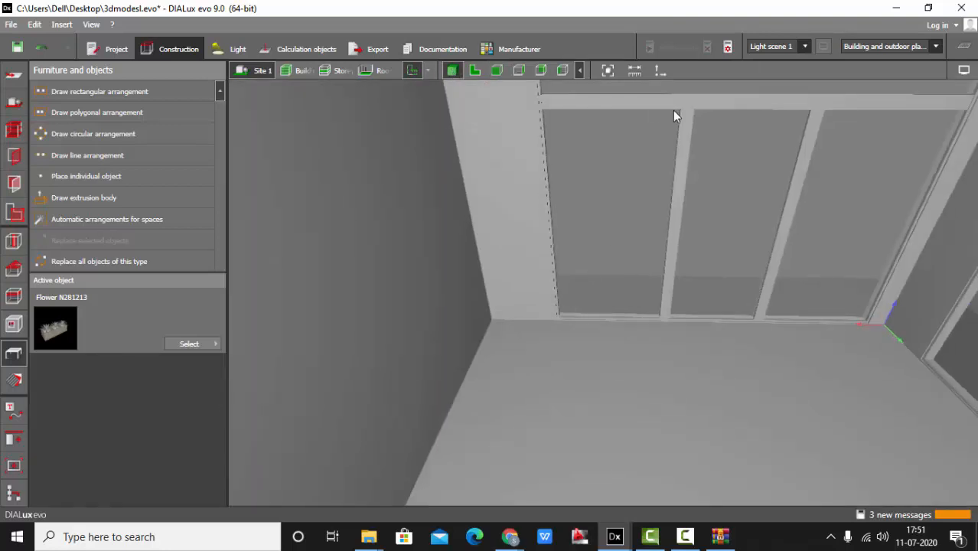
Orbit the 3D view to face the planter, desk and back wall, then open Materials.
{"action": "left_click_drag", "start_coordinate": [675, 116], "coordinate": [687, 485]}
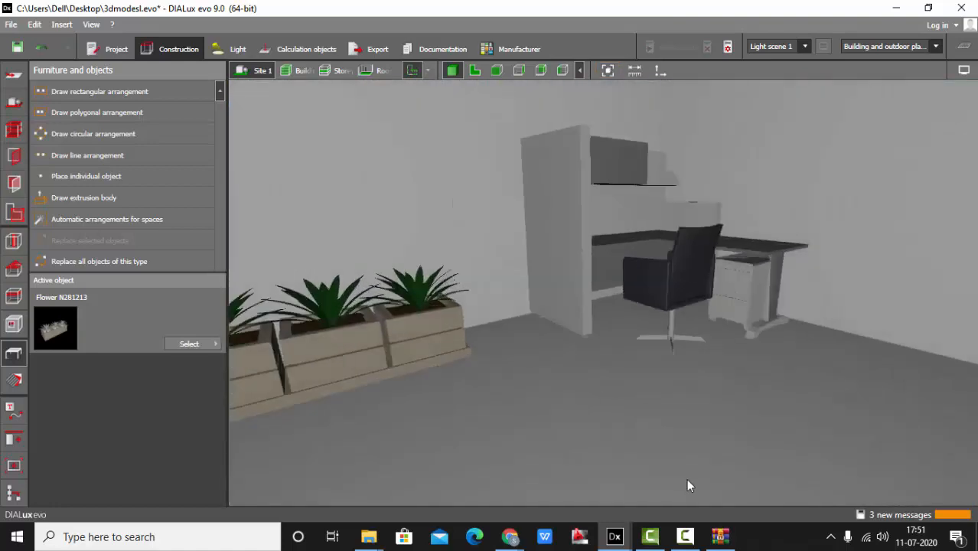
{"action": "left_click_drag", "start_coordinate": [688, 485], "coordinate": [643, 360]}
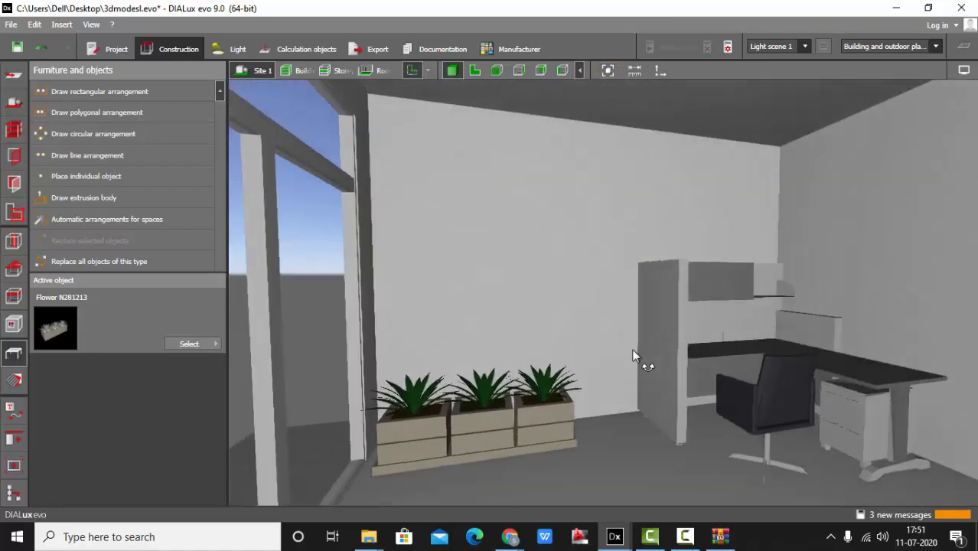
{"action": "left_click_drag", "start_coordinate": [635, 356], "coordinate": [536, 409]}
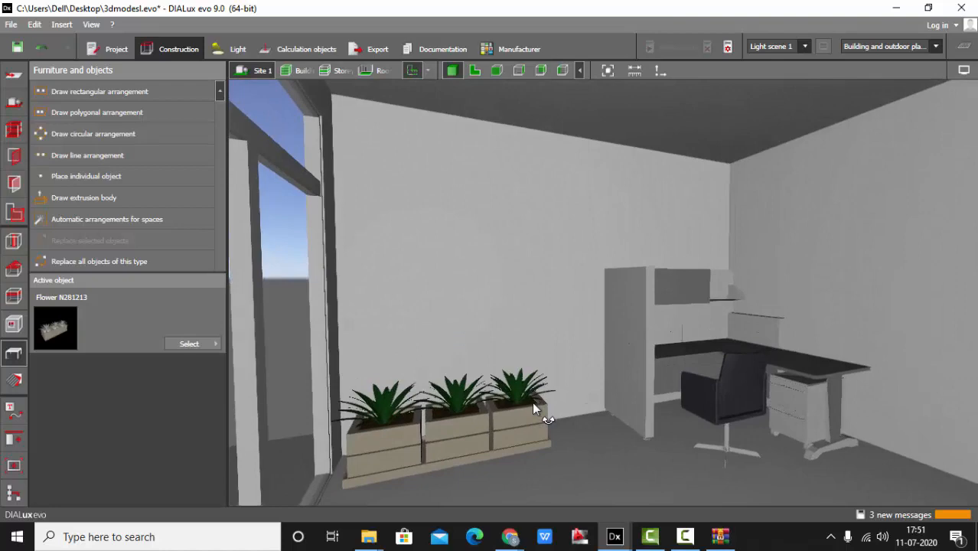
{"action": "left_click_drag", "start_coordinate": [535, 405], "coordinate": [581, 425]}
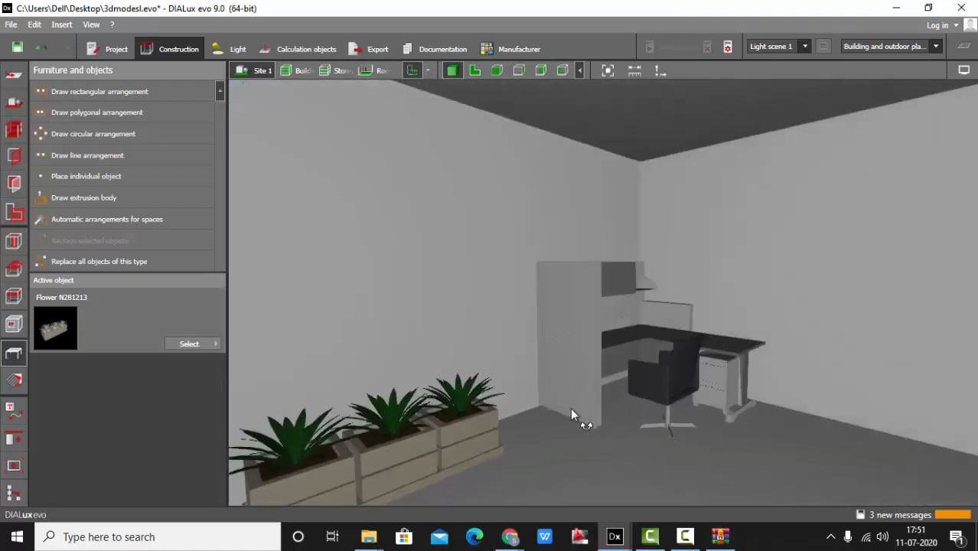
{"action": "left_click_drag", "start_coordinate": [574, 413], "coordinate": [536, 409]}
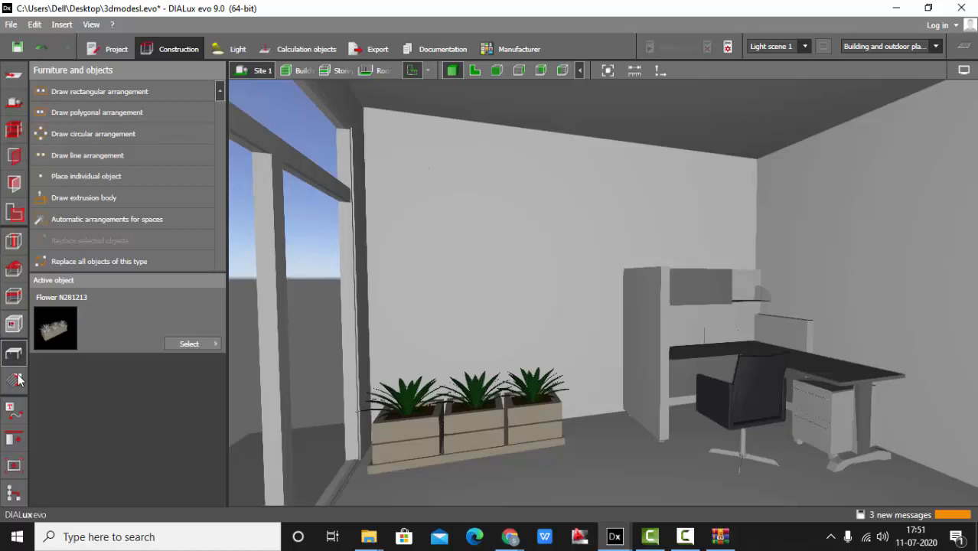
{"action": "left_click", "coordinate": [14, 381]}
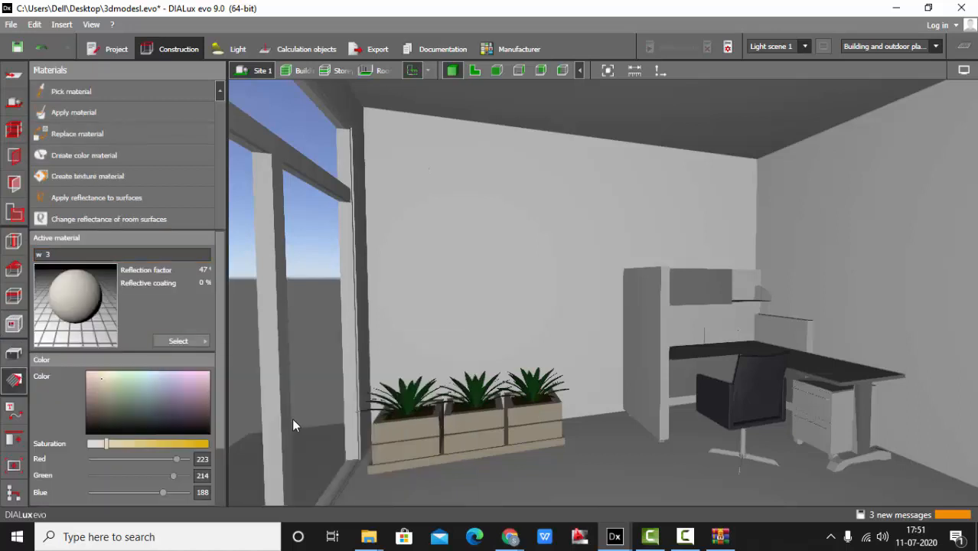
Paint the back wall with 7000 Squirrel grey from the colour catalogue and inspect it.
{"action": "left_click", "coordinate": [177, 340]}
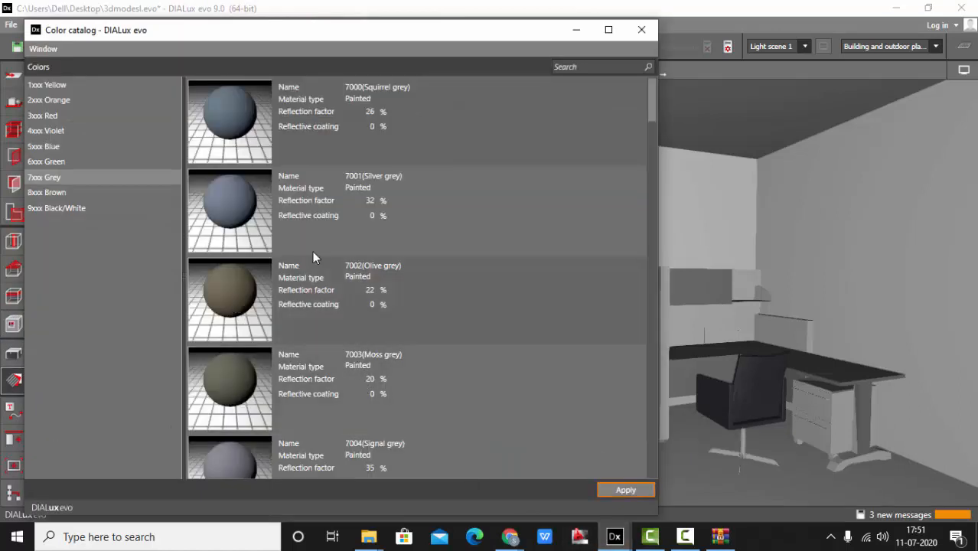
{"action": "left_click", "coordinate": [625, 489]}
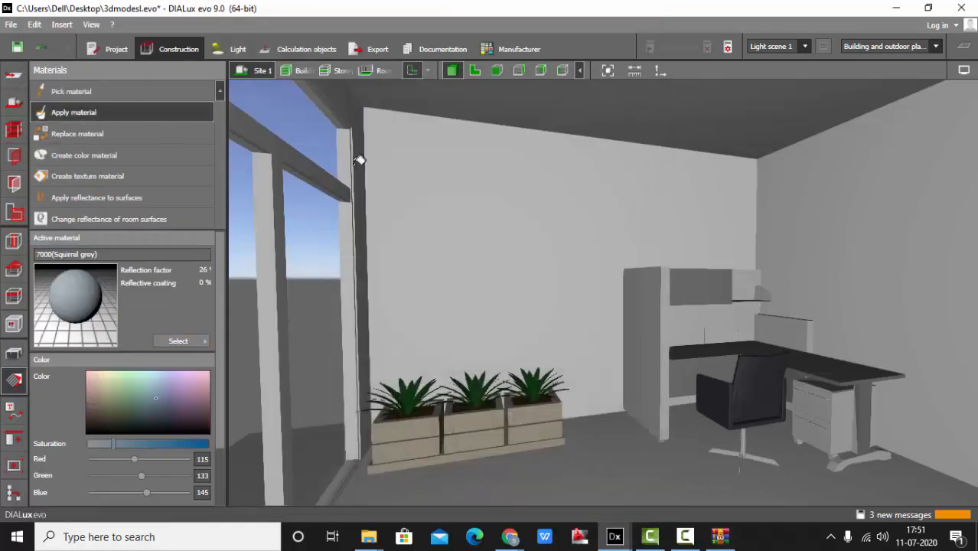
{"action": "left_click", "coordinate": [489, 229]}
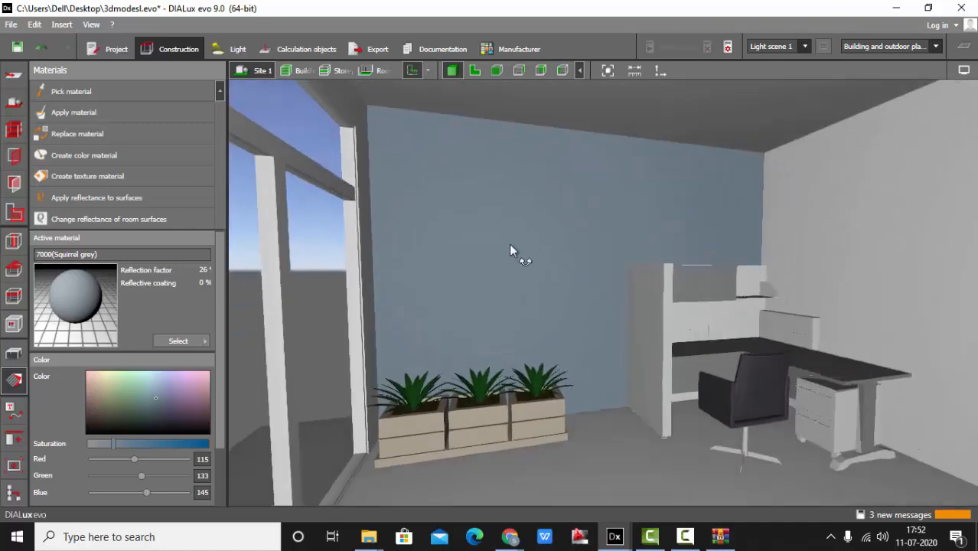
{"action": "left_click_drag", "start_coordinate": [512, 251], "coordinate": [536, 388]}
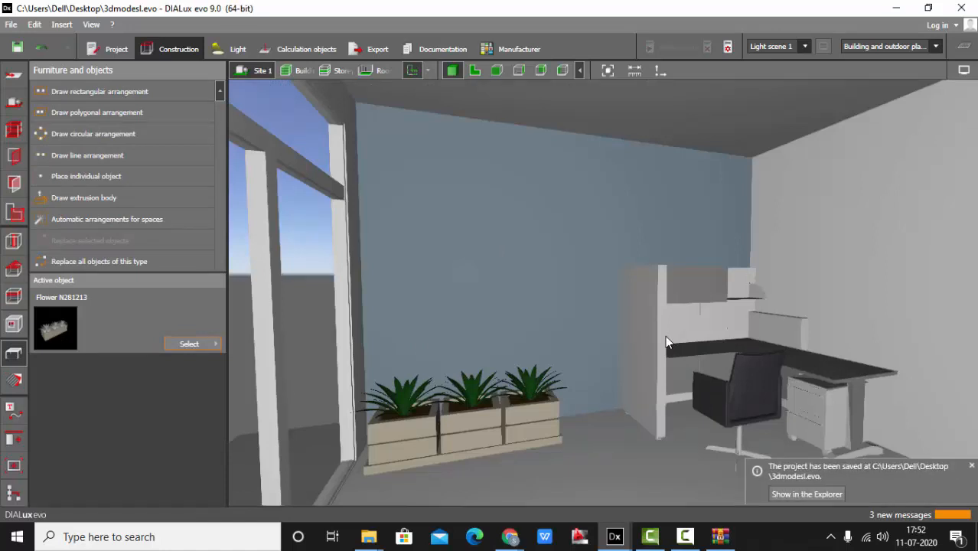
{"action": "mouse_move", "coordinate": [666, 334]}
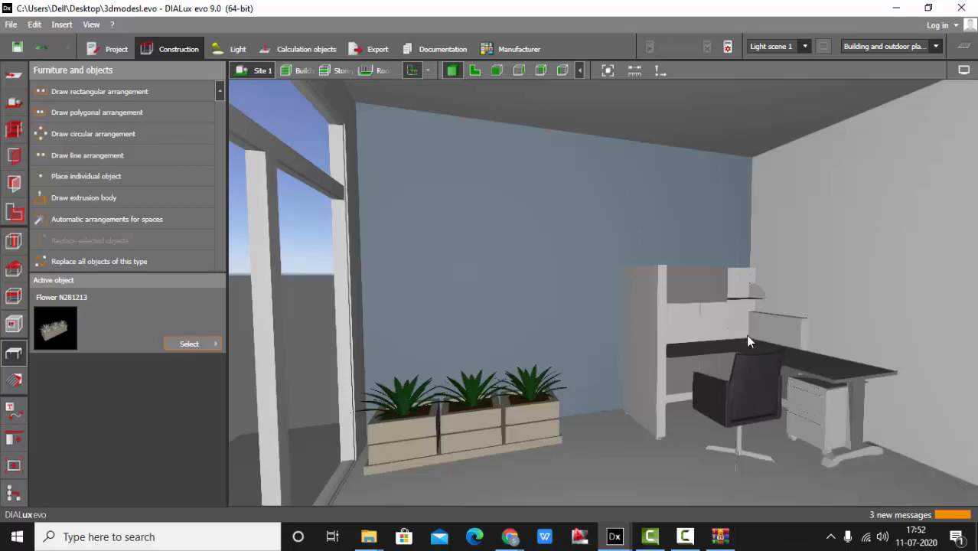
{"action": "mouse_move", "coordinate": [489, 426]}
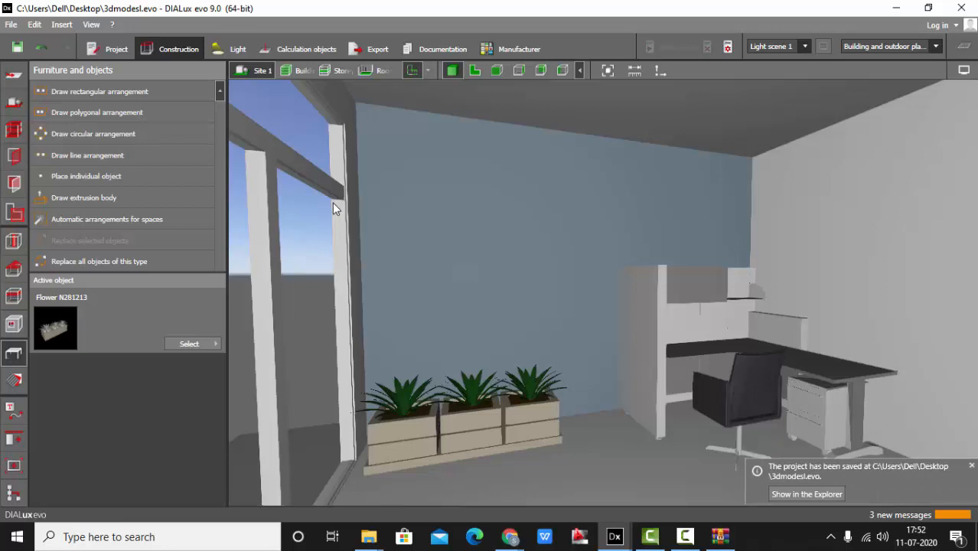
Dismiss the saved notice and Save As the project to the Desktop under its current name.
{"action": "left_click", "coordinate": [972, 465]}
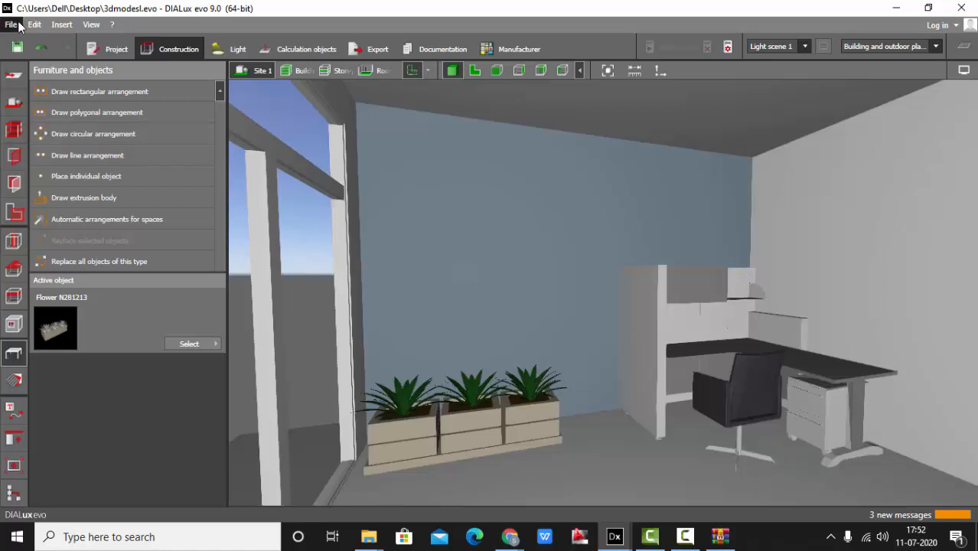
{"action": "left_click", "coordinate": [11, 24]}
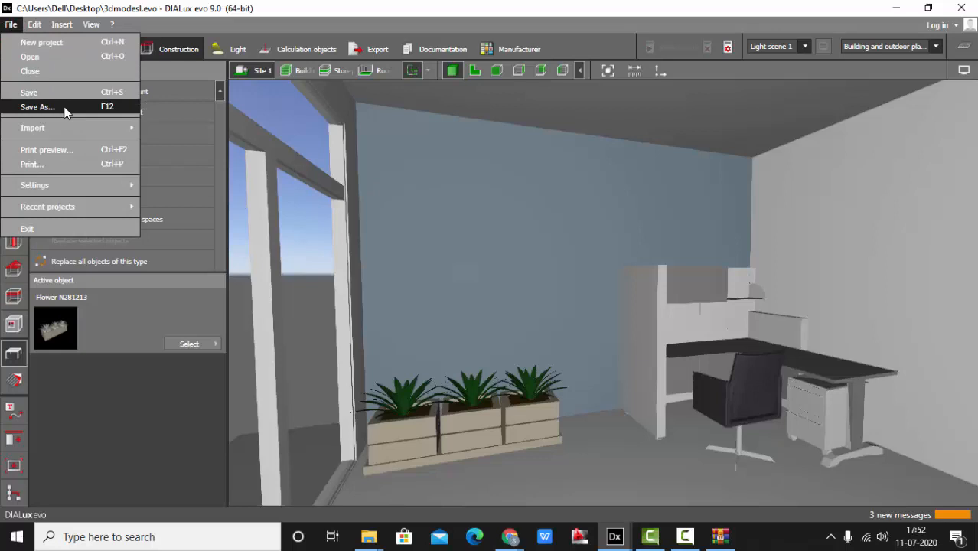
{"action": "left_click", "coordinate": [38, 106]}
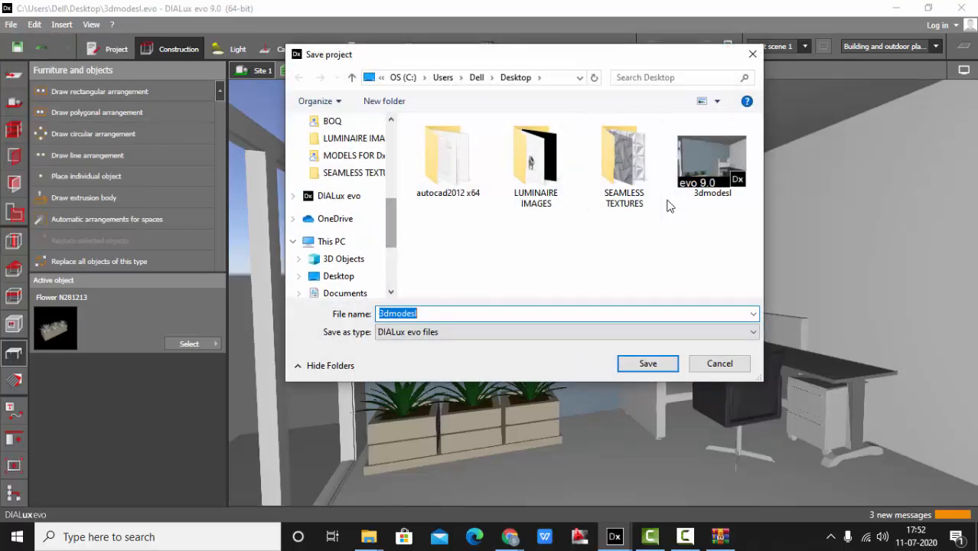
{"action": "left_click", "coordinate": [467, 313]}
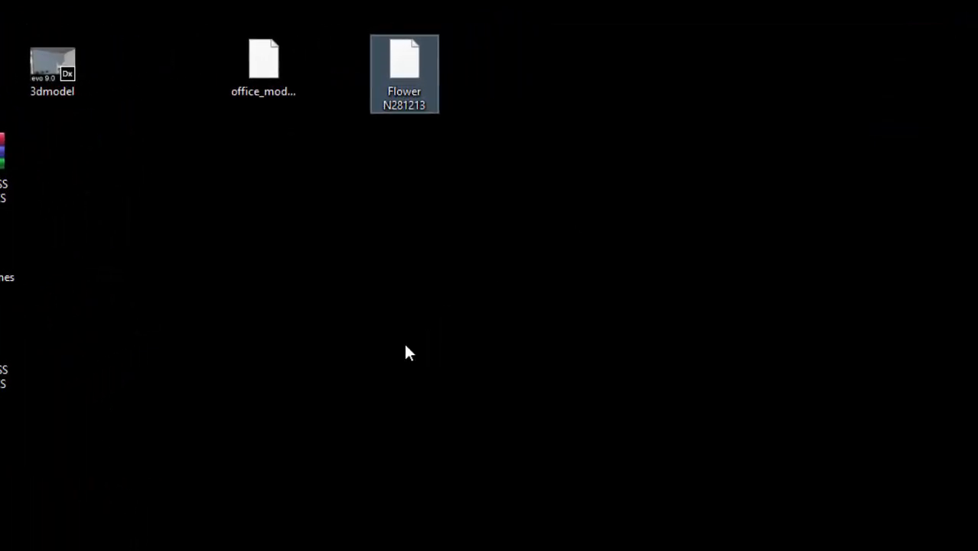
Drag the 3dmodel project icon across the desktop next to the other files.
{"action": "left_click_drag", "start_coordinate": [52, 69], "coordinate": [333, 159]}
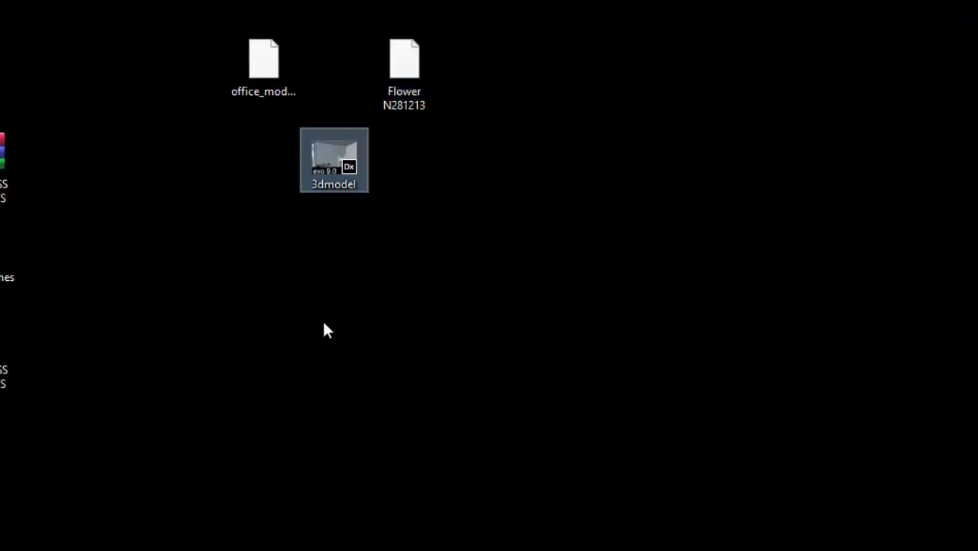
{"action": "left_click_drag", "start_coordinate": [333, 159], "coordinate": [334, 253]}
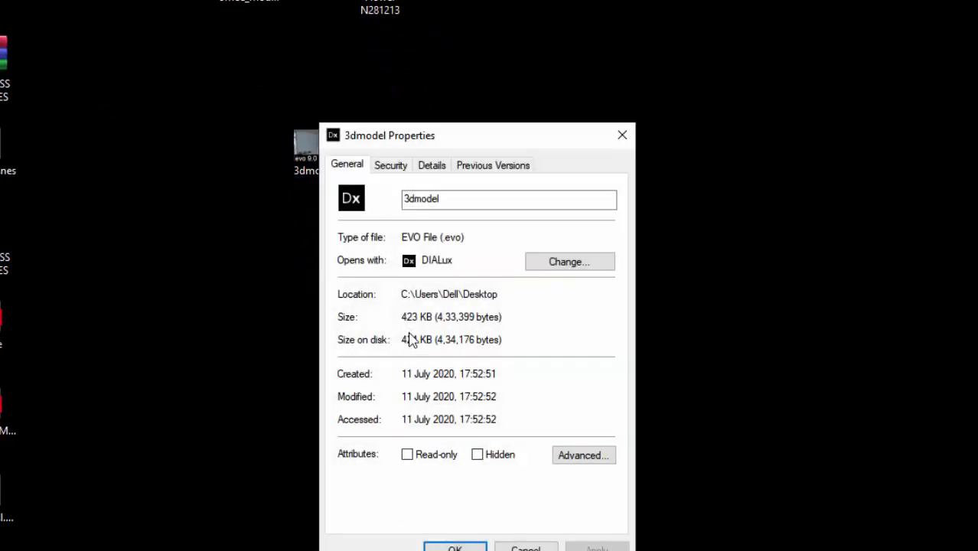
{"action": "mouse_move", "coordinate": [440, 329]}
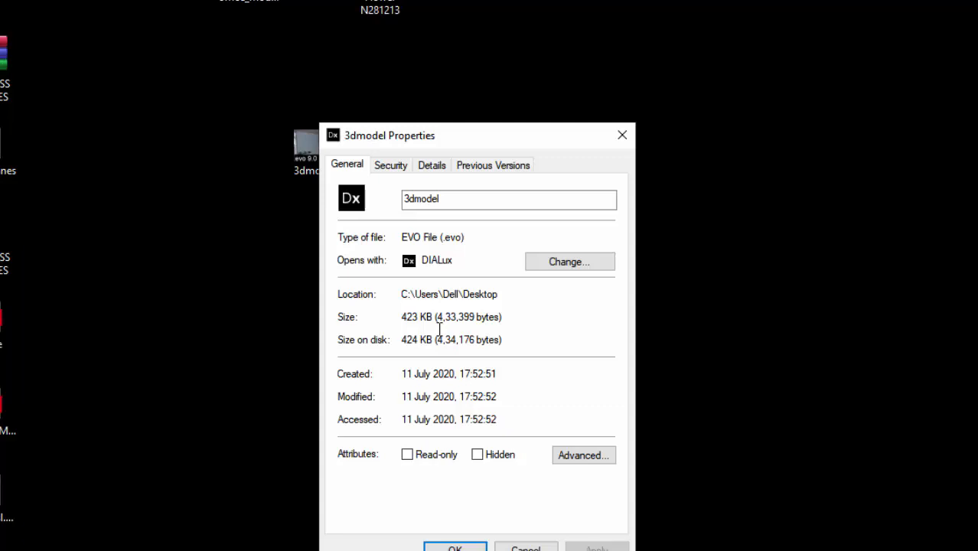